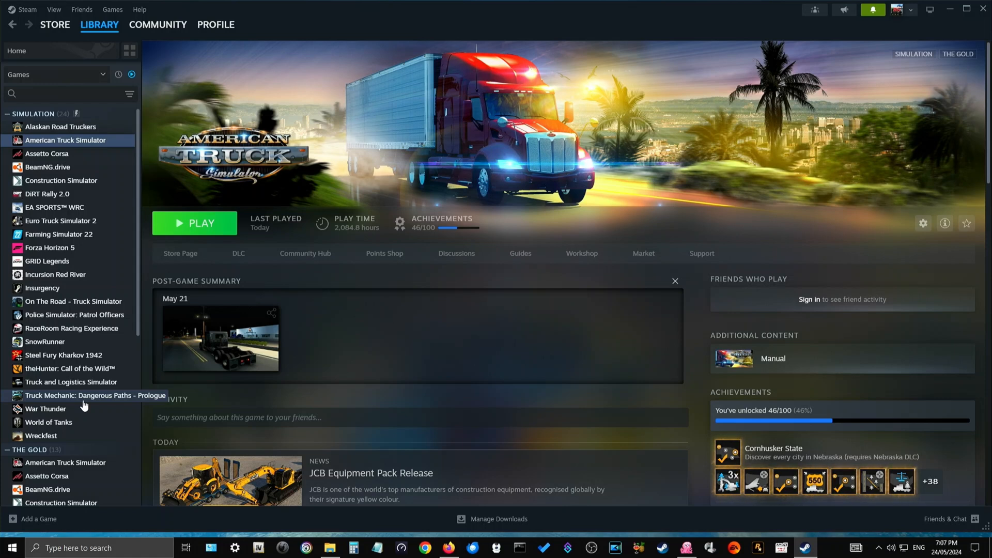
mouse_move(504, 110)
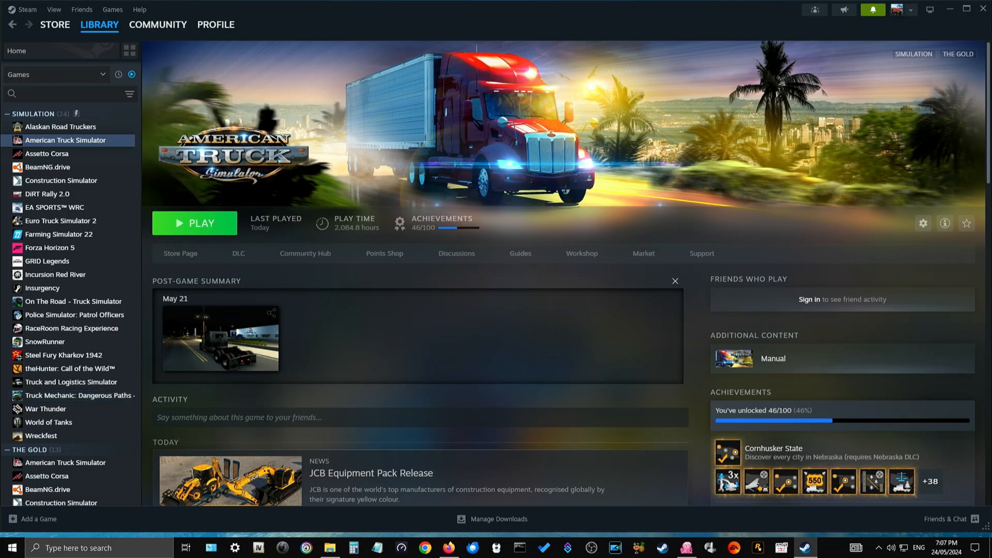
Step: Switch from Steam to the Firefox window showing the 7-Zip download site
left_click(425, 548)
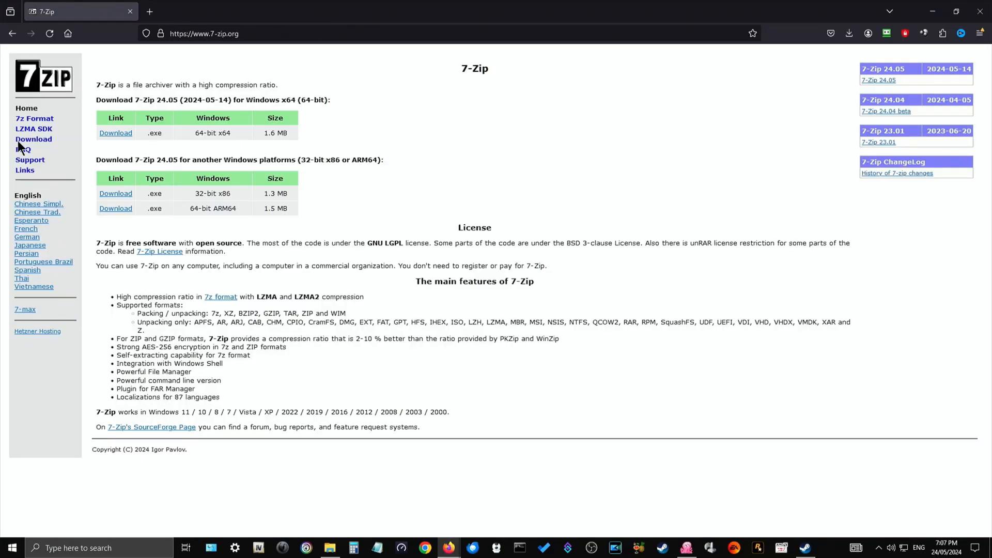
mouse_move(41, 132)
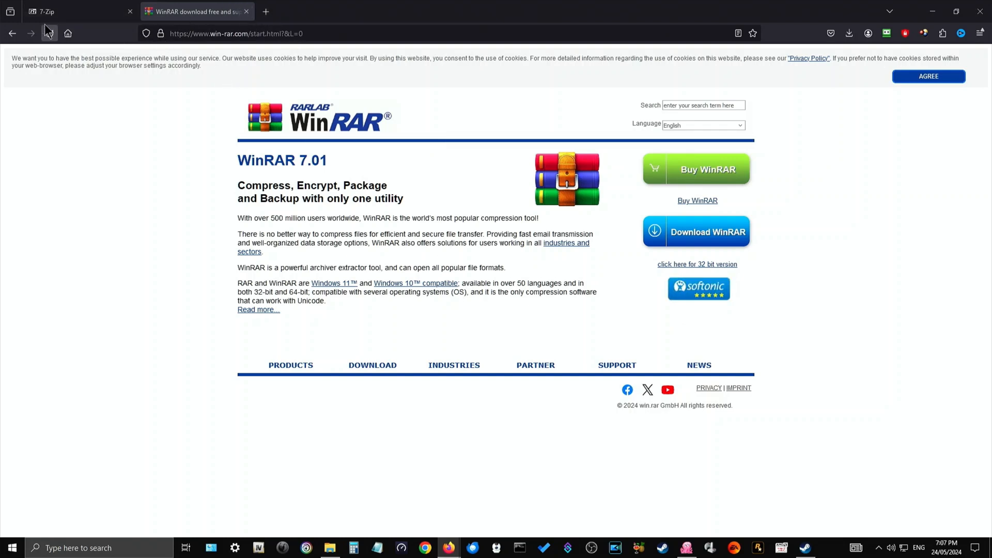
Step: Return to the 7-Zip tab and close the WinRAR download tab
left_click(76, 11)
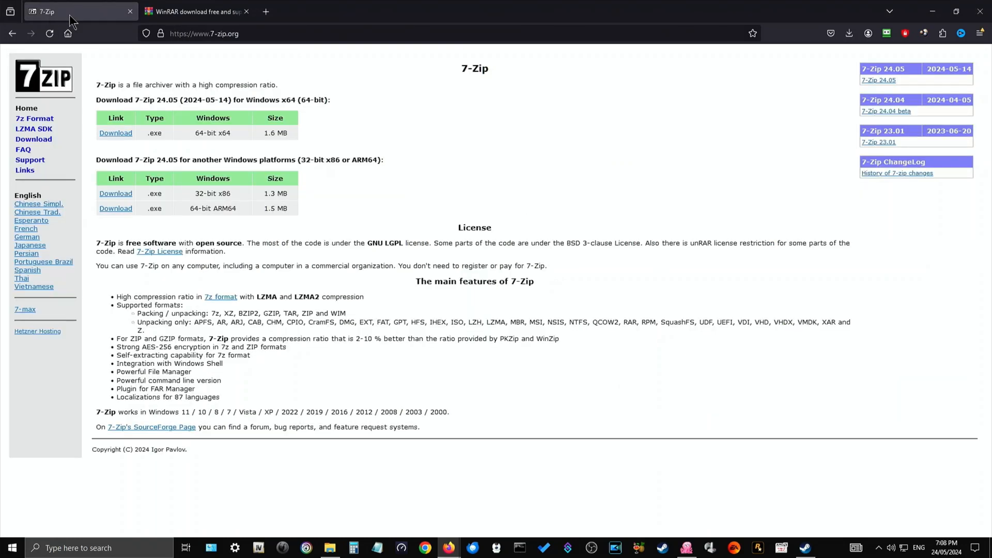
left_click(246, 12)
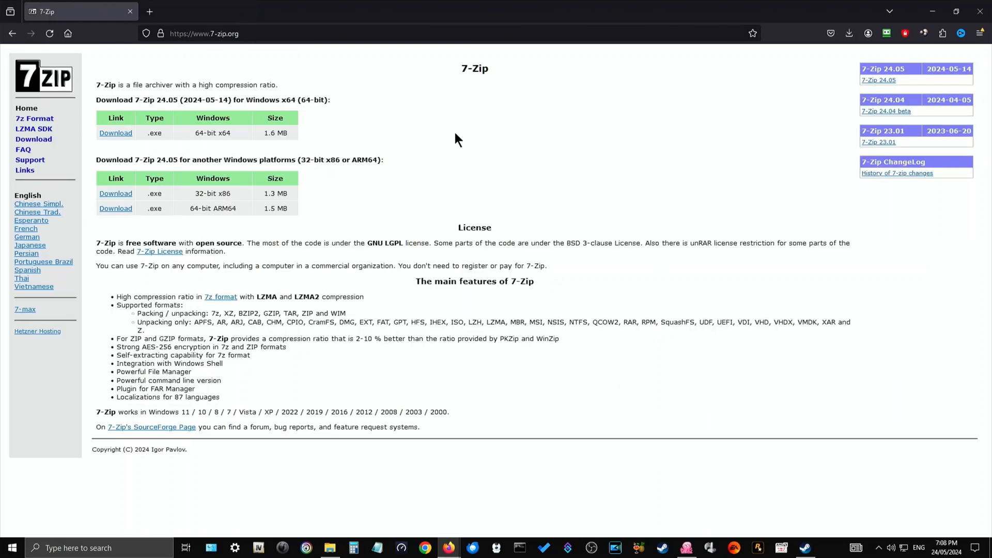
mouse_move(86, 25)
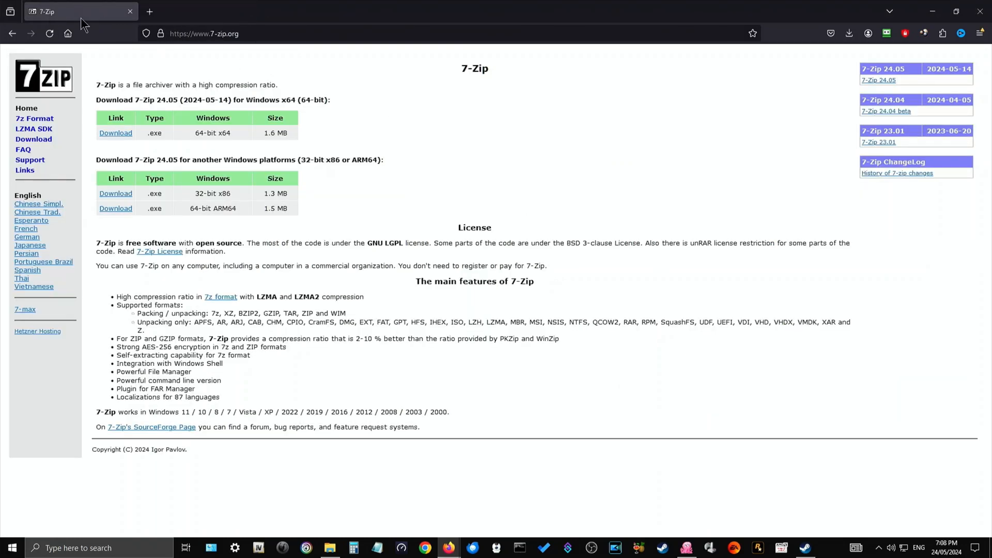
mouse_move(304, 38)
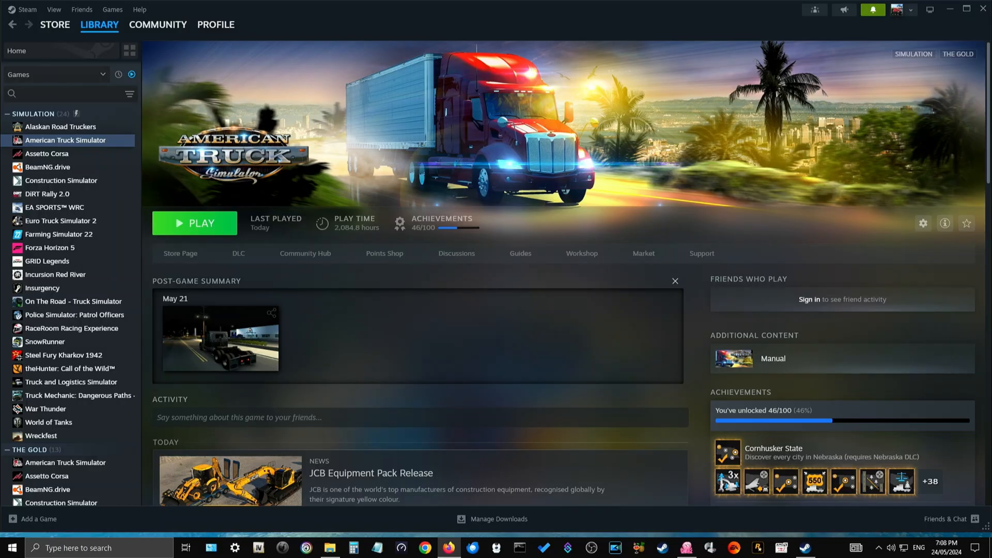
mouse_move(688, 276)
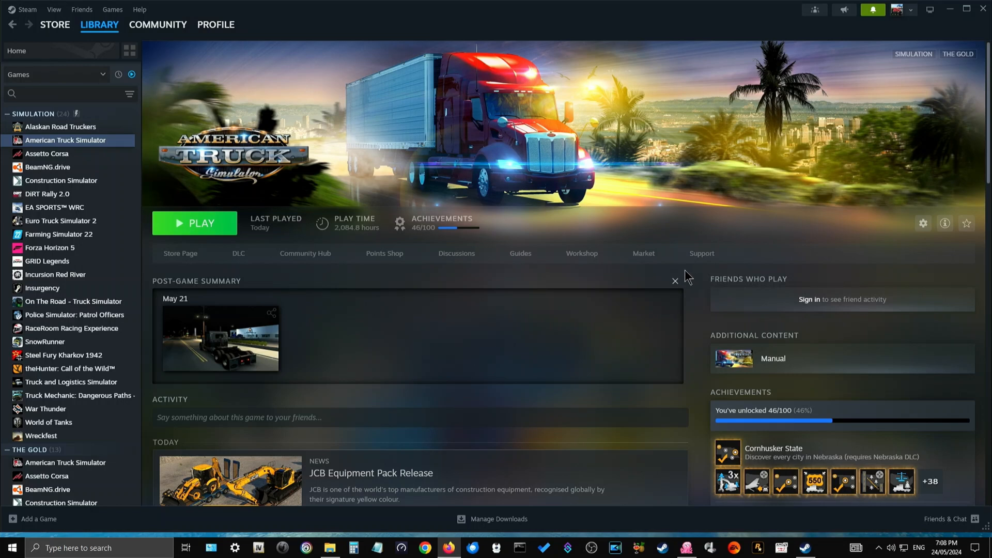
mouse_move(505, 212)
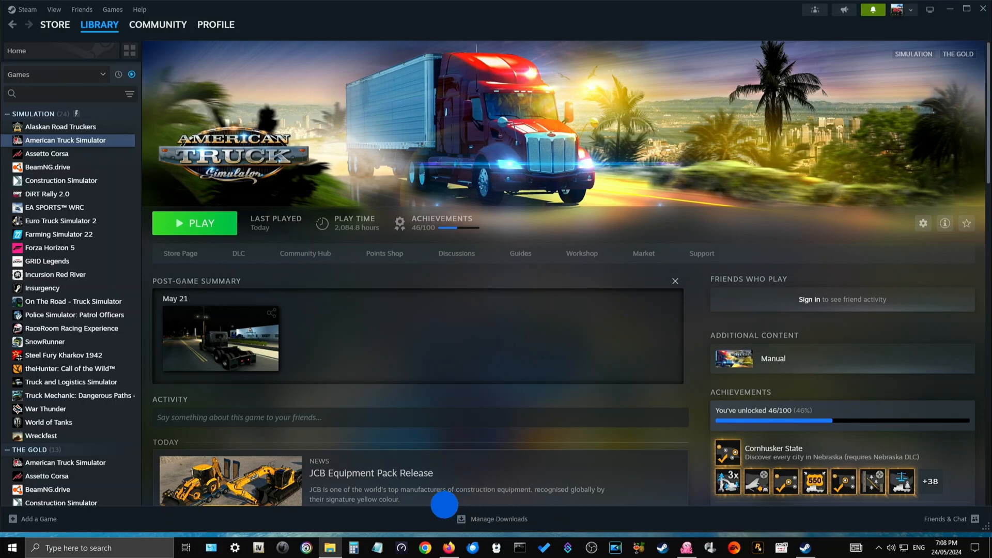
Step: Switch to File Explorer showing the Mod Zips folder of ZIP and RAR archives
left_click(330, 548)
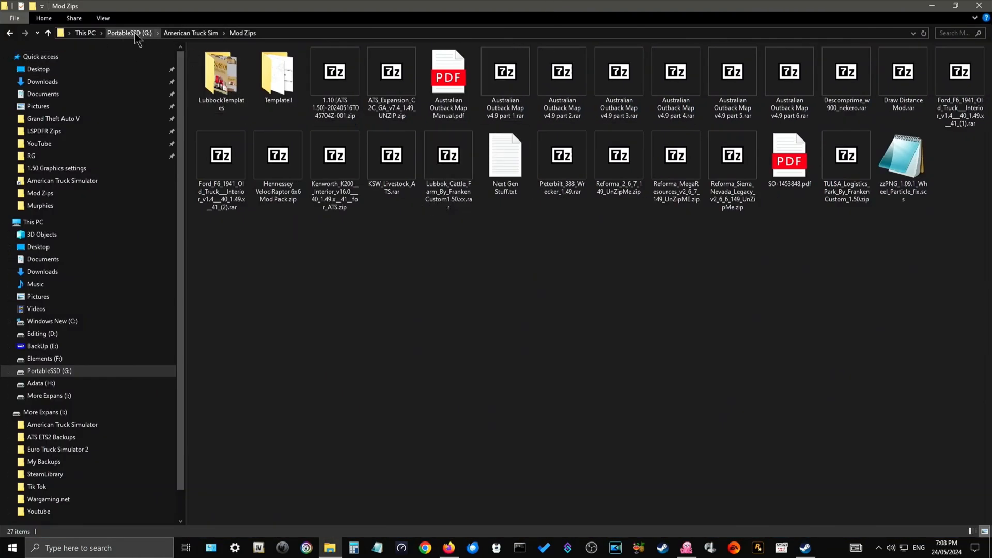
mouse_move(145, 41)
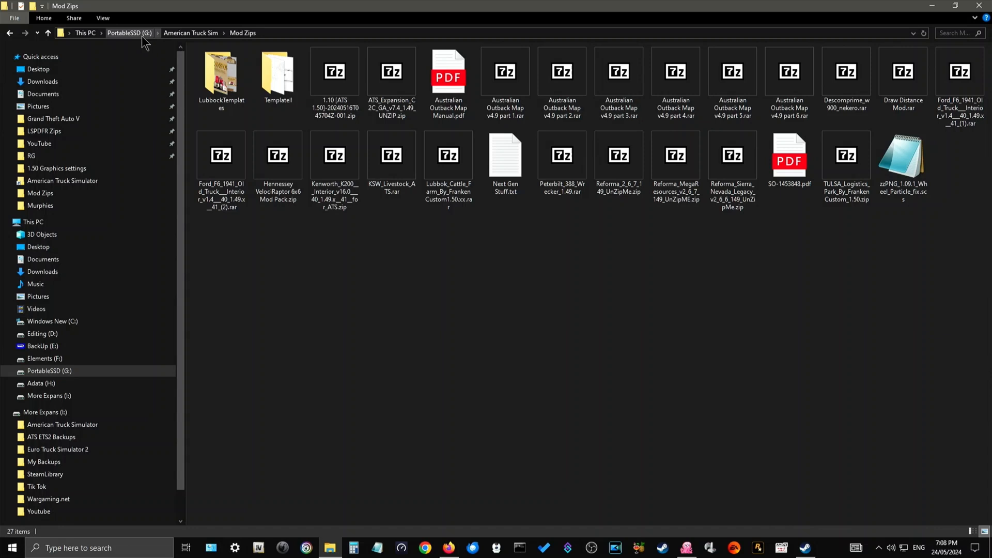
mouse_move(174, 46)
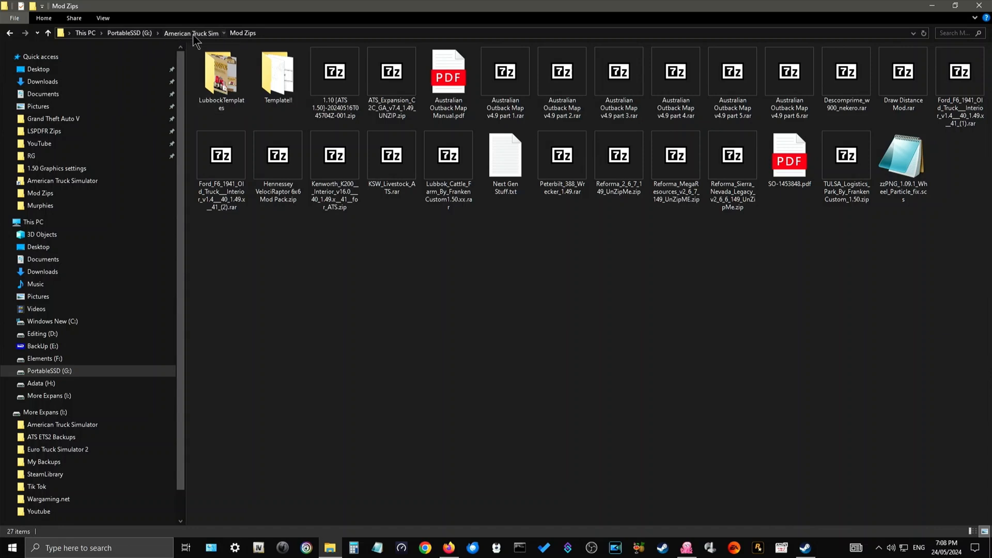
left_click(191, 33)
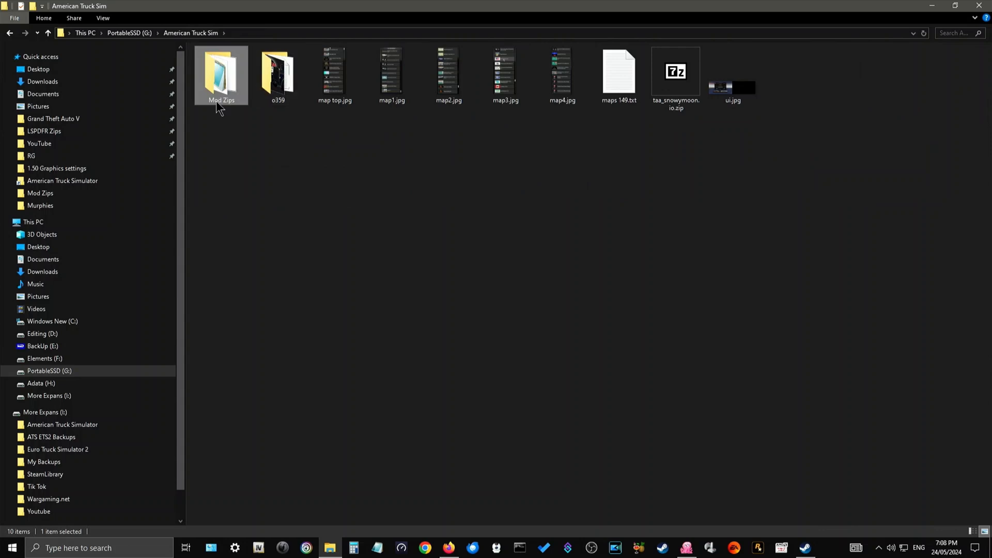
mouse_move(227, 75)
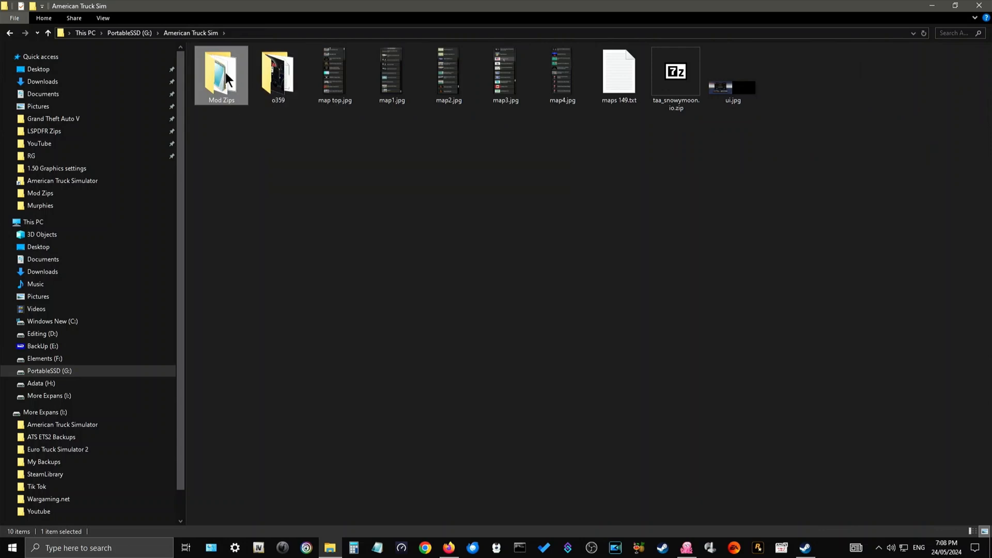
double_click(221, 71)
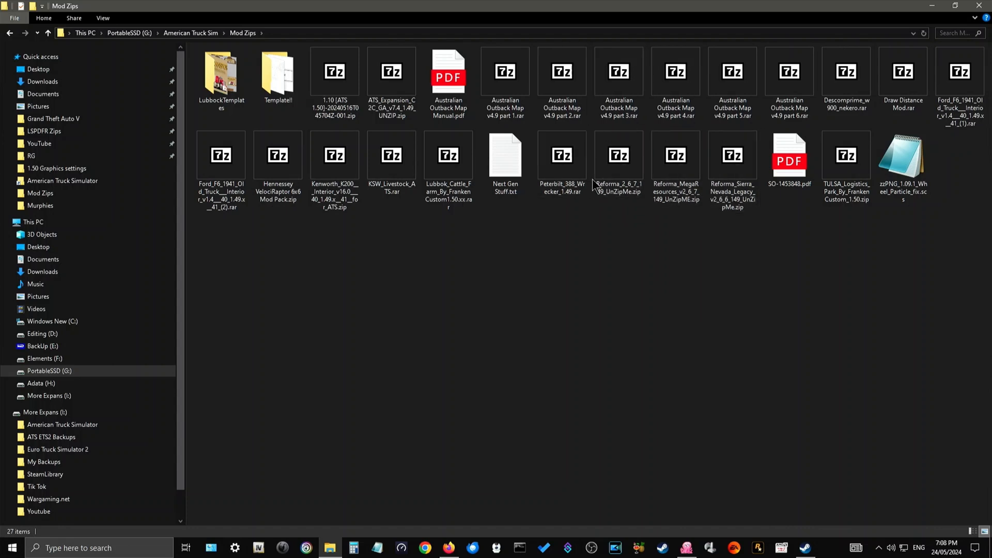
mouse_move(750, 126)
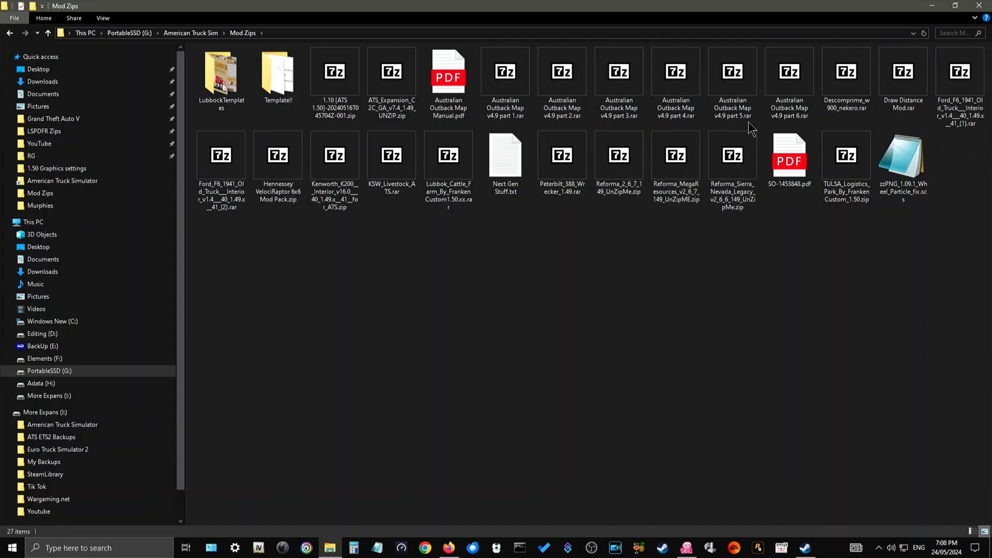
left_click(448, 82)
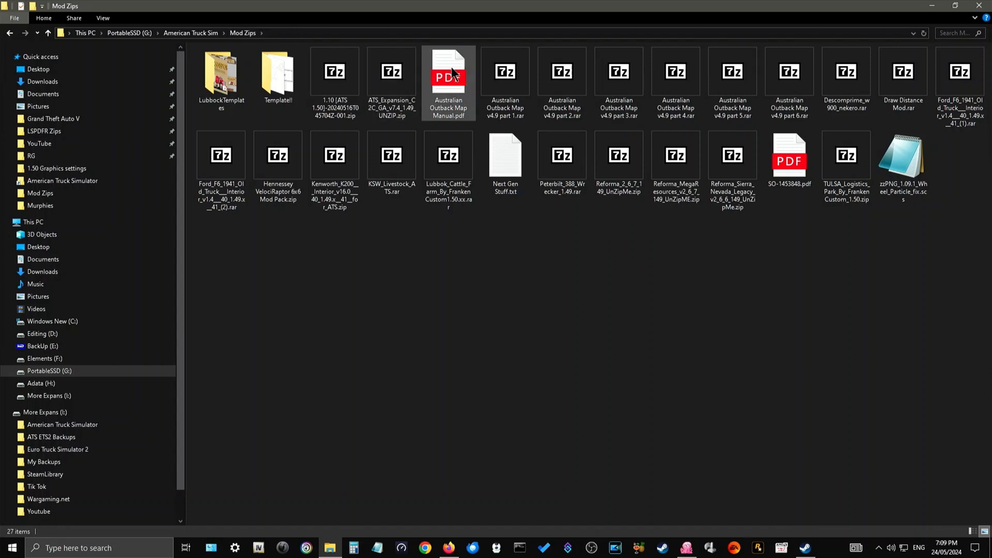
left_click(733, 155)
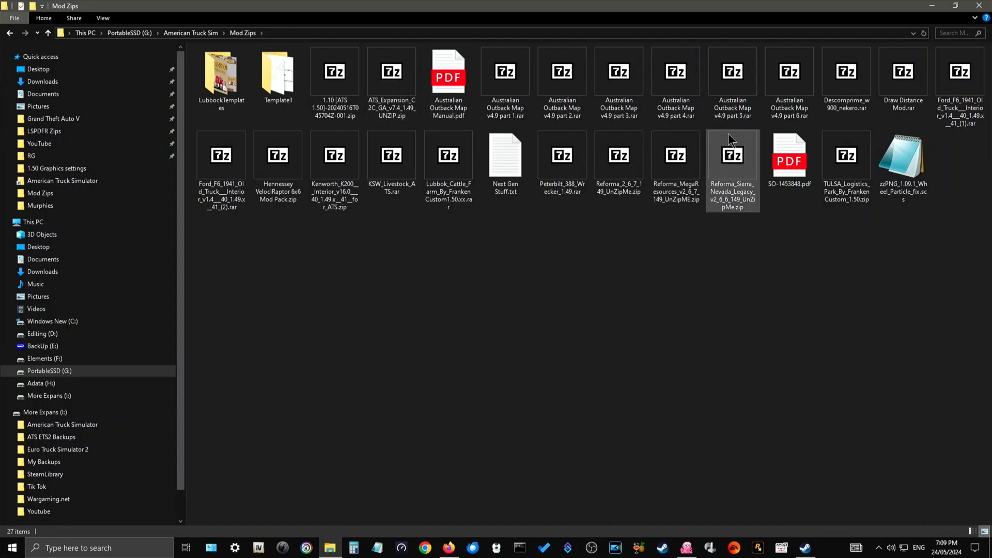
left_click(675, 71)
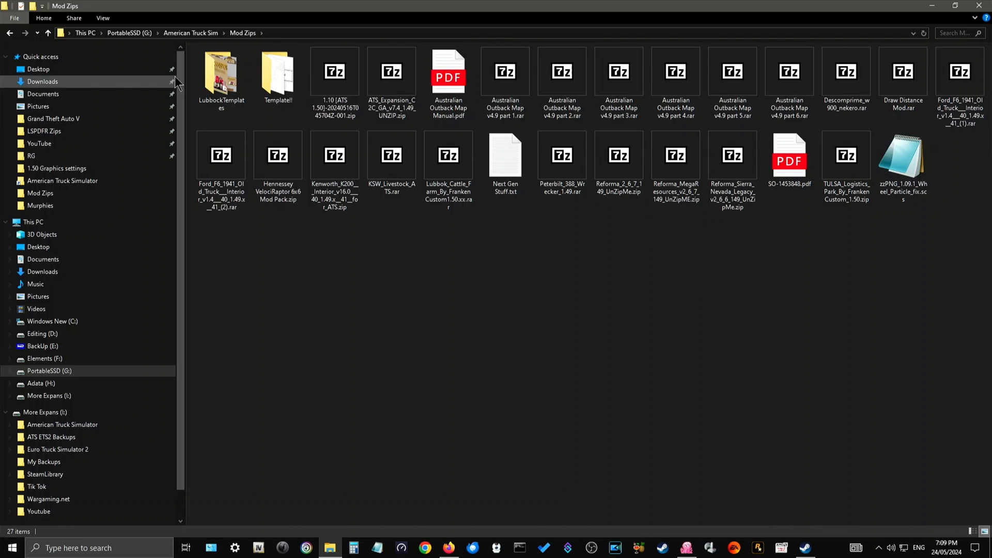
mouse_move(192, 115)
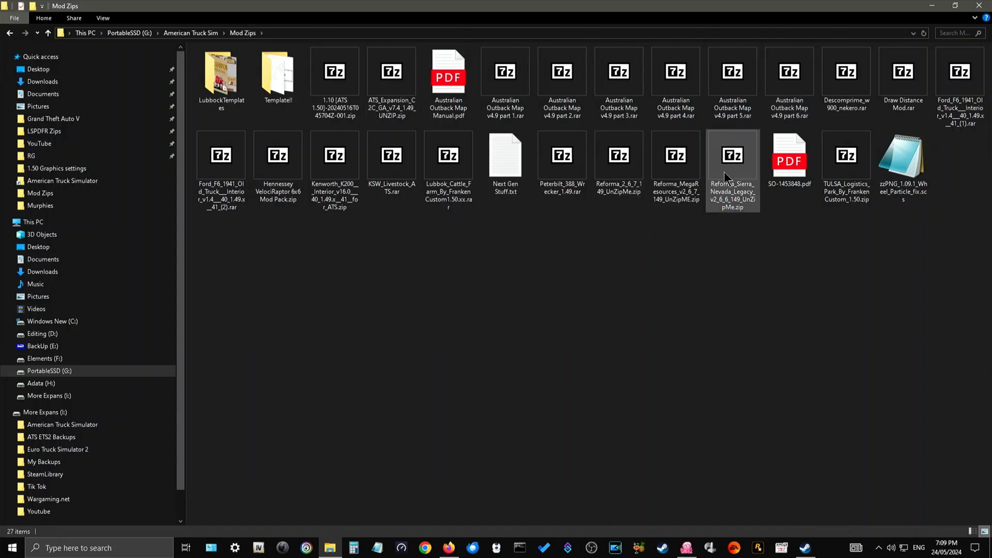
mouse_move(733, 158)
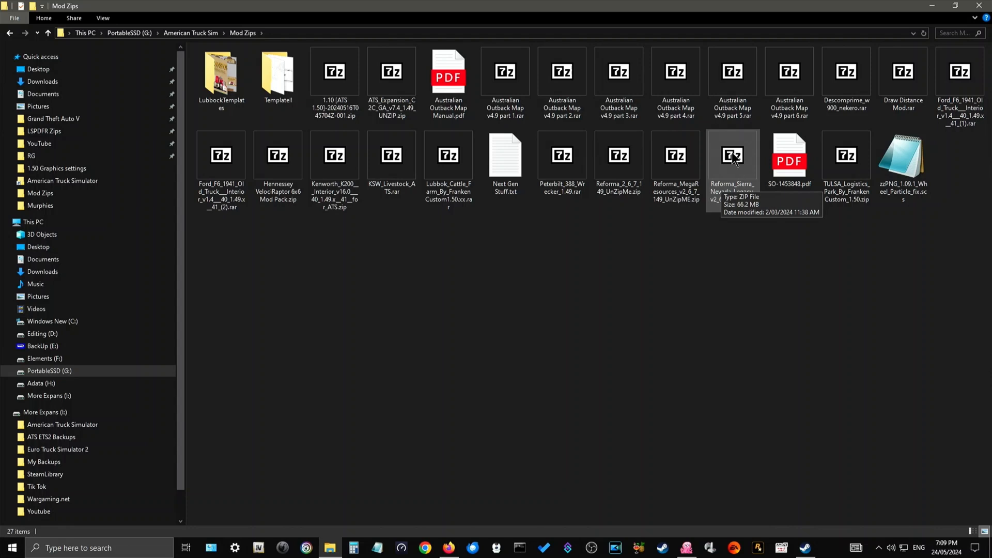
mouse_move(391, 155)
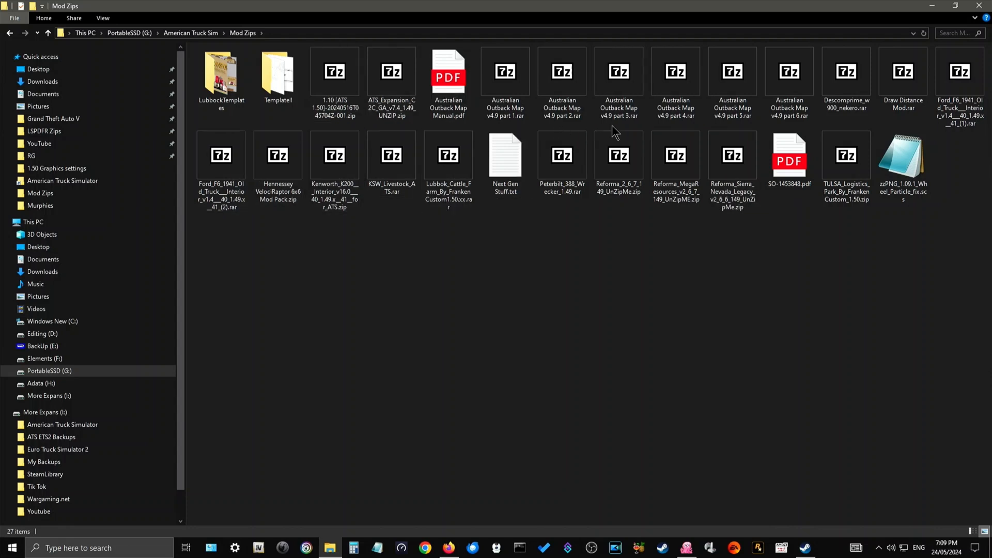
left_click(448, 70)
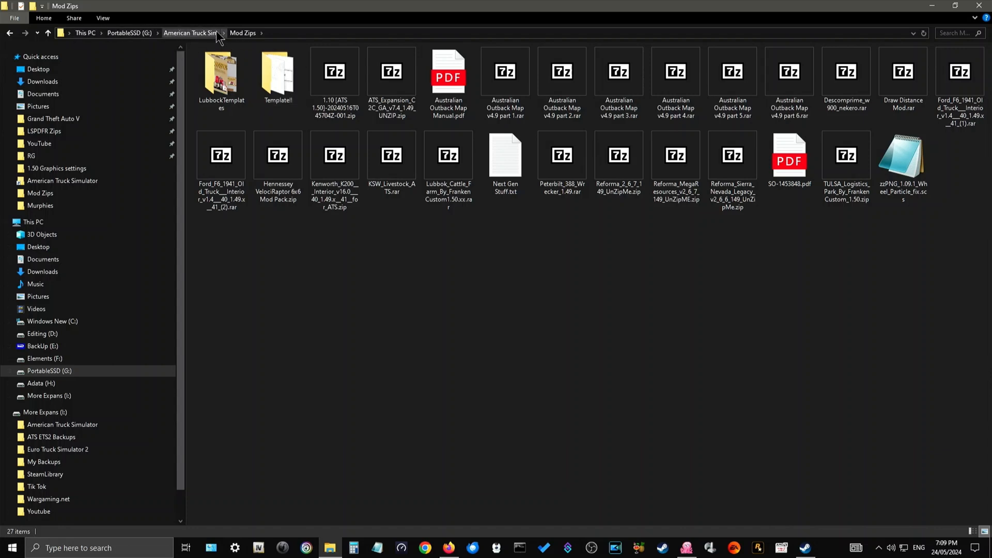
mouse_move(574, 252)
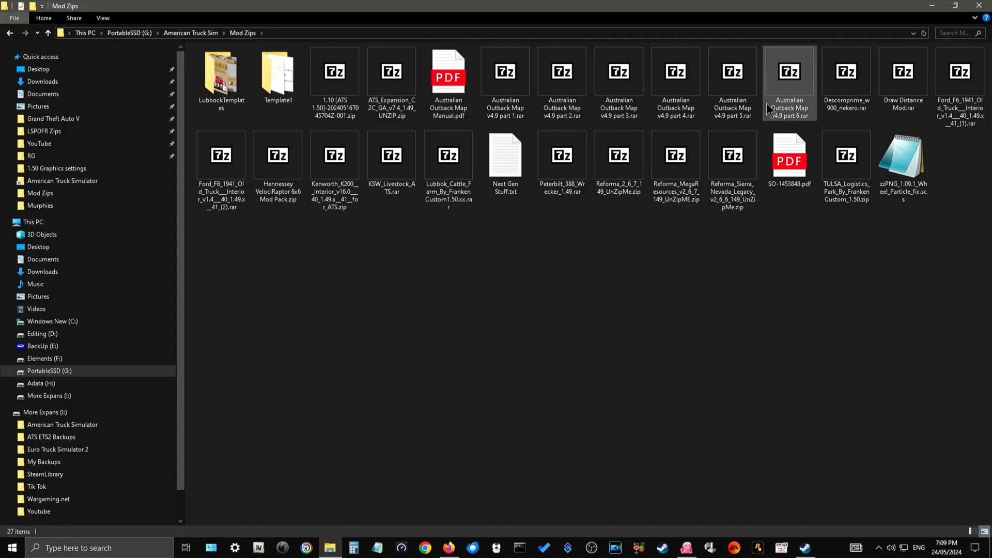
mouse_move(846, 155)
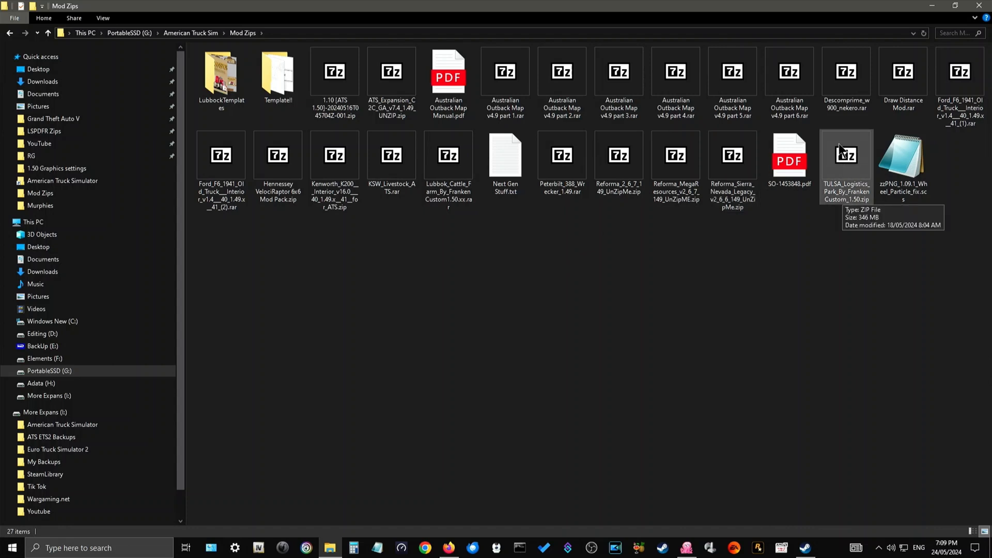
mouse_move(614, 323)
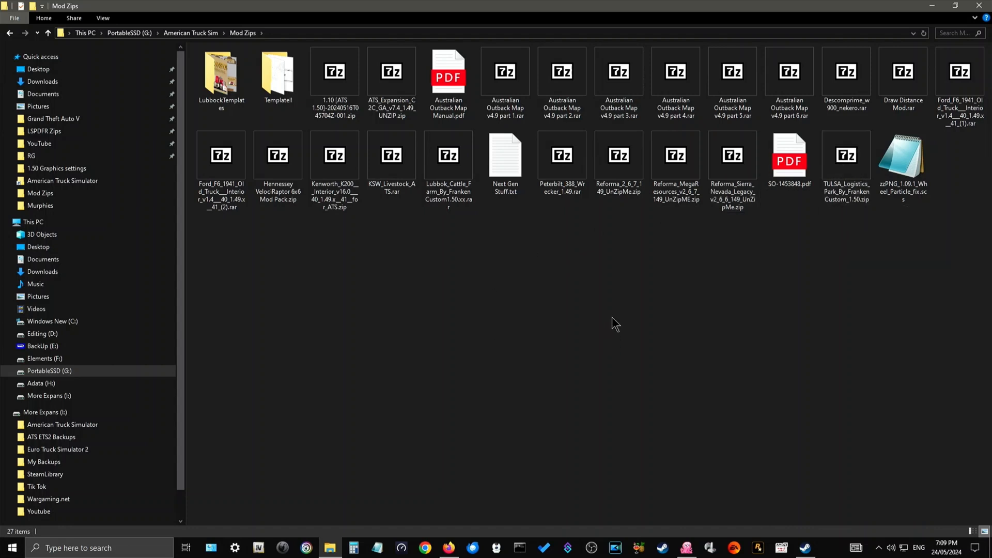
mouse_move(733, 229)
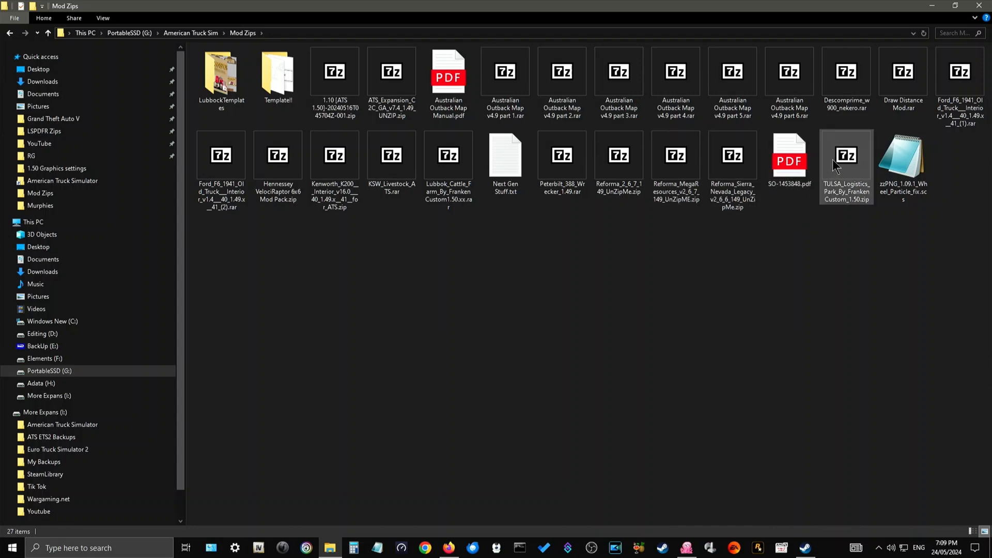
mouse_move(865, 165)
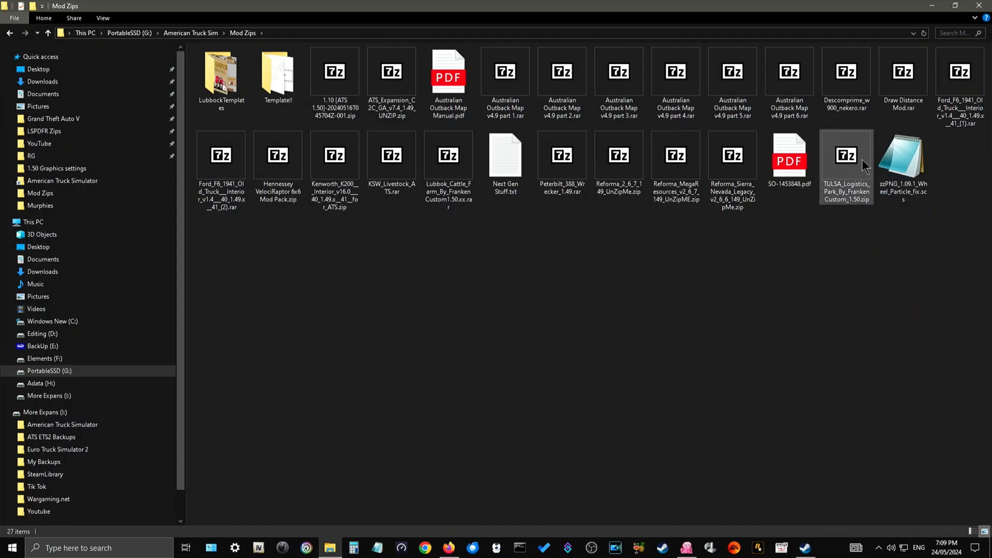
mouse_move(846, 164)
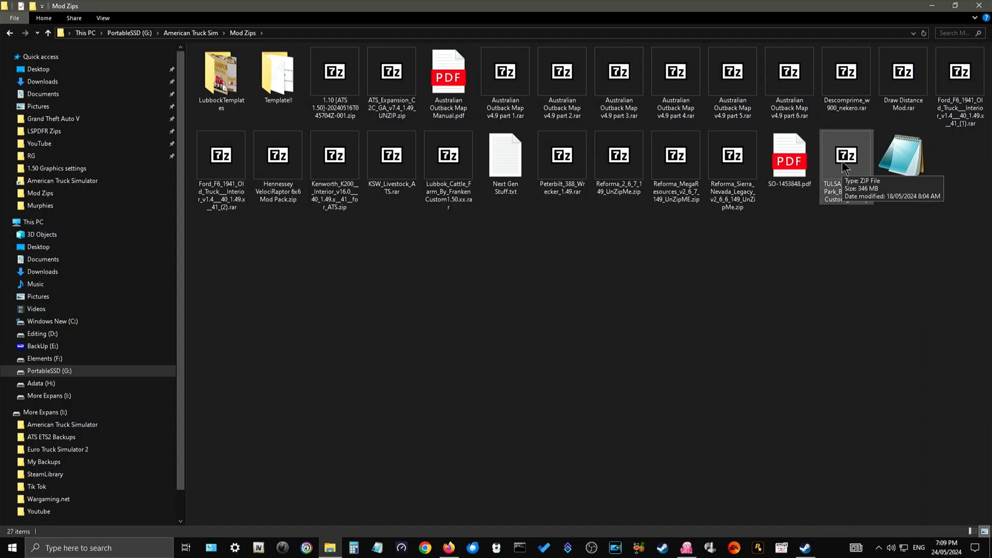
mouse_move(837, 182)
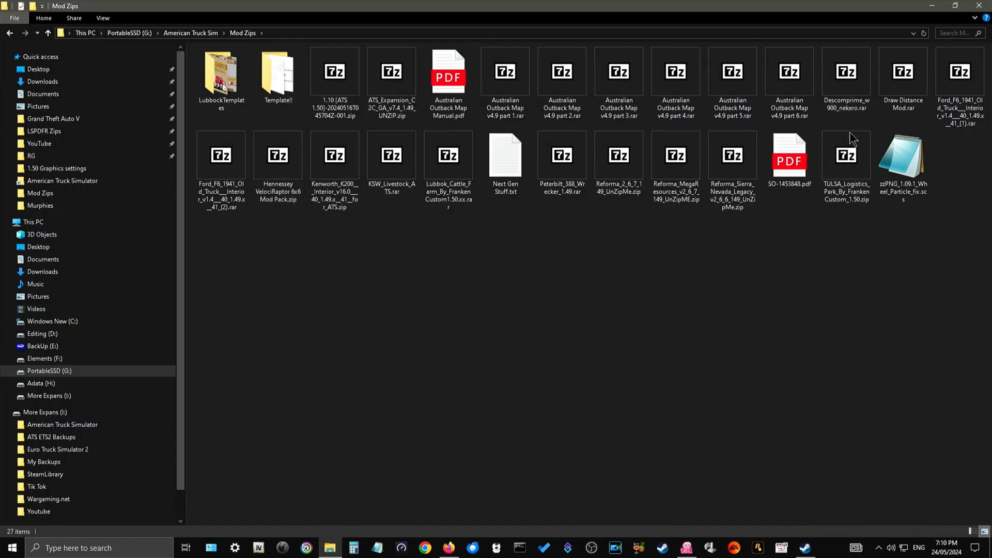
mouse_move(887, 229)
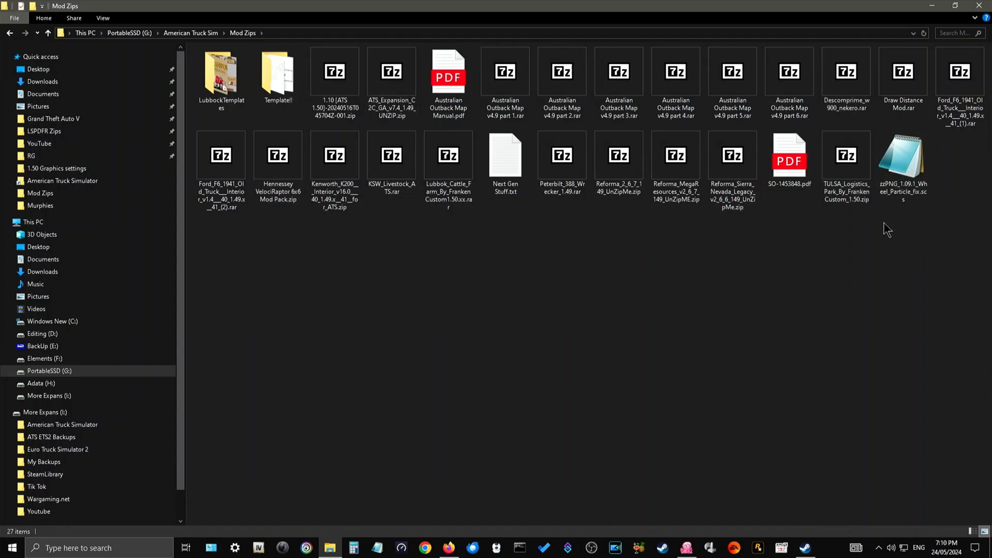
left_click(846, 155)
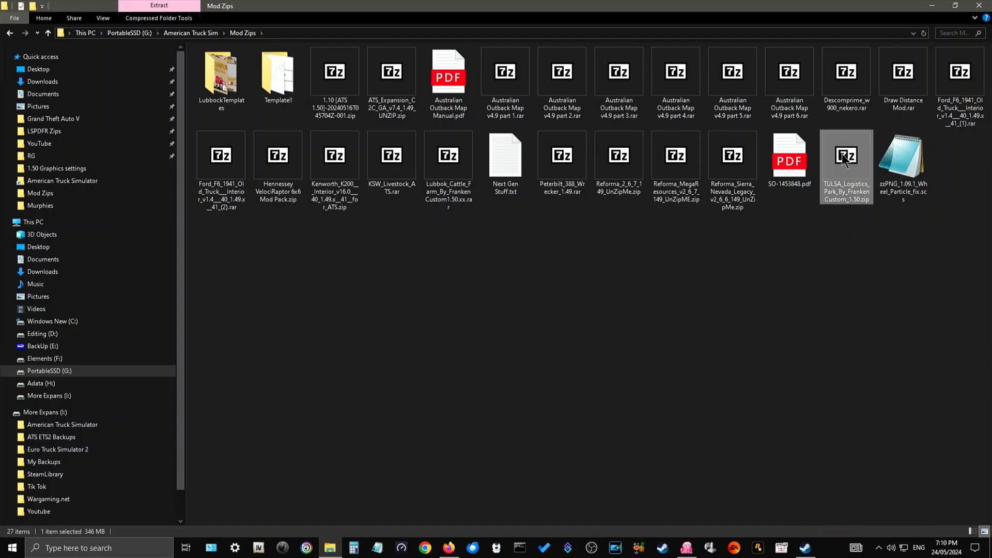
double_click(846, 155)
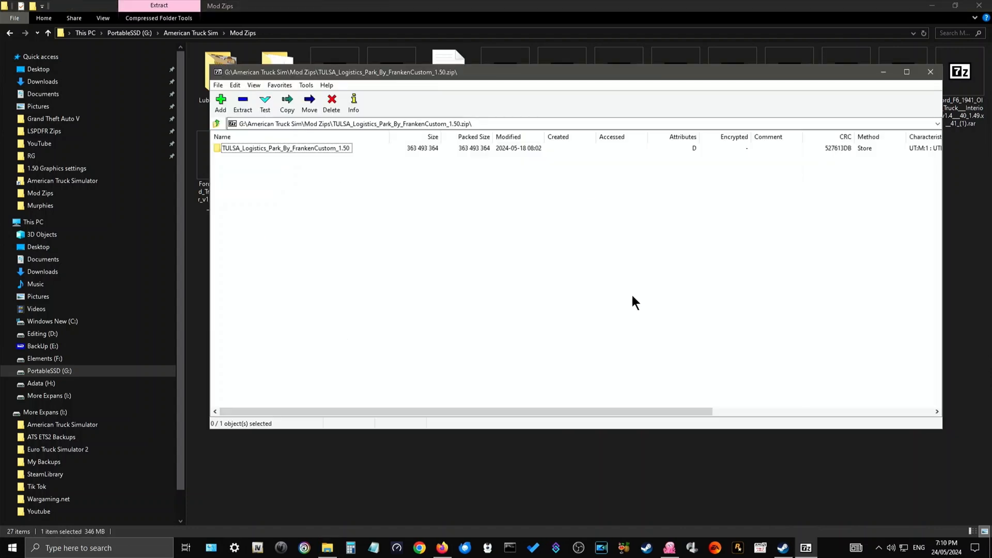
left_click(929, 72)
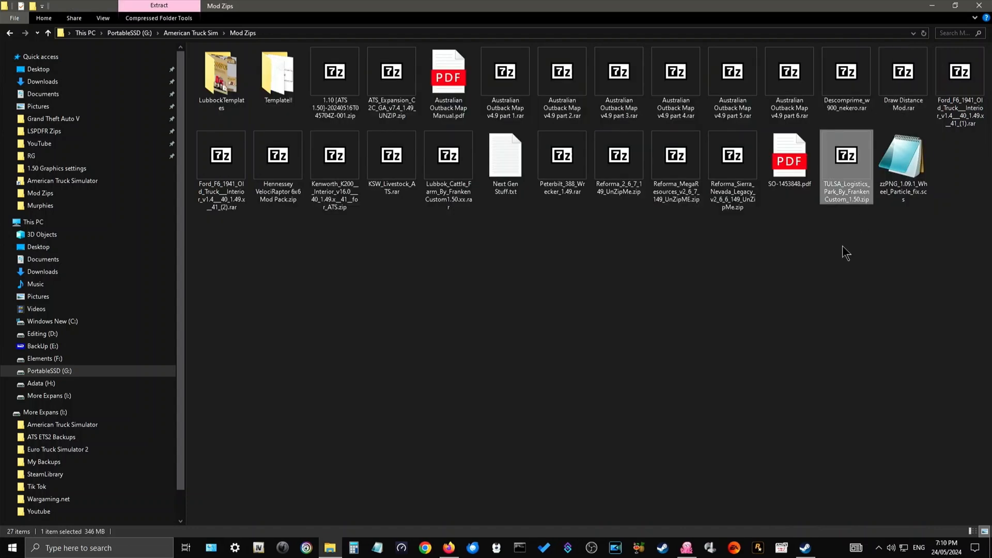
mouse_move(832, 160)
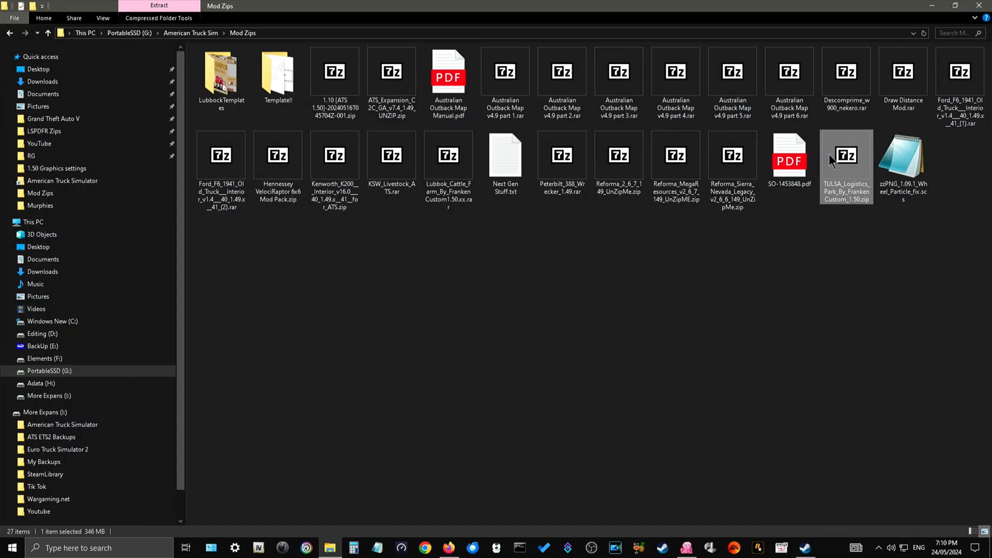
right_click(846, 156)
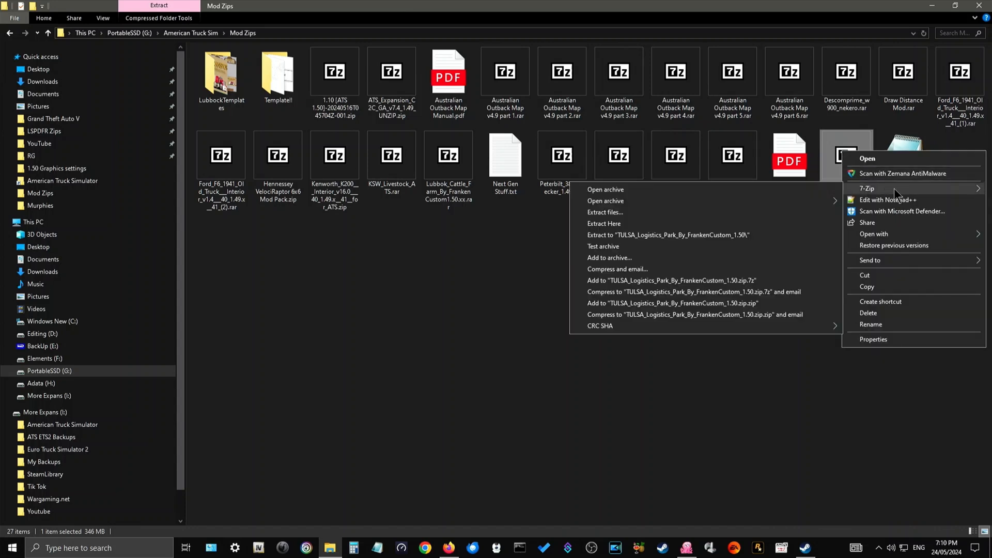
mouse_move(886, 192)
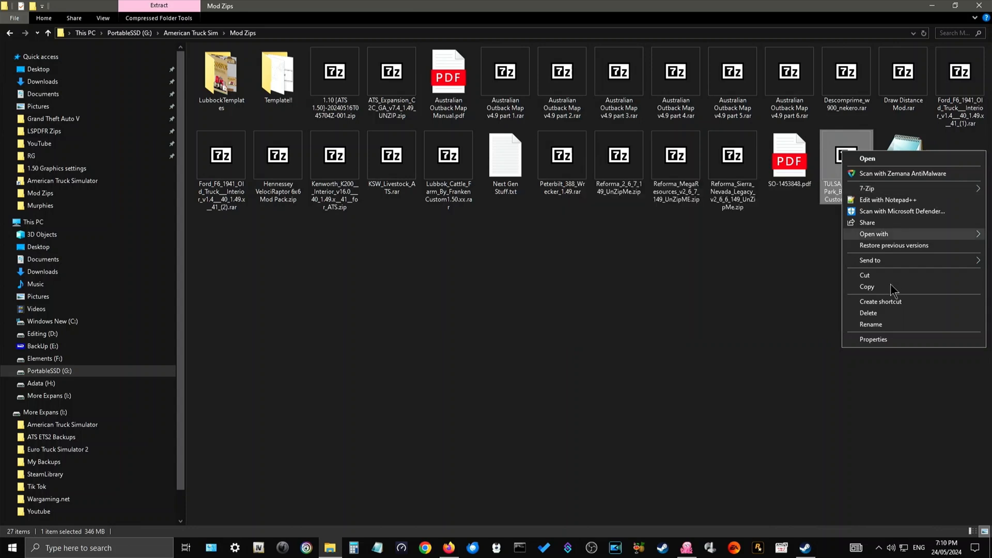
mouse_move(881, 159)
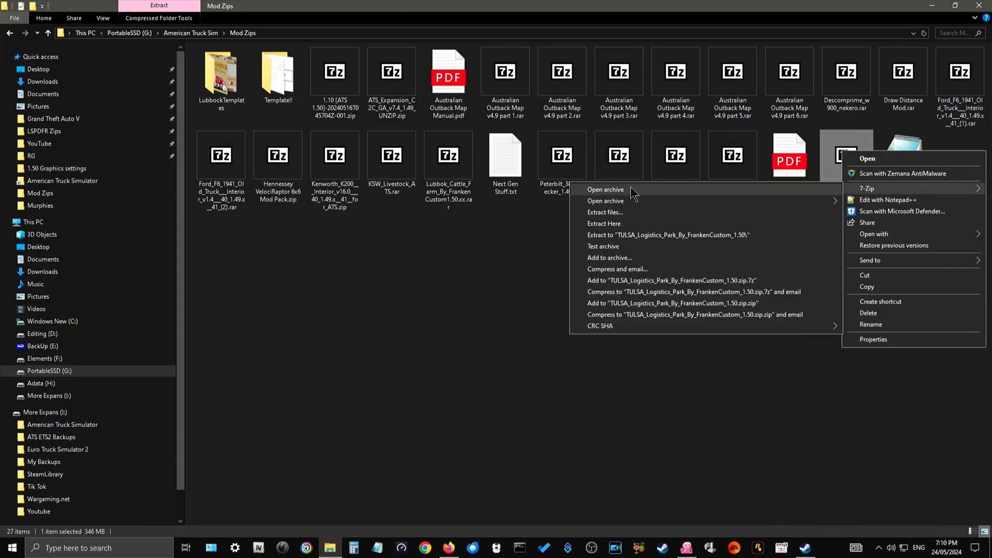
left_click(604, 189)
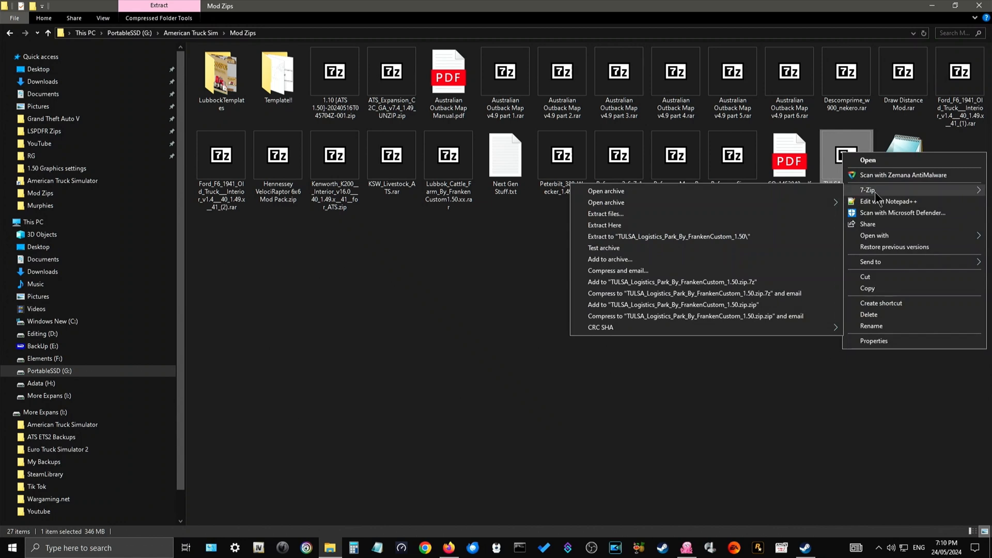
left_click(605, 202)
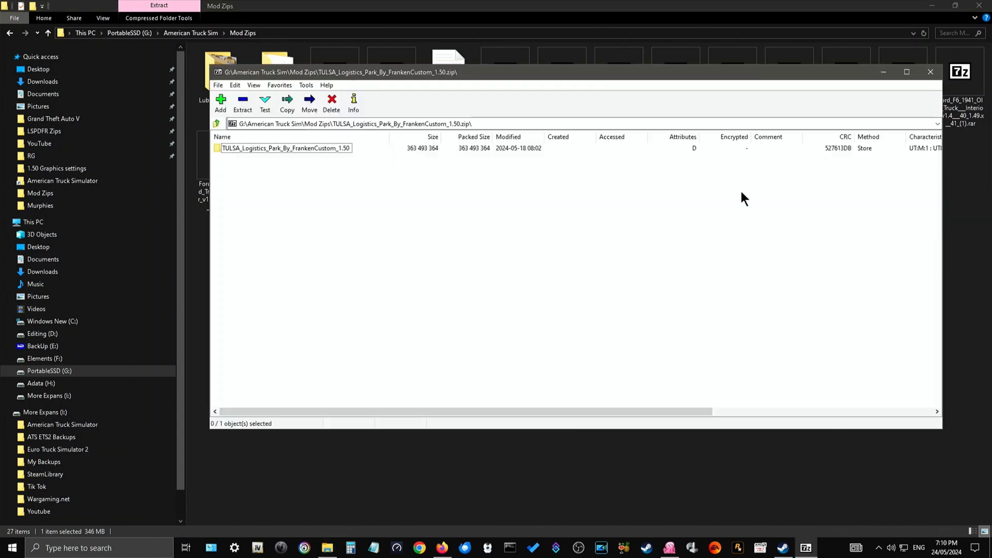
mouse_move(950, 88)
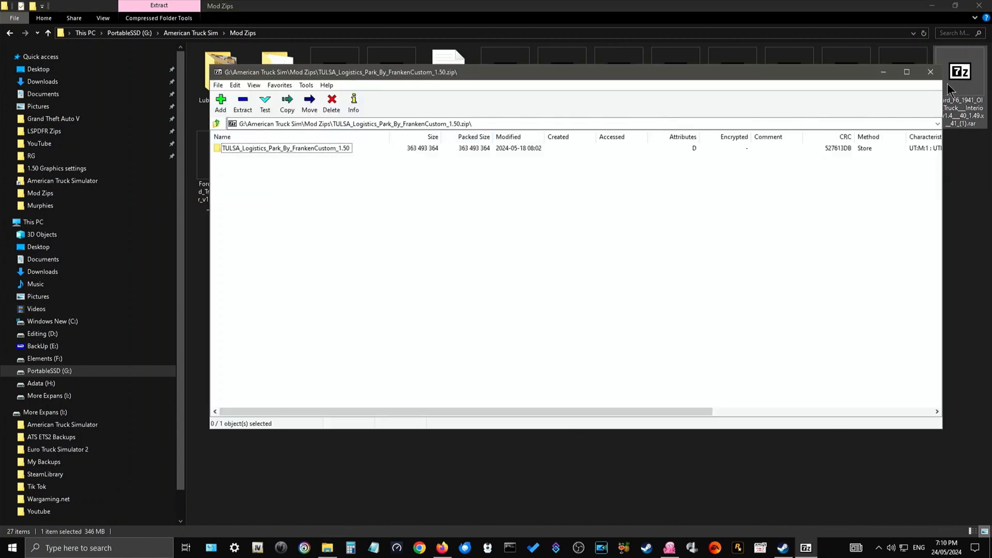
left_click(931, 72)
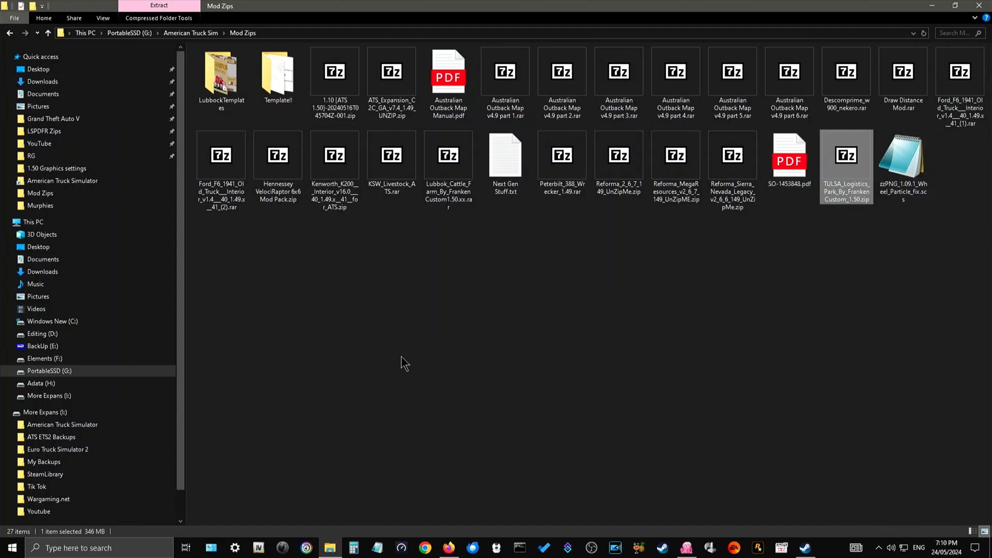
left_click(8, 547)
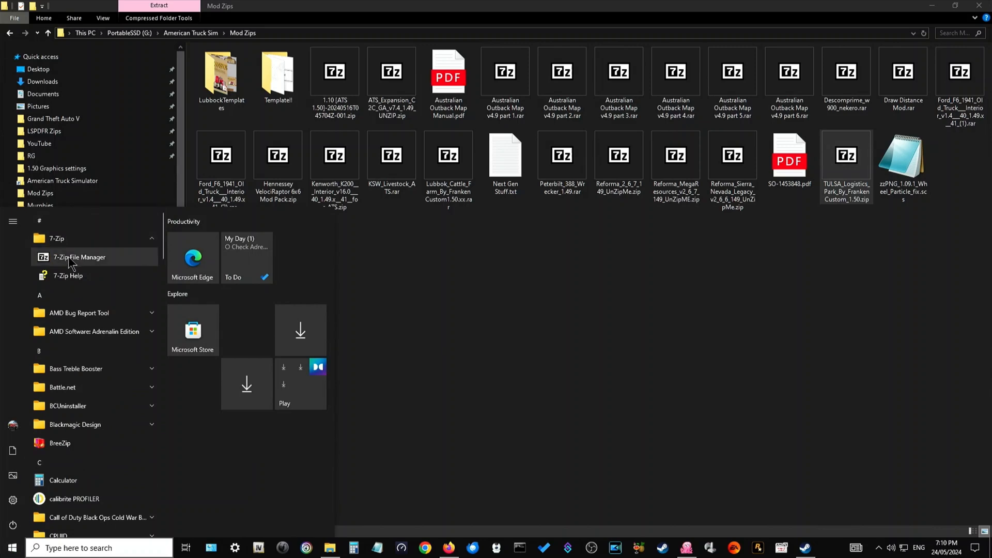
mouse_move(93, 264)
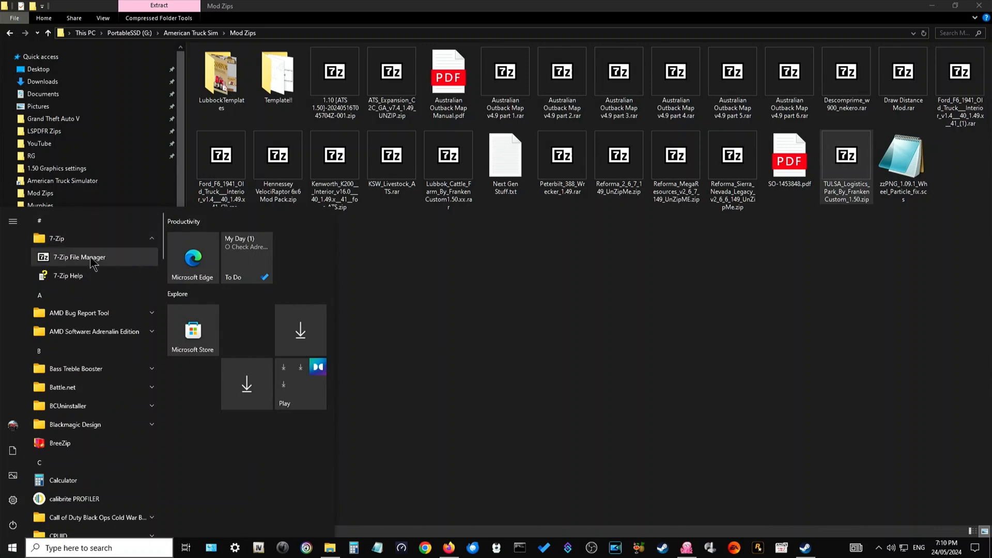
left_click(79, 256)
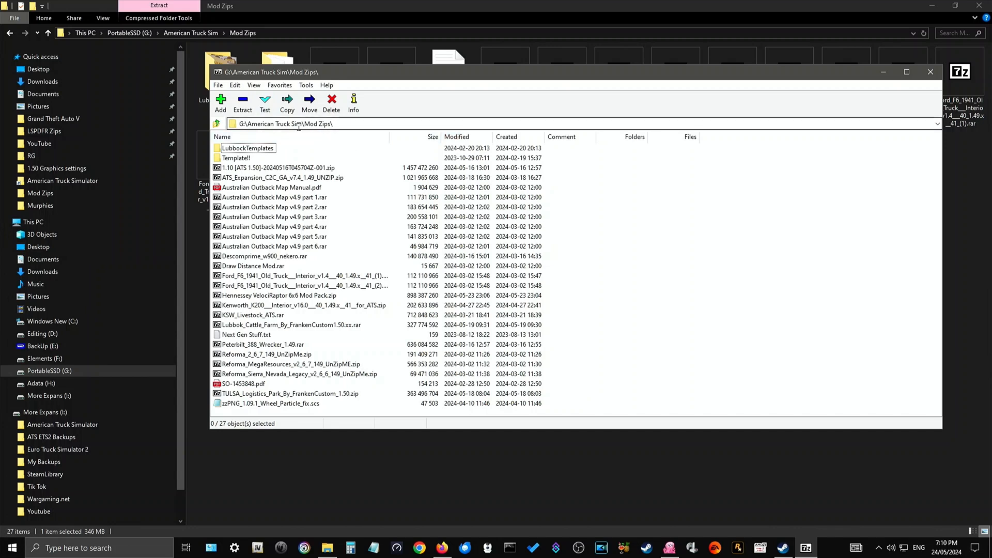
mouse_move(394, 134)
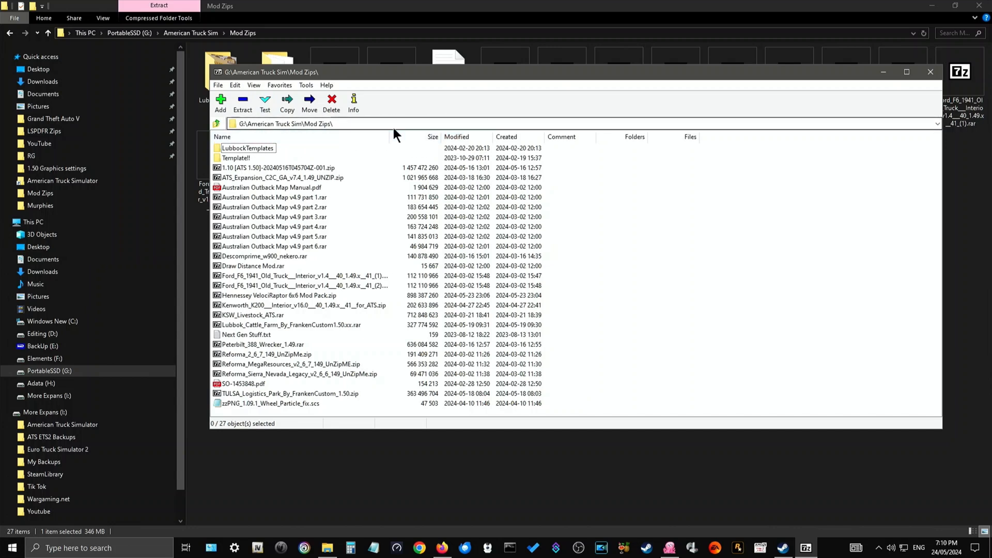
mouse_move(262, 386)
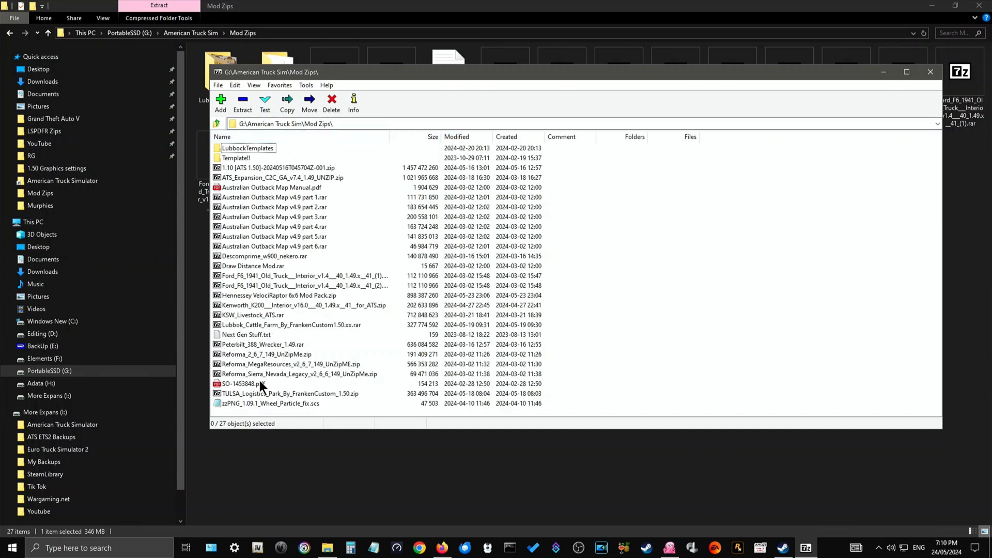
left_click(288, 394)
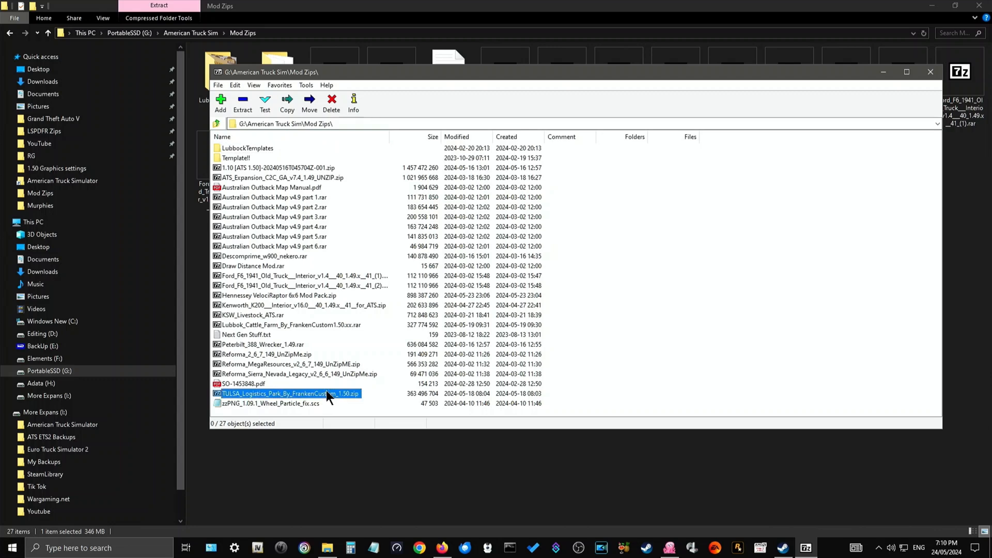
double_click(290, 393)
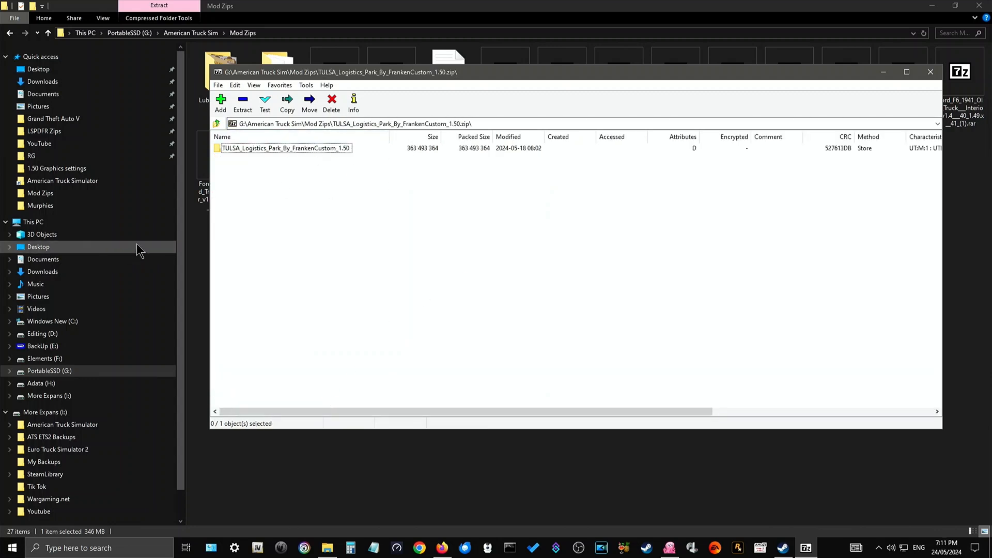
mouse_move(930, 72)
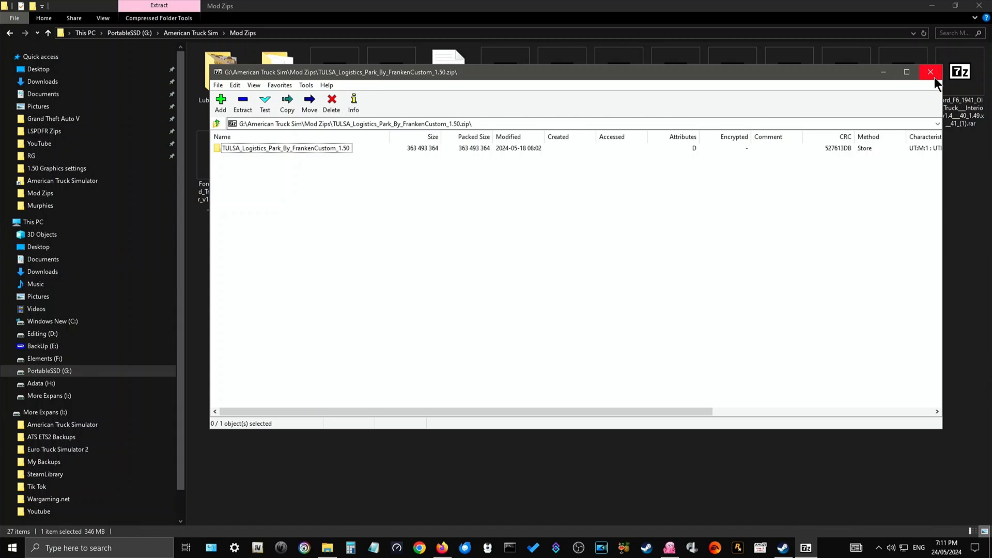
left_click(930, 72)
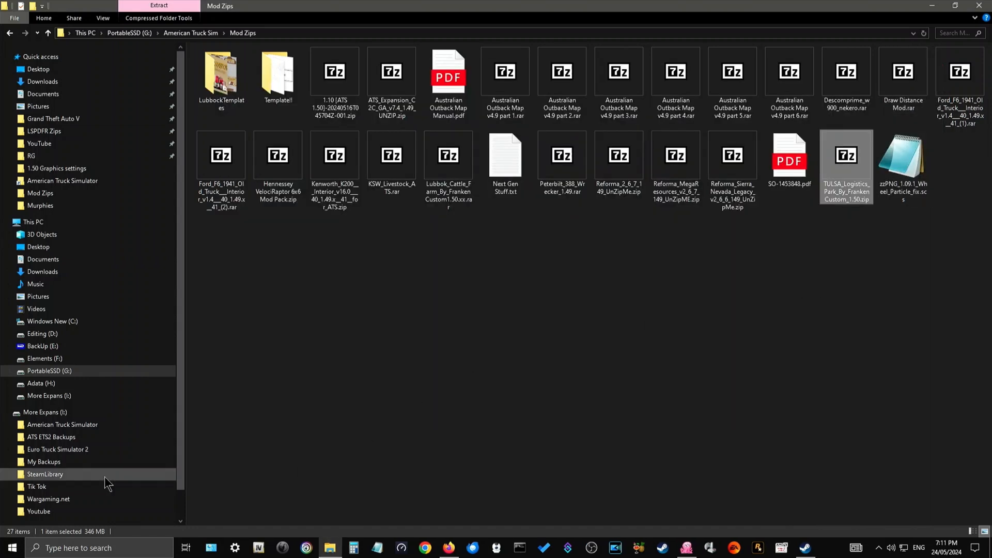
Step: Launch 7-Zip File Manager from the Start menu's 7-Zip folder
left_click(9, 547)
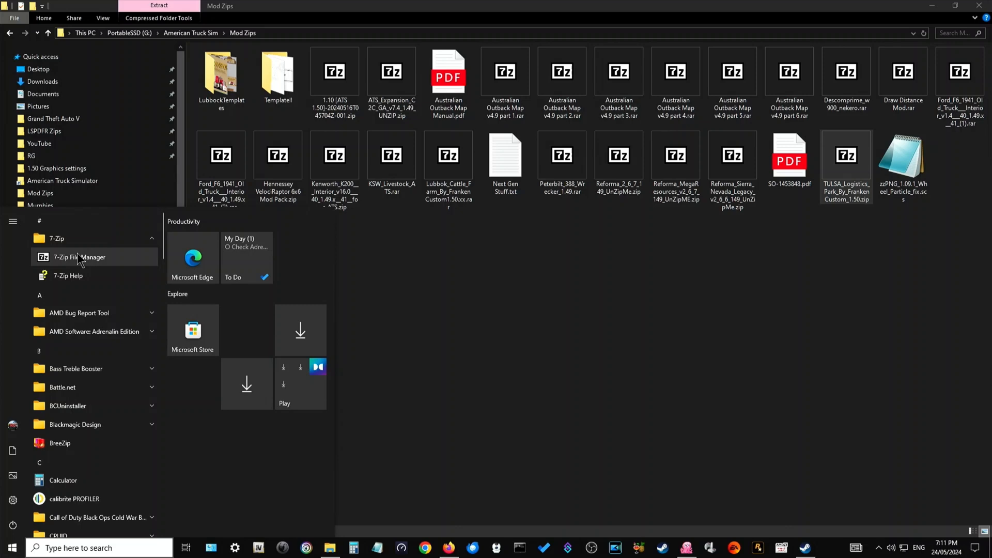
mouse_move(93, 265)
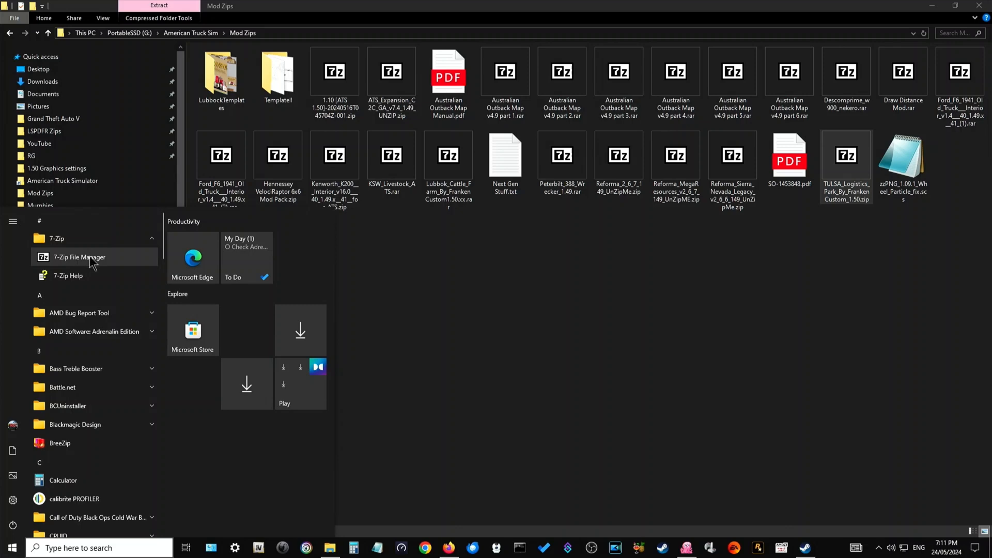
left_click(79, 257)
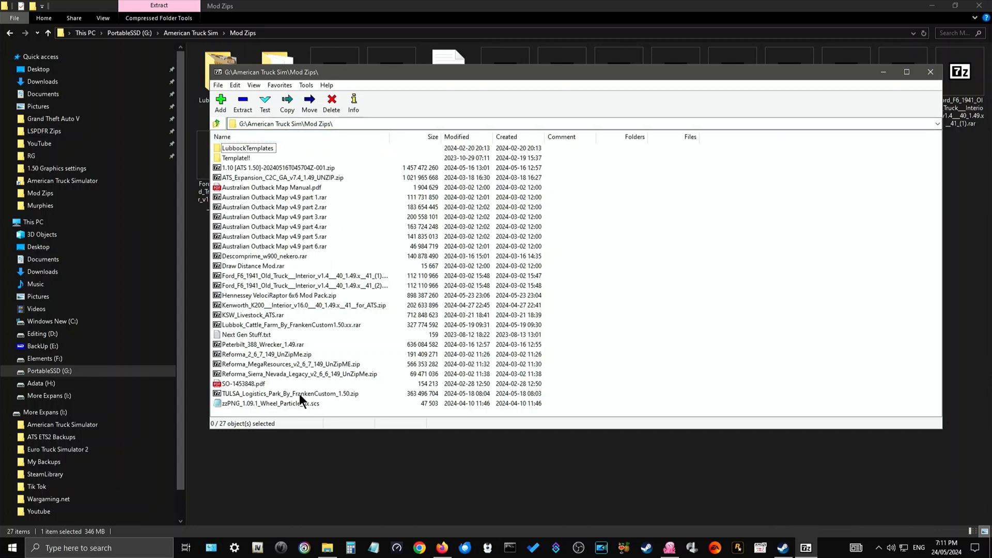
Step: Open the TULSA zip and its TULSA_Logistics_Park_By_FrankenCustom_1.50 folder listing five items
left_click(288, 393)
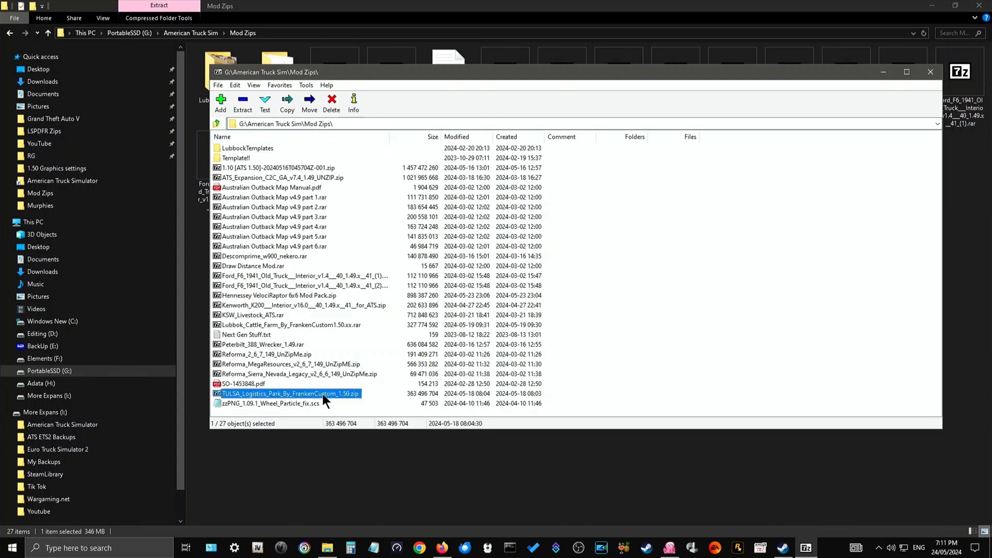
double_click(290, 394)
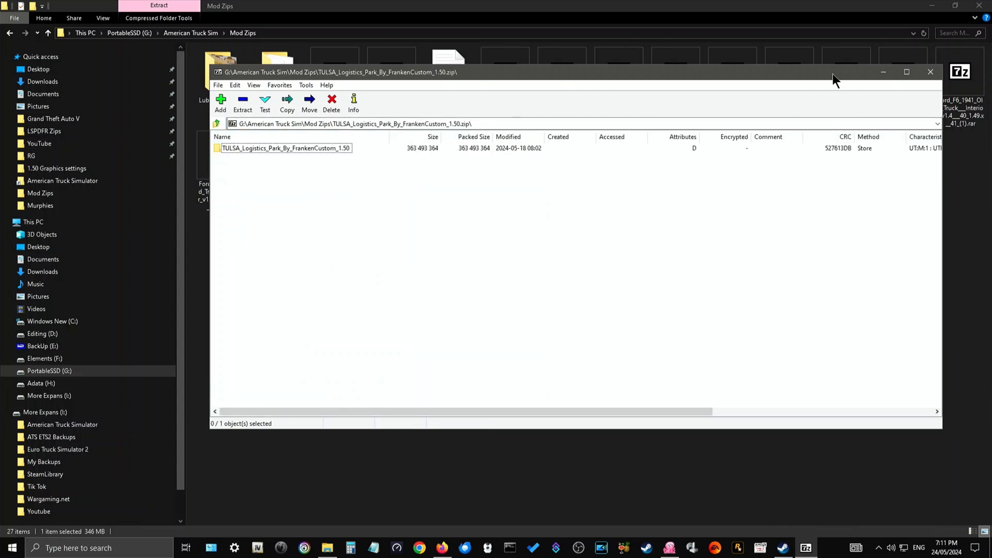
mouse_move(316, 163)
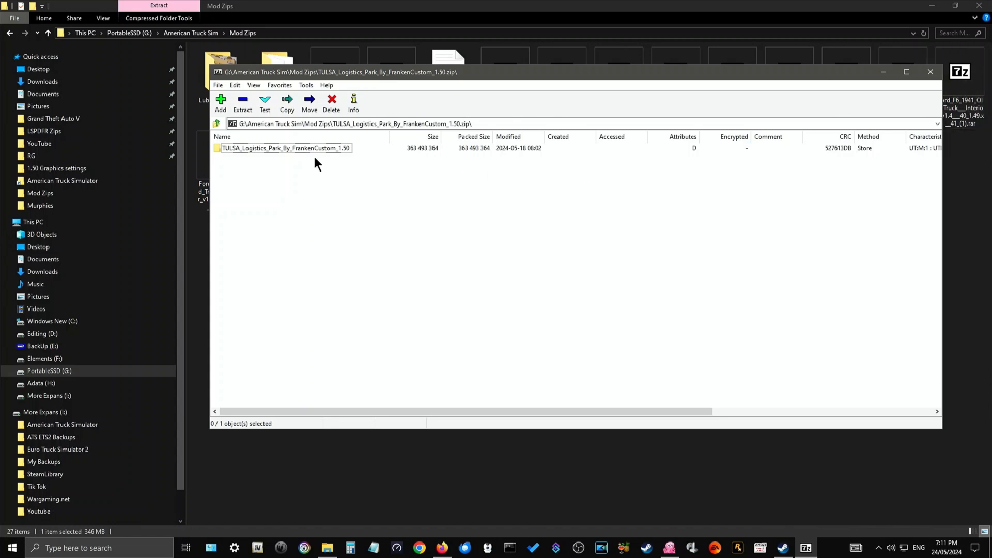
left_click(285, 147)
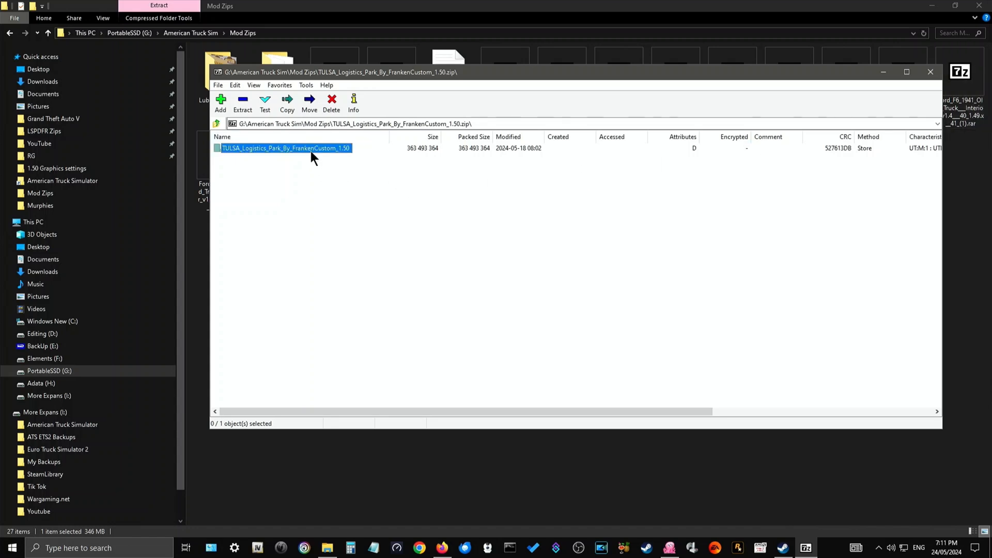
double_click(285, 147)
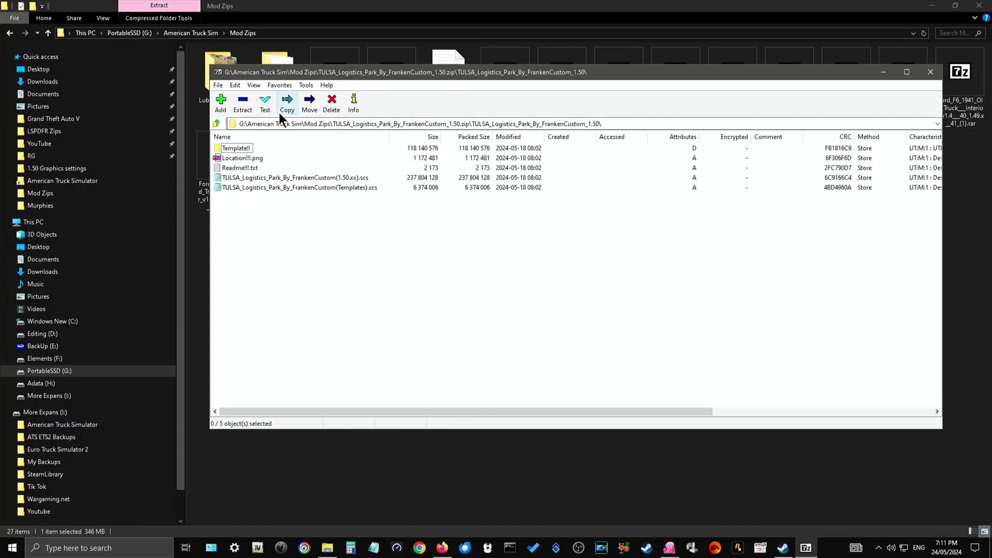
left_click(215, 123)
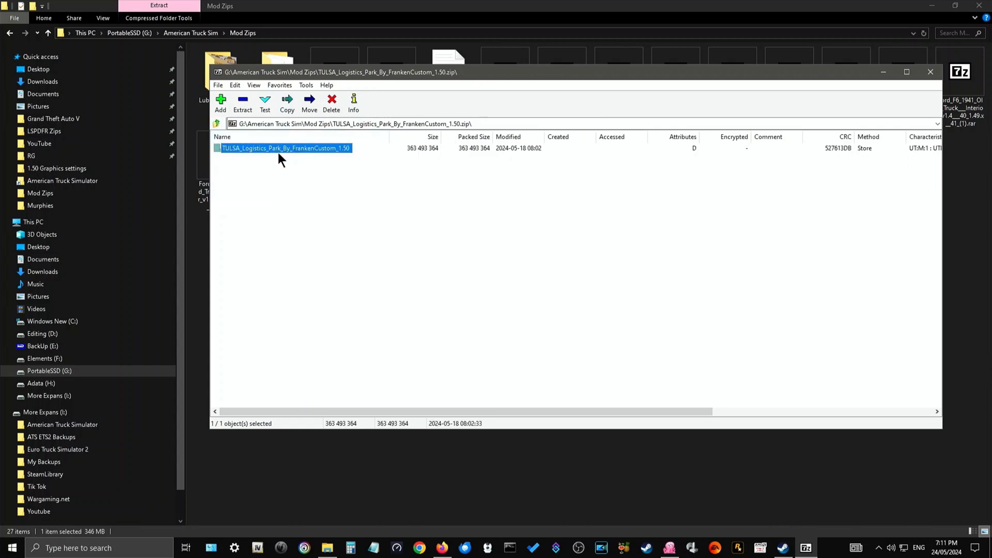
mouse_move(311, 157)
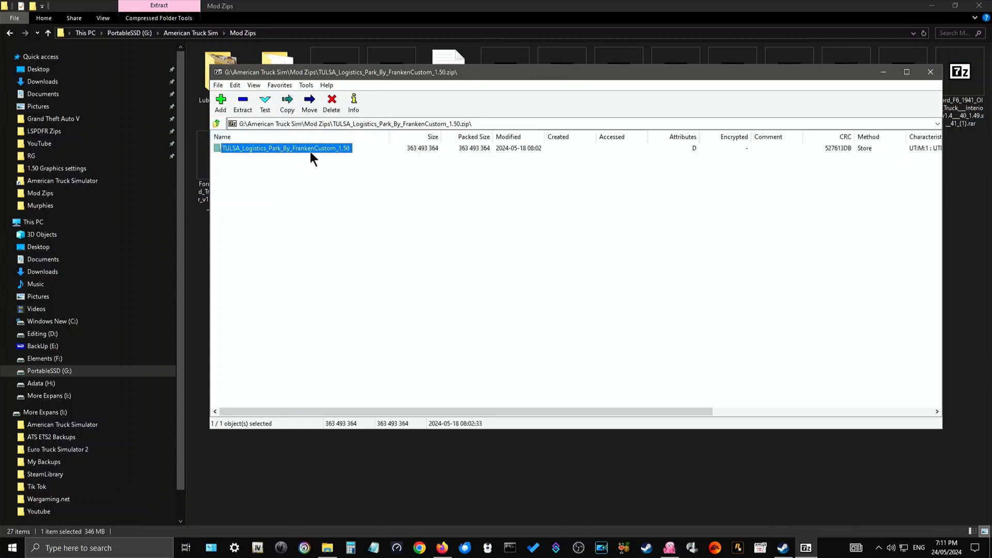
mouse_move(330, 154)
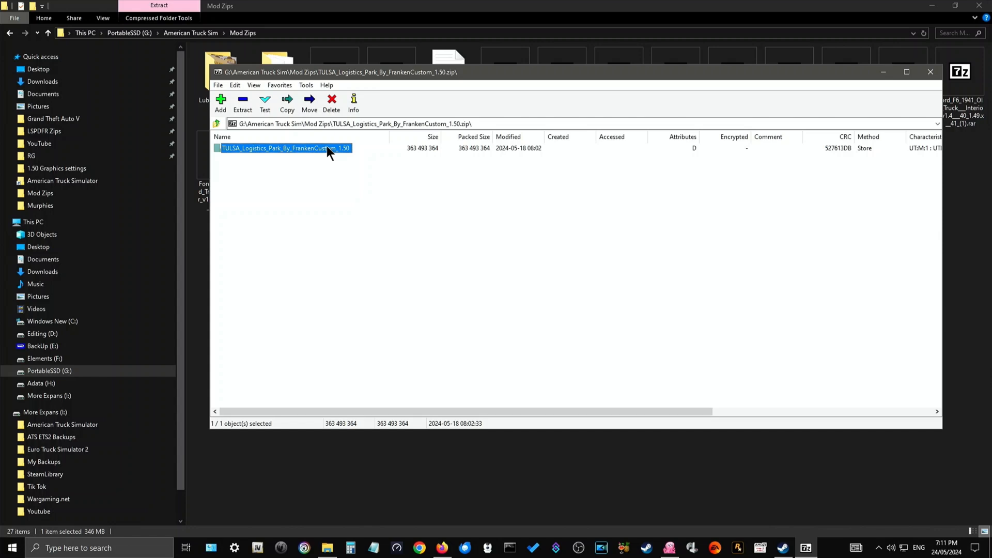
double_click(285, 148)
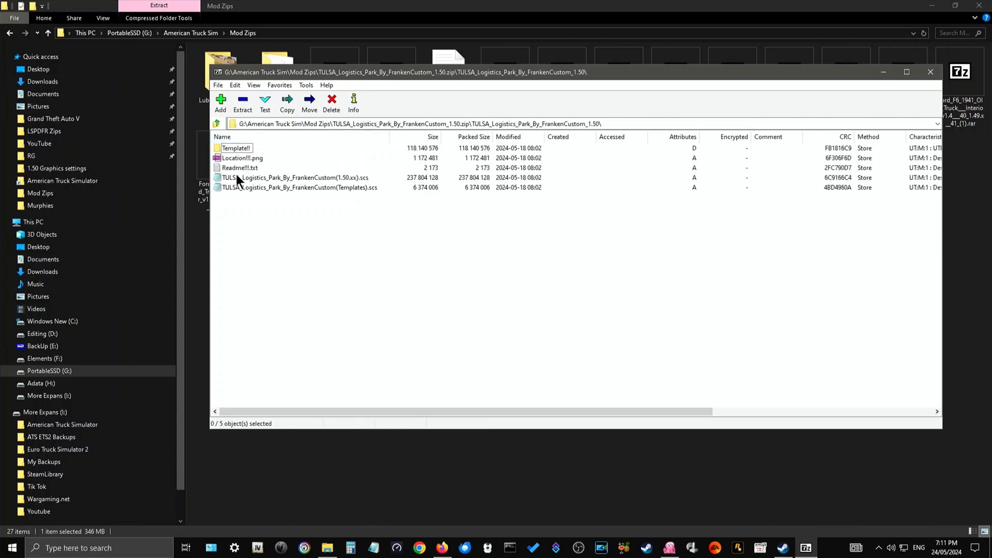
mouse_move(298, 172)
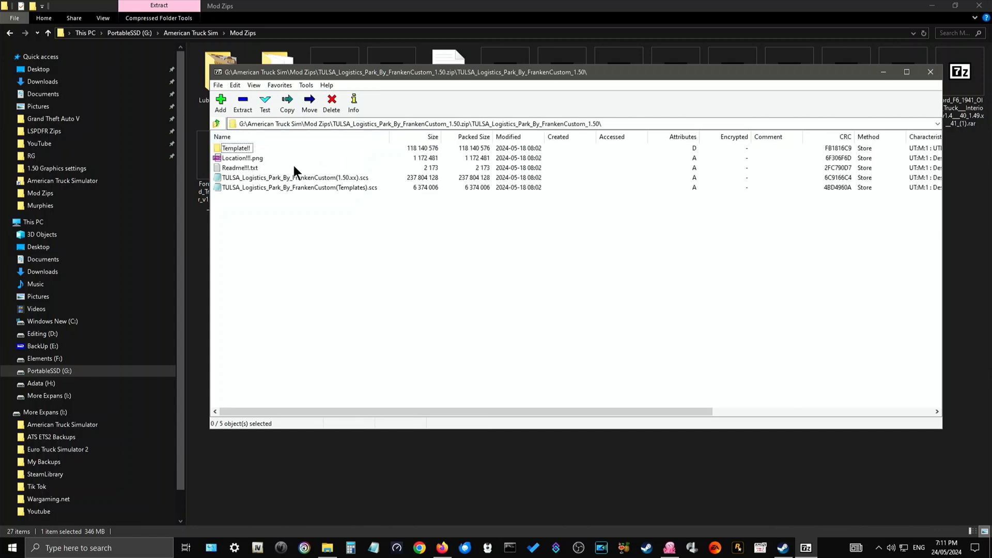
mouse_move(286, 171)
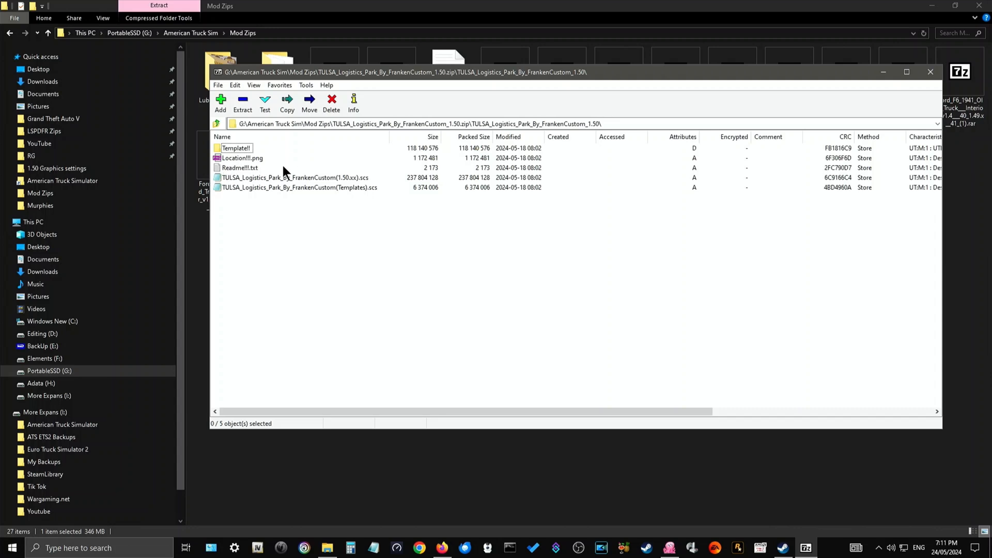
mouse_move(243, 172)
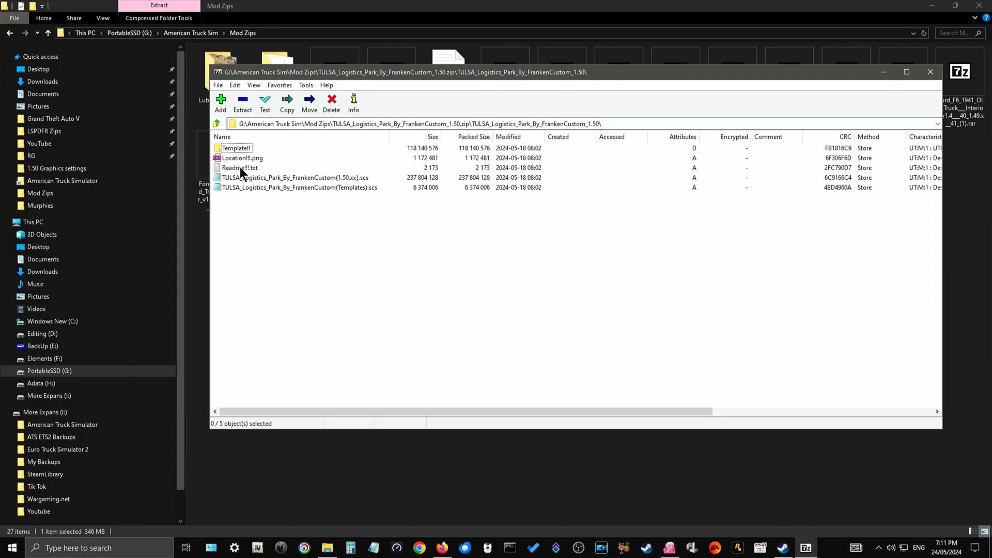
Step: Open Readme!!!.txt from the Tulsa archive in Notepad
double_click(239, 167)
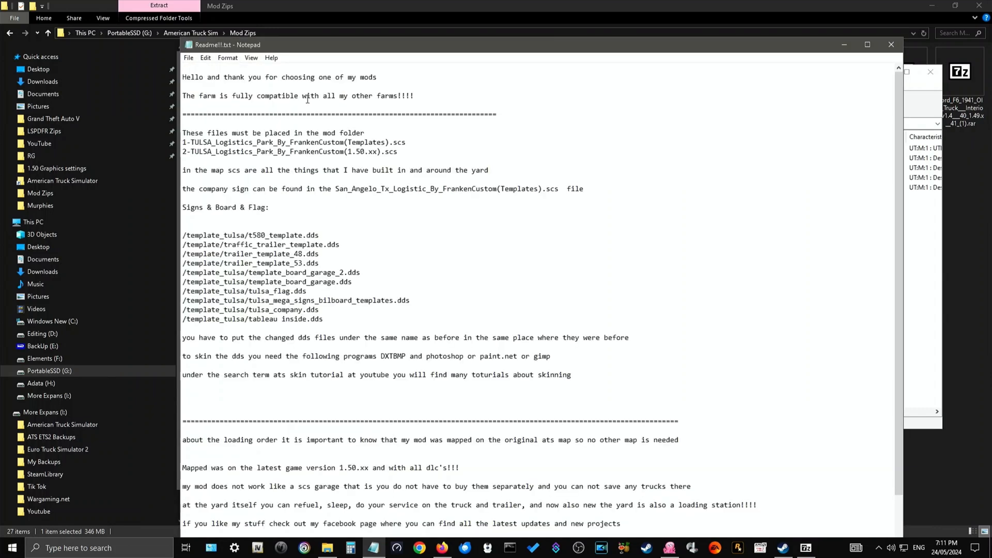
mouse_move(401, 84)
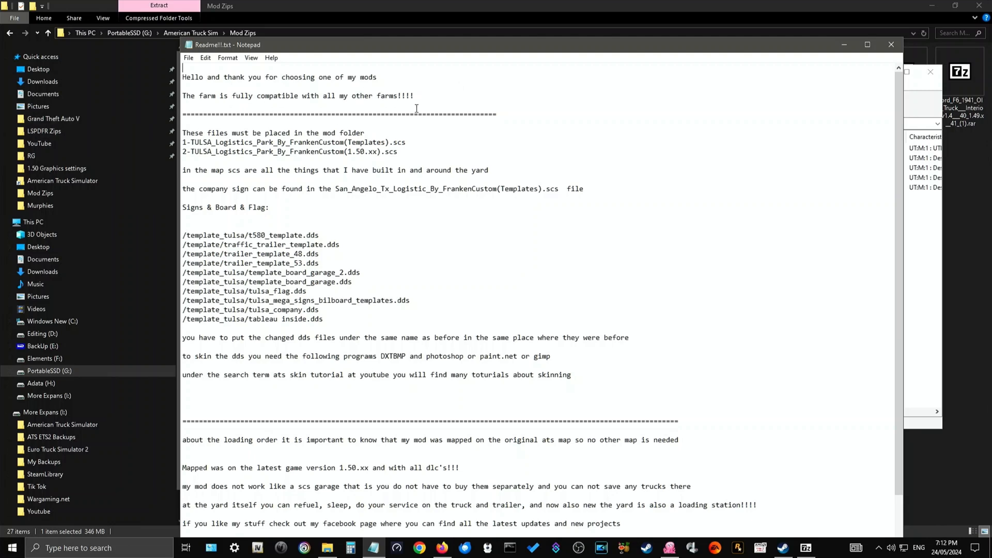
mouse_move(442, 134)
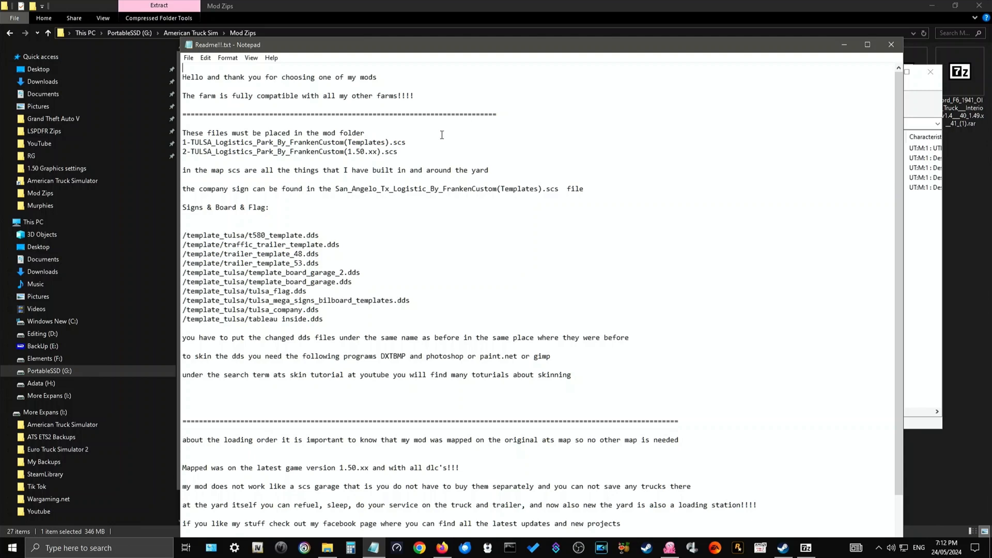
mouse_move(381, 138)
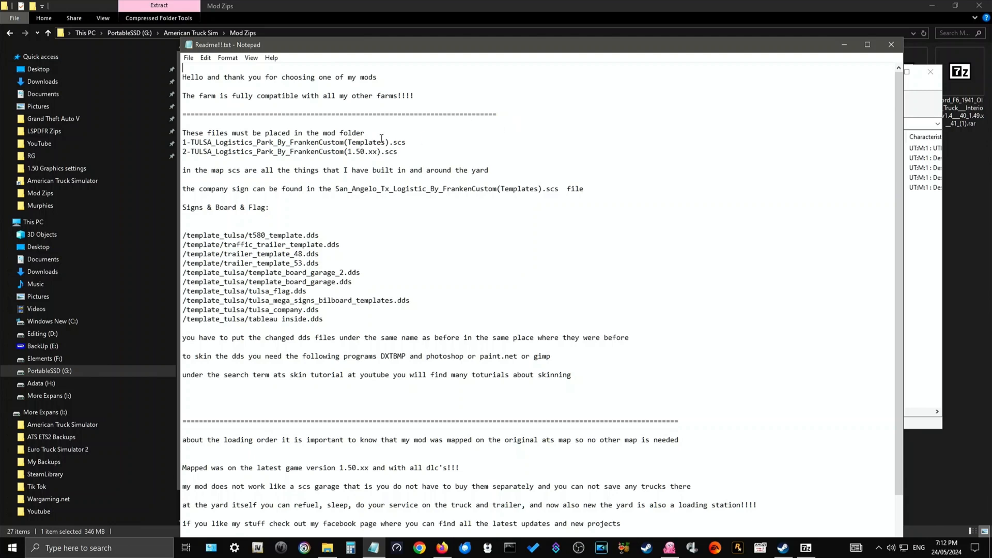
mouse_move(415, 144)
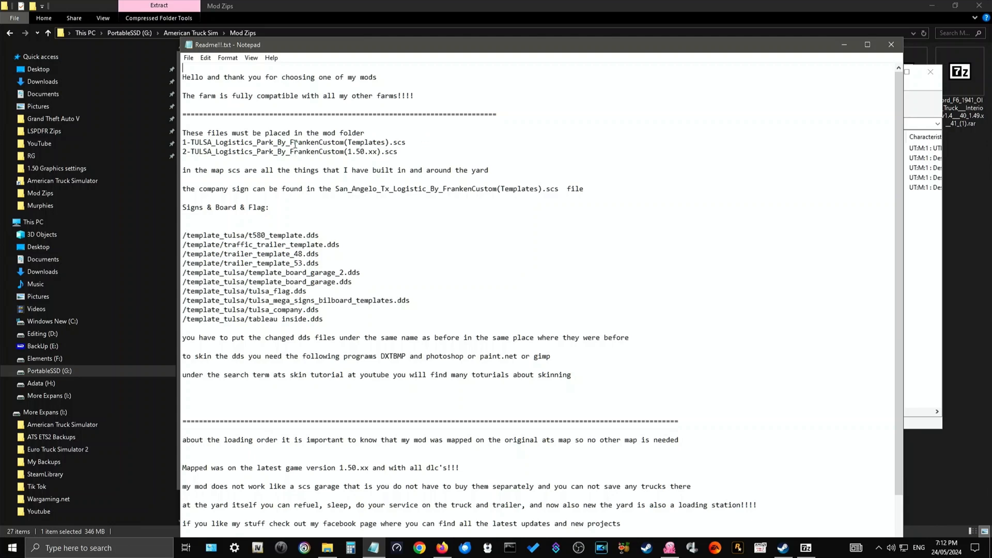
mouse_move(373, 151)
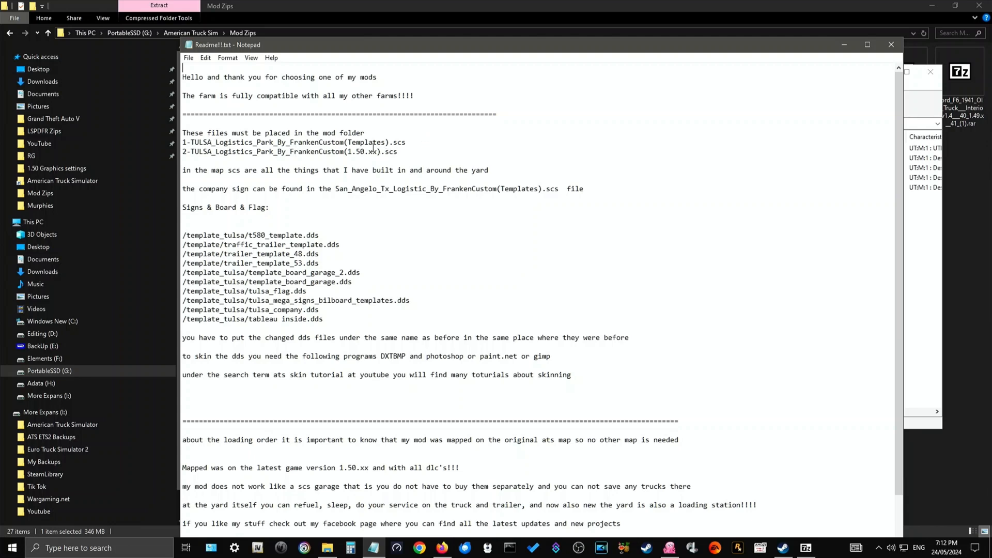
mouse_move(484, 144)
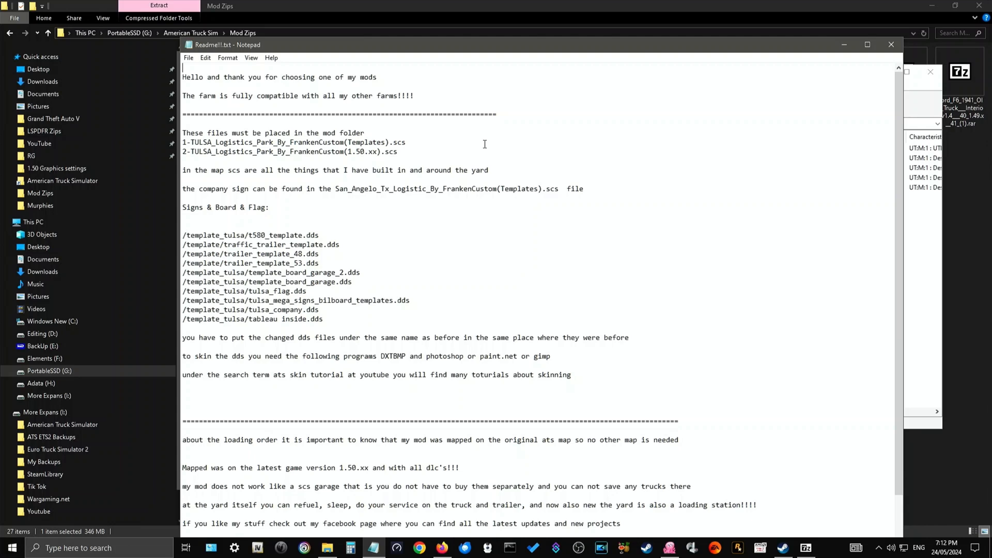
mouse_move(381, 146)
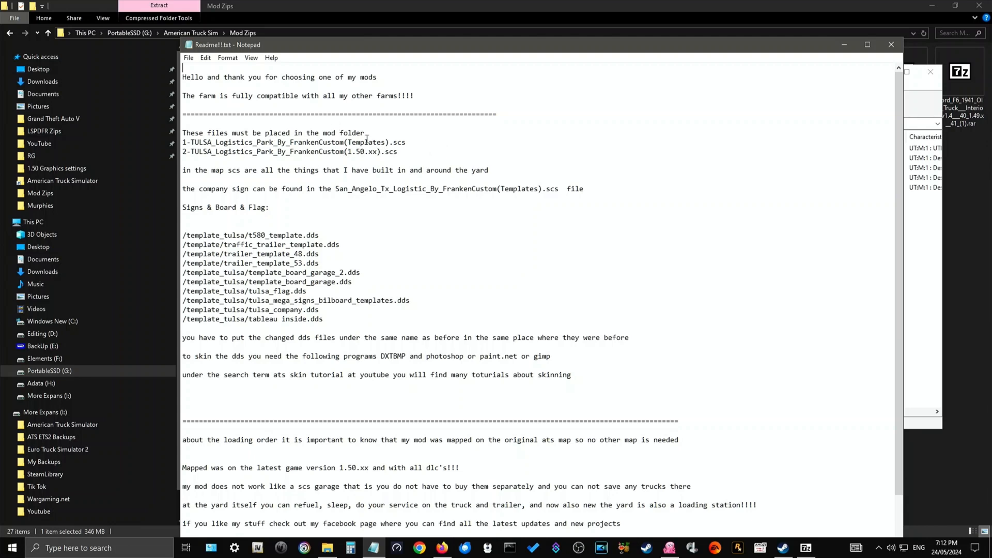
mouse_move(344, 159)
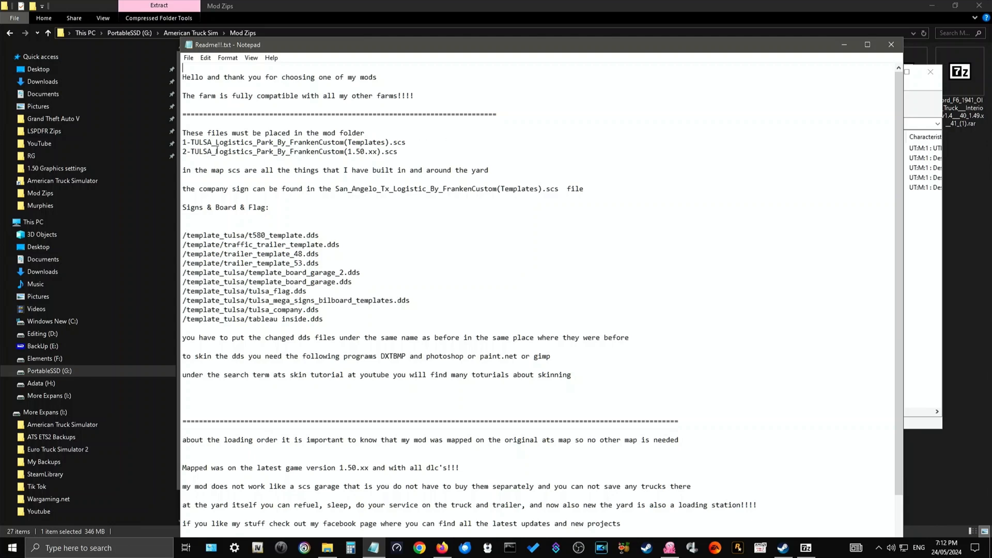
mouse_move(414, 153)
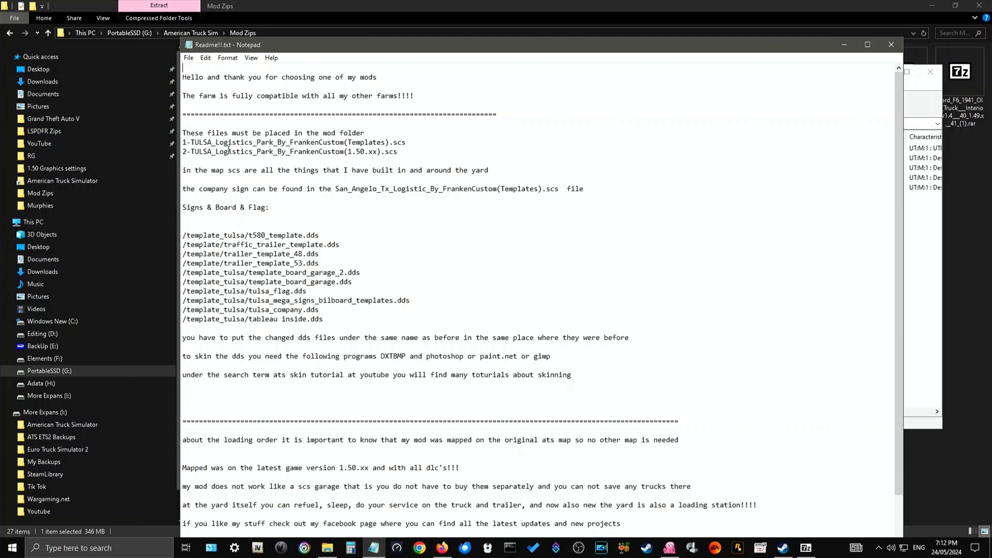
mouse_move(273, 160)
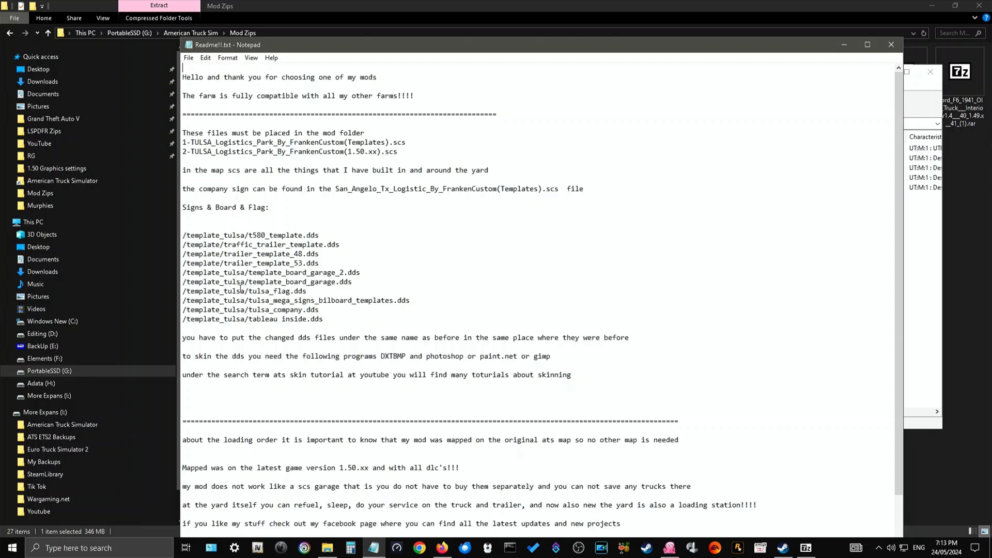
Step: Scroll through the readme and highlight the two required .scs file names
scroll("down", 3)
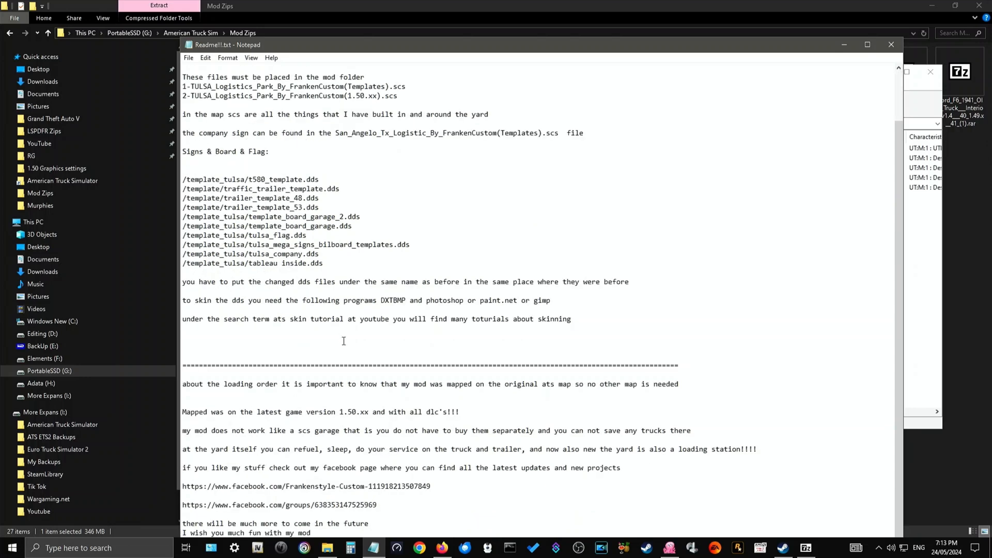
scroll("up", 3)
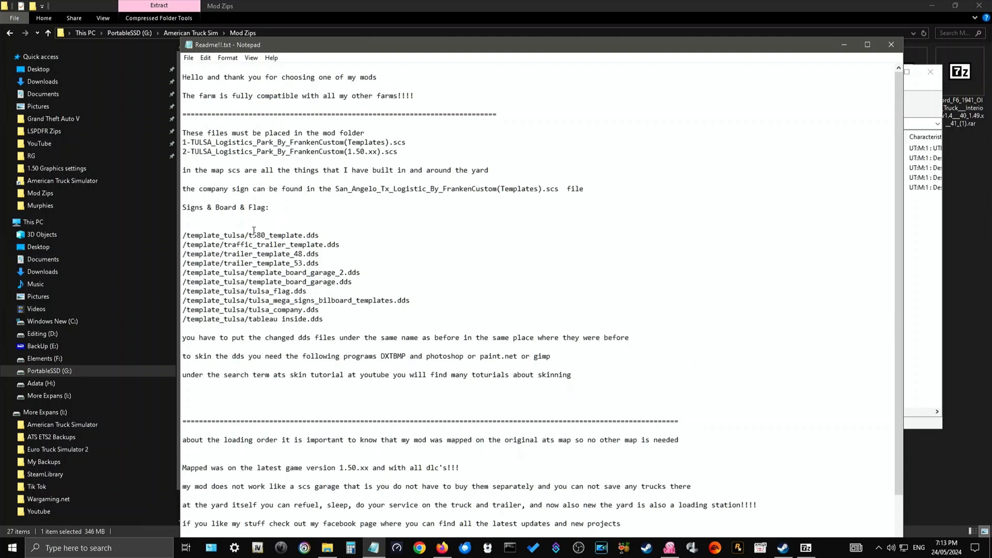
mouse_move(263, 310)
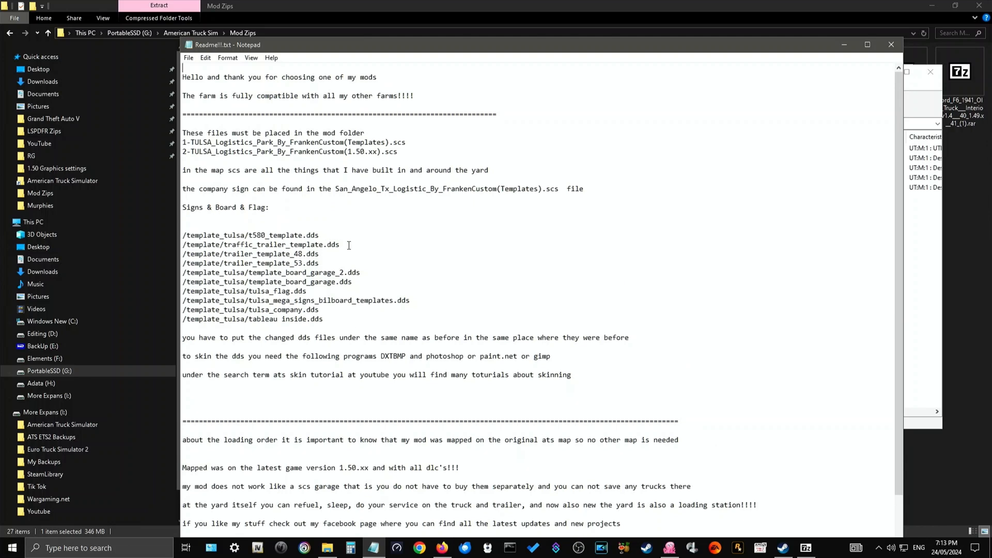
mouse_move(392, 293)
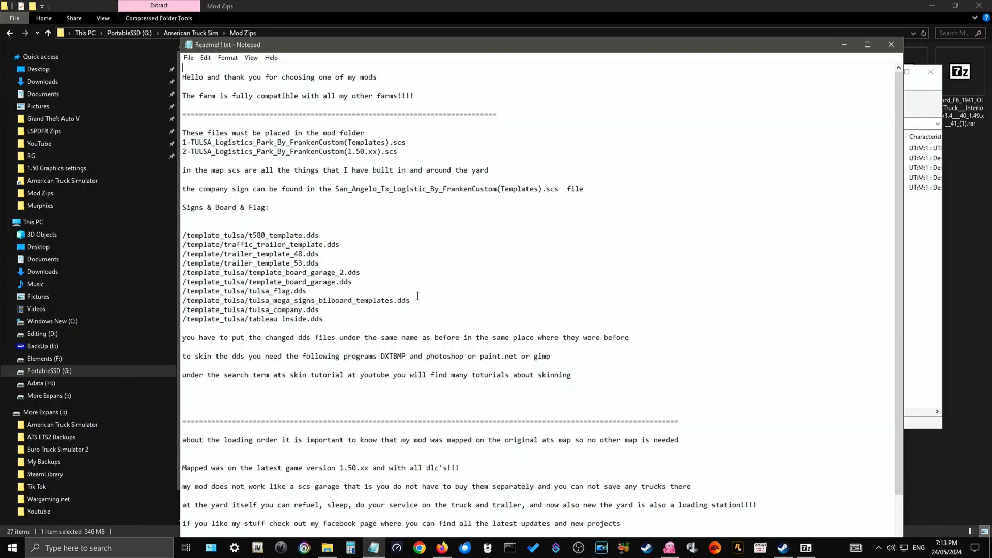
mouse_move(360, 262)
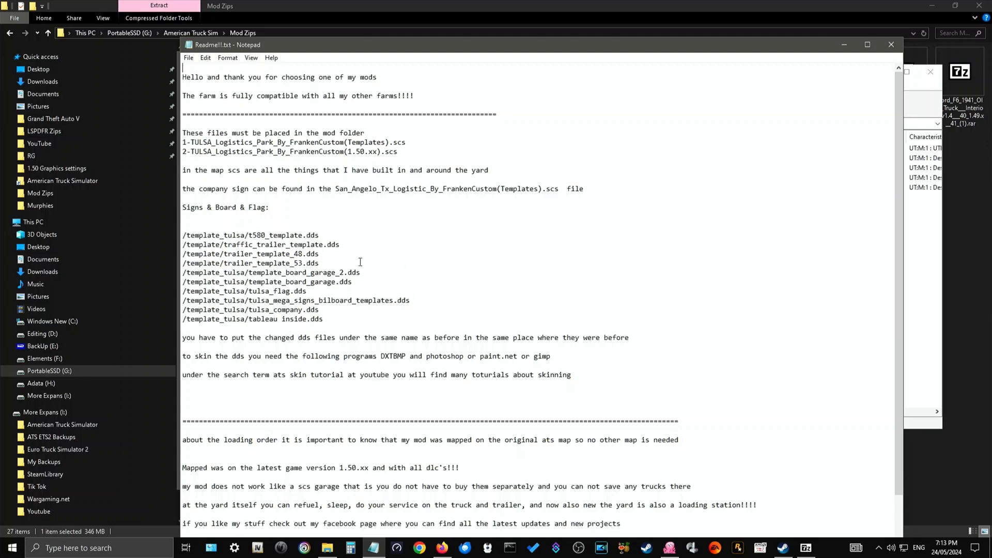
mouse_move(499, 156)
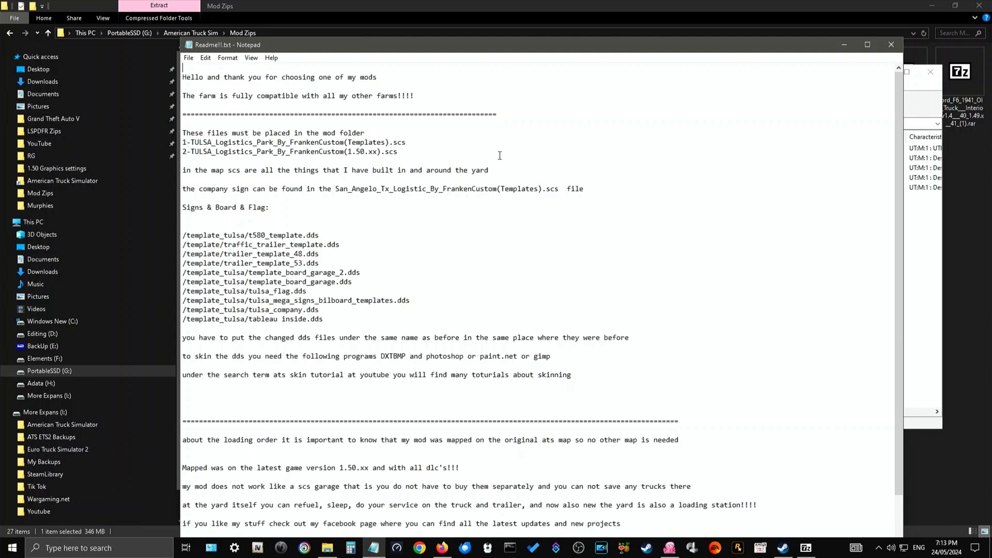
mouse_move(366, 191)
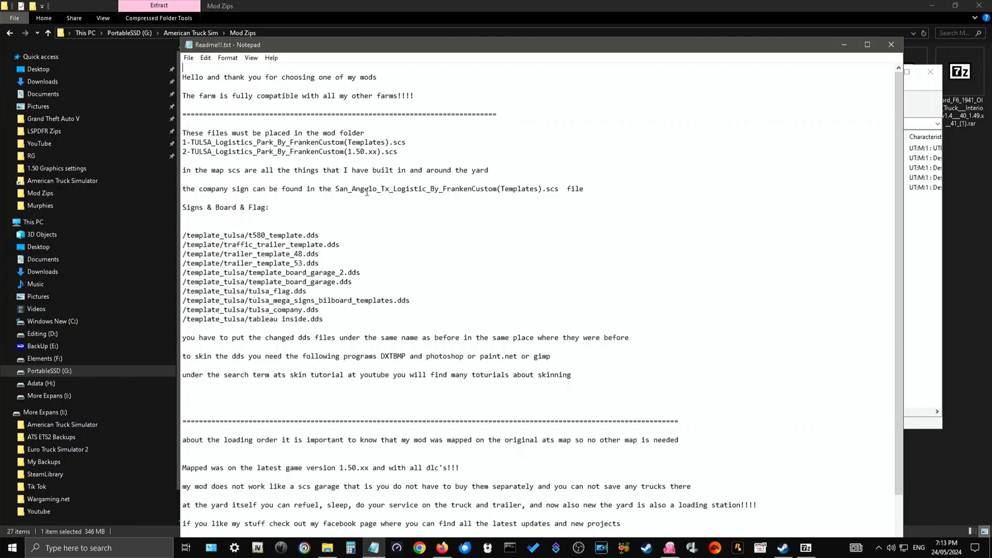
mouse_move(189, 147)
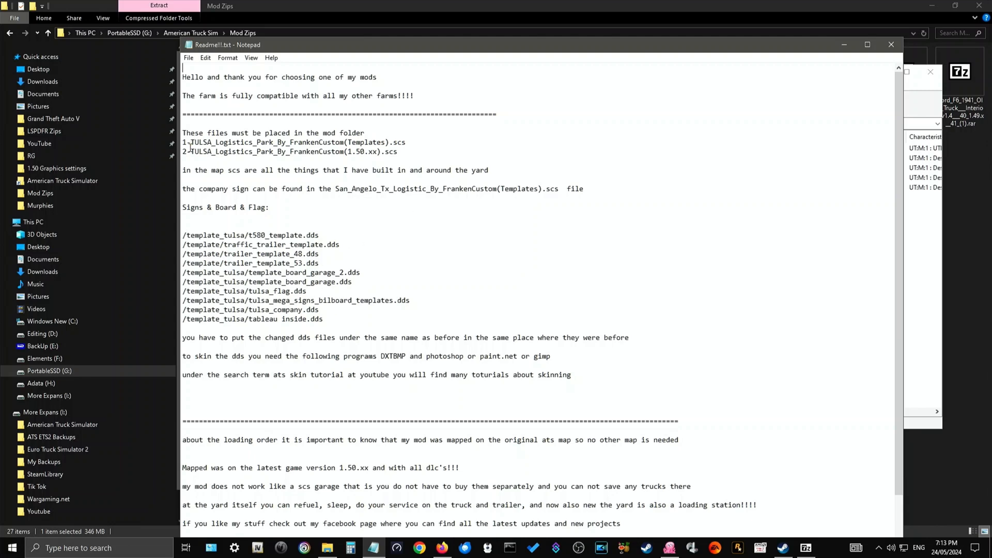
mouse_move(228, 155)
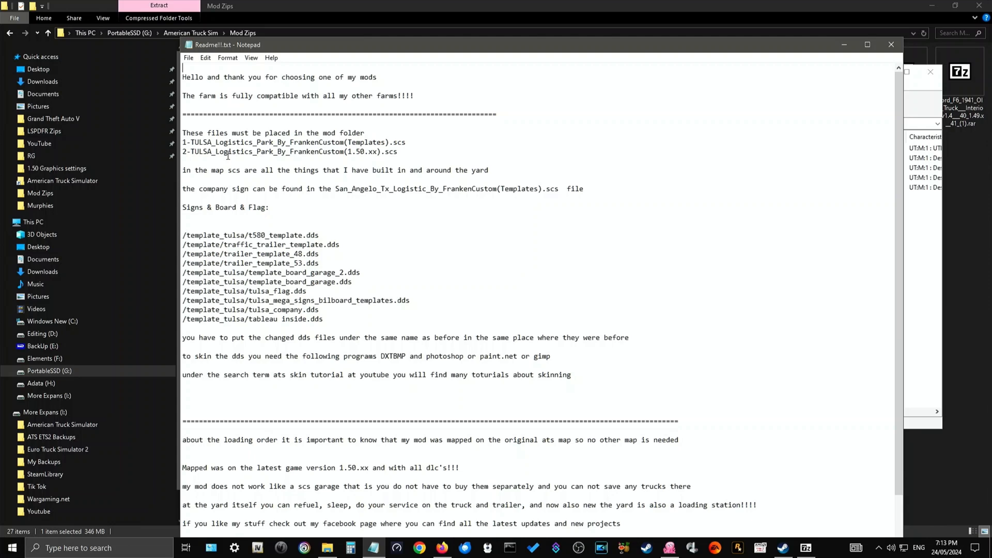
triple_click(290, 152)
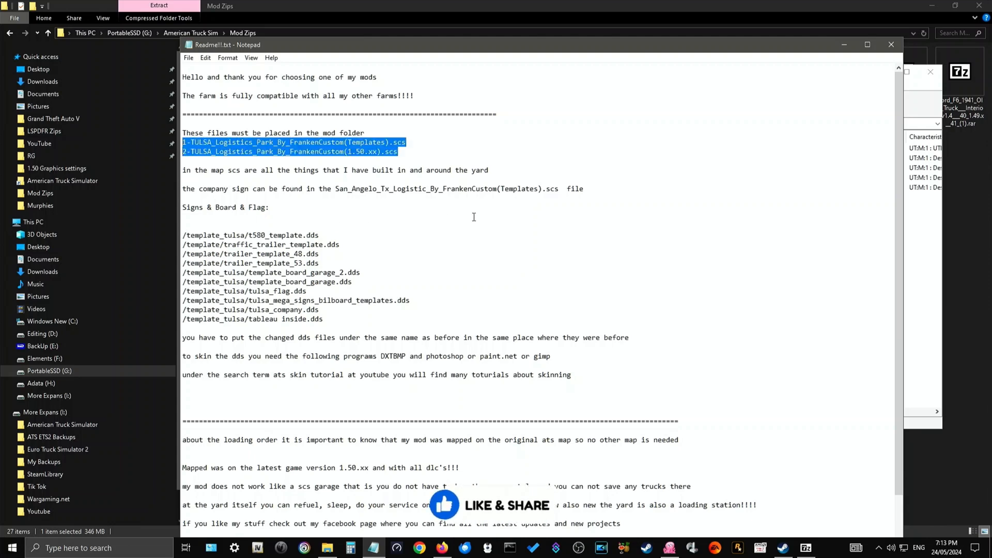
mouse_move(872, 37)
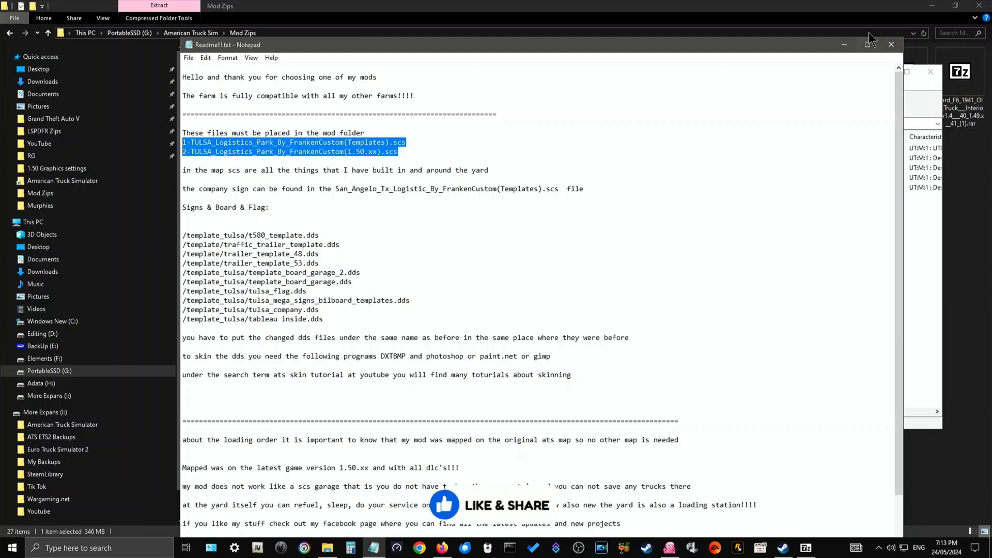
Step: Close the readme and select the Templates .scs, 1.50.xx .scs and Location!!!.png in turn
left_click(892, 45)
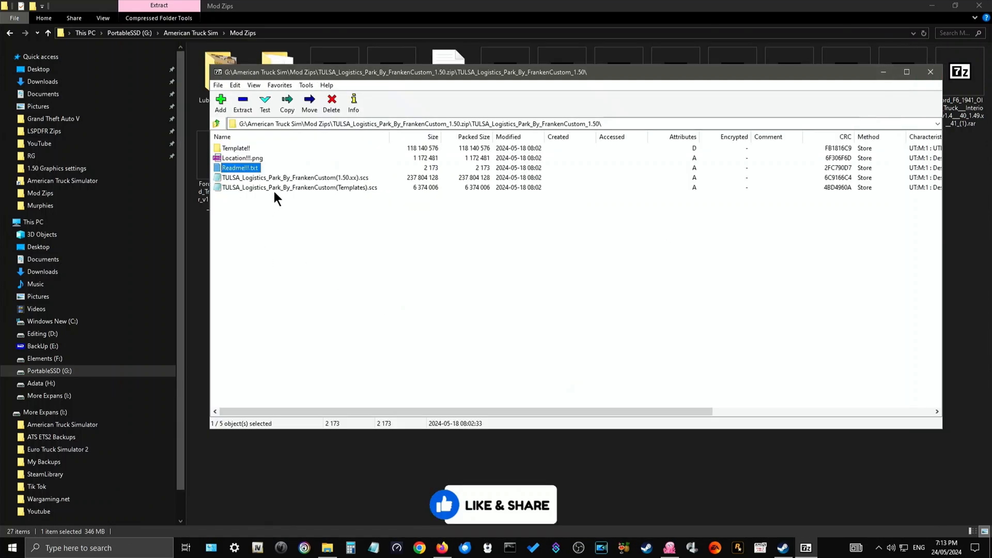
left_click(298, 187)
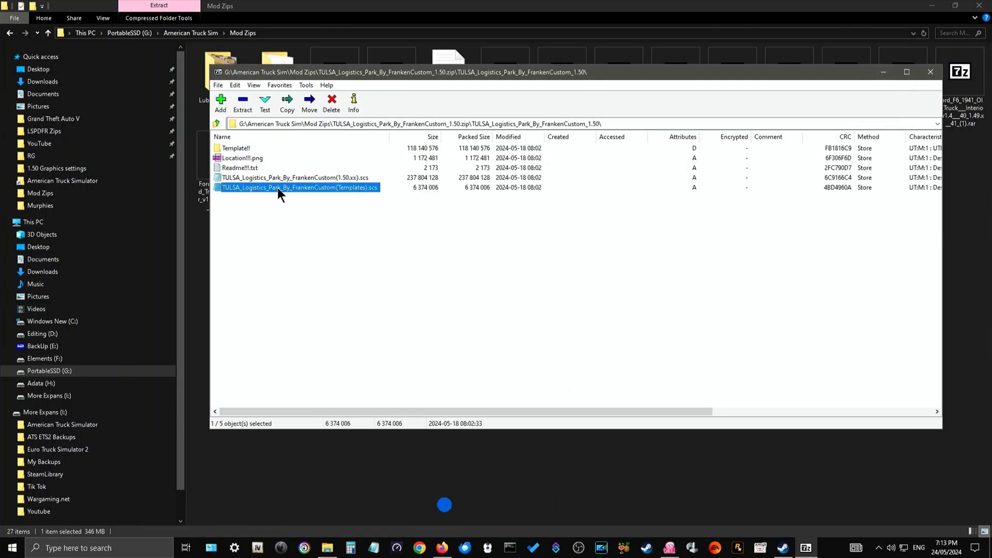
left_click(294, 177)
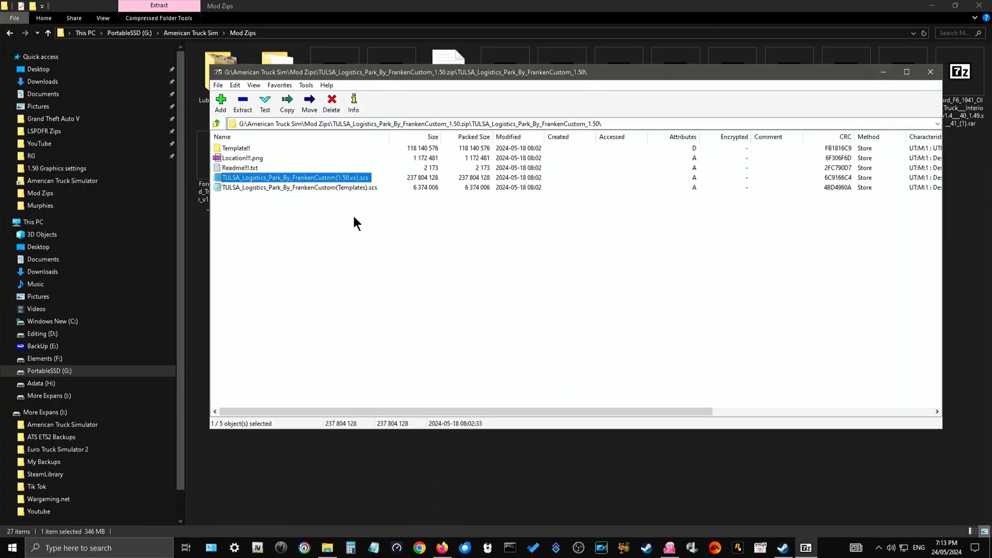
mouse_move(254, 161)
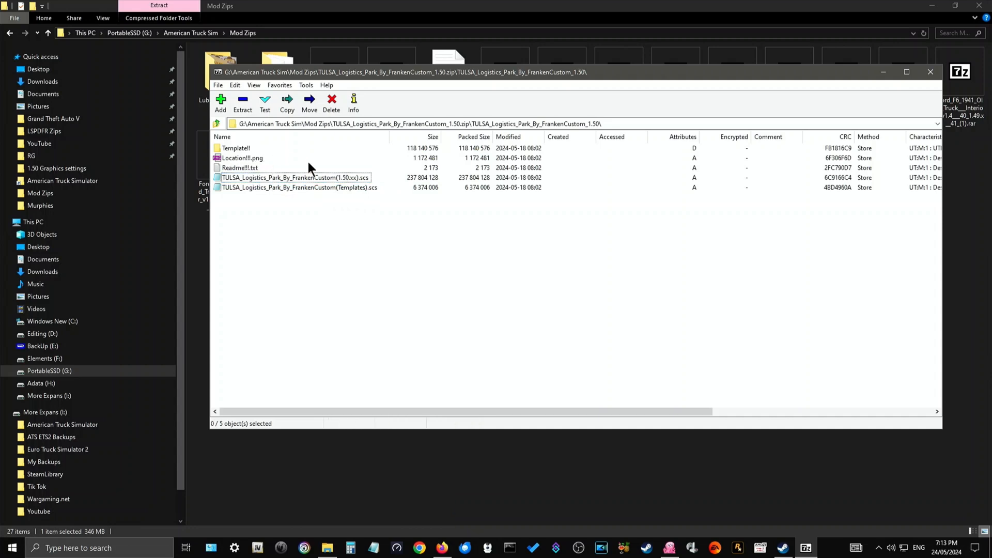
left_click(242, 157)
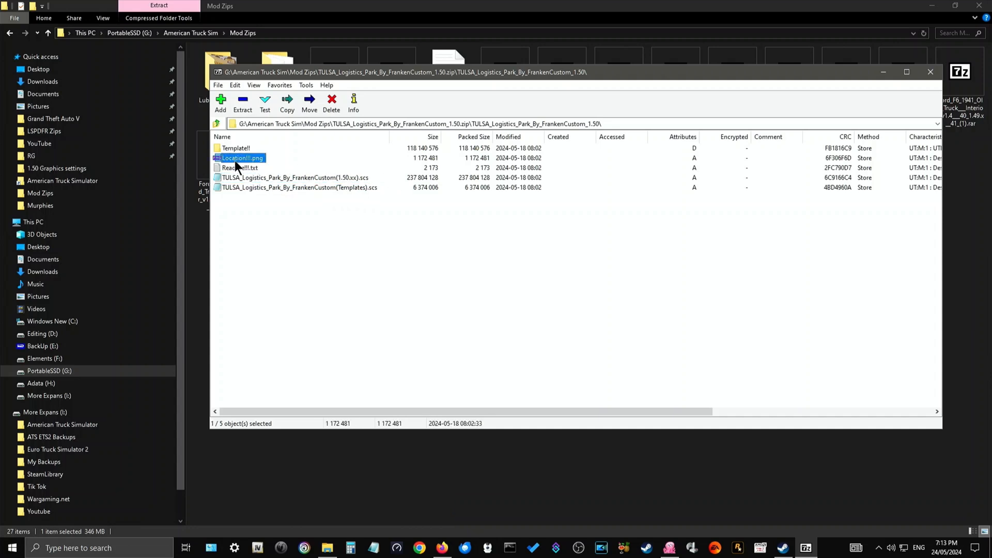
mouse_move(247, 164)
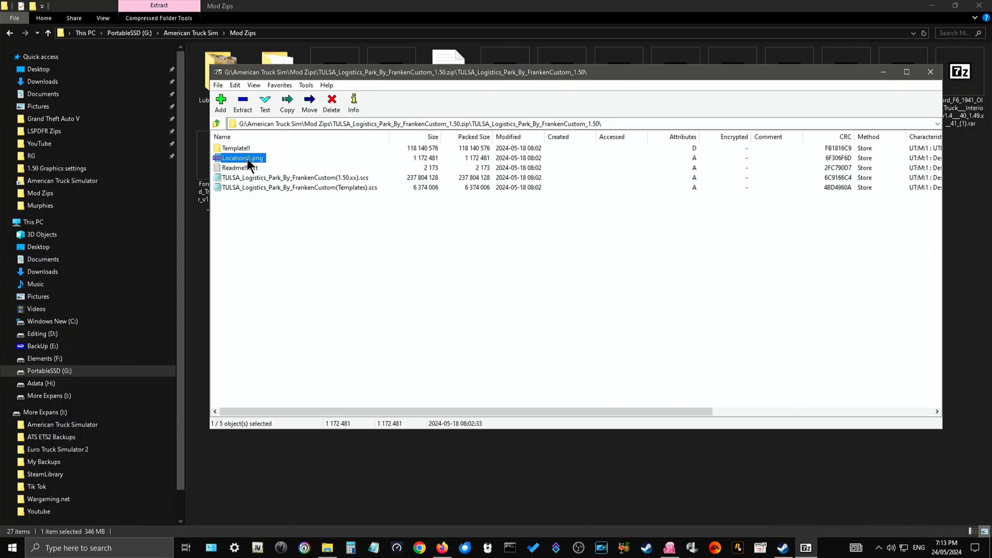
Step: Open Location!!!.png in XnView to see Tulsa with the logistics park circled
double_click(239, 157)
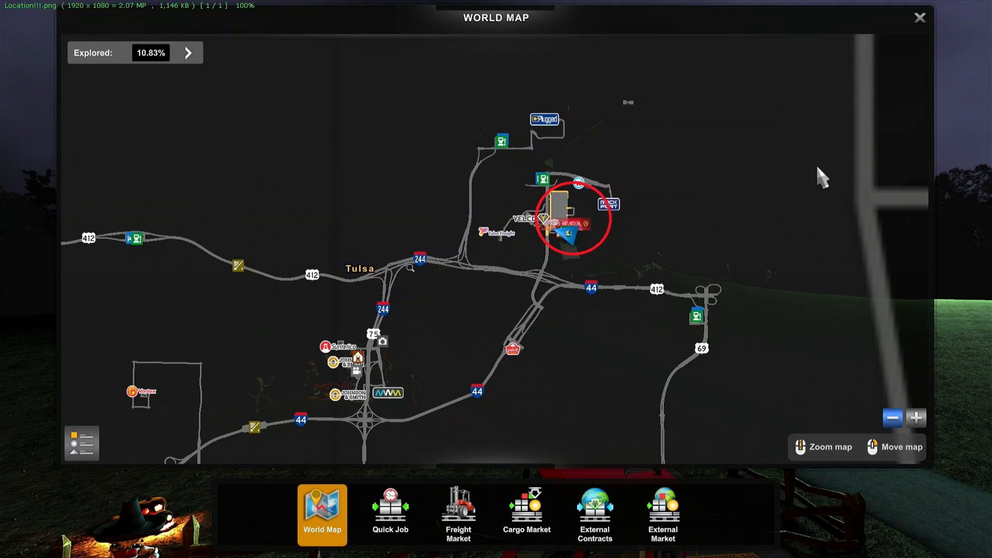
mouse_move(553, 291)
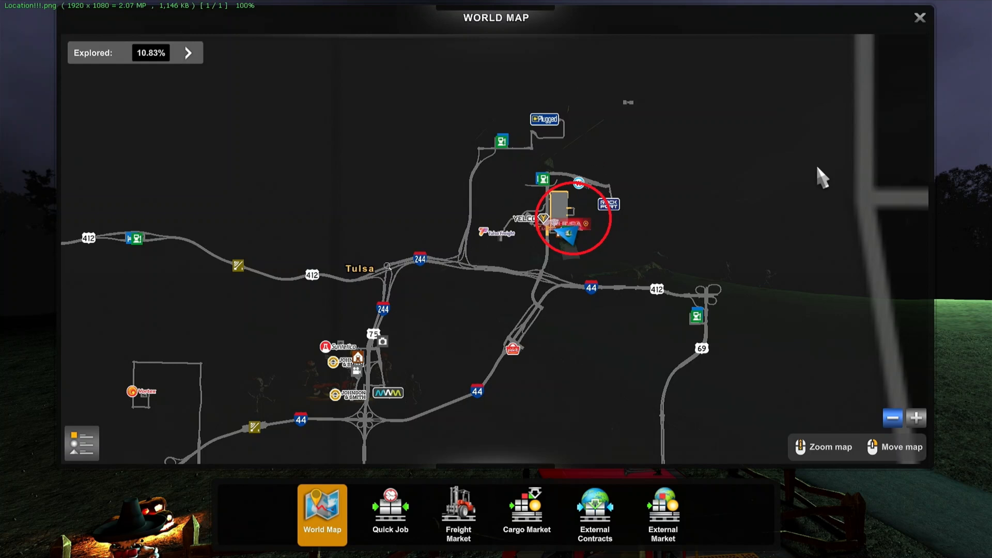
mouse_move(531, 203)
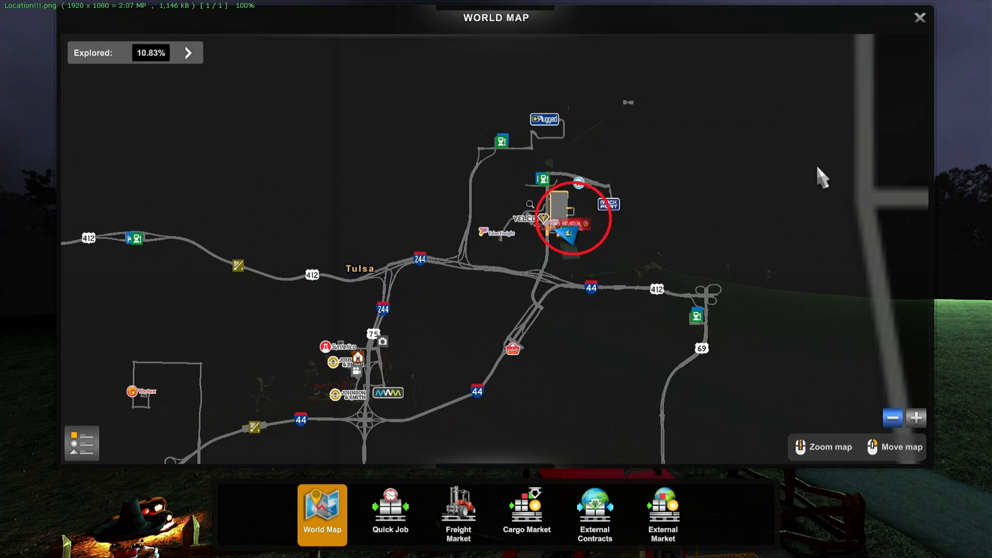
mouse_move(333, 302)
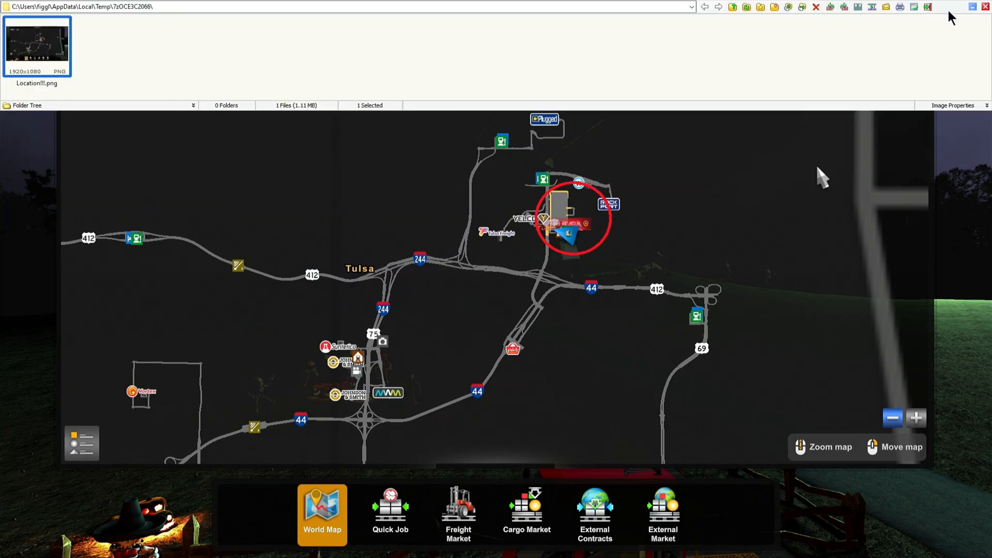
mouse_move(985, 7)
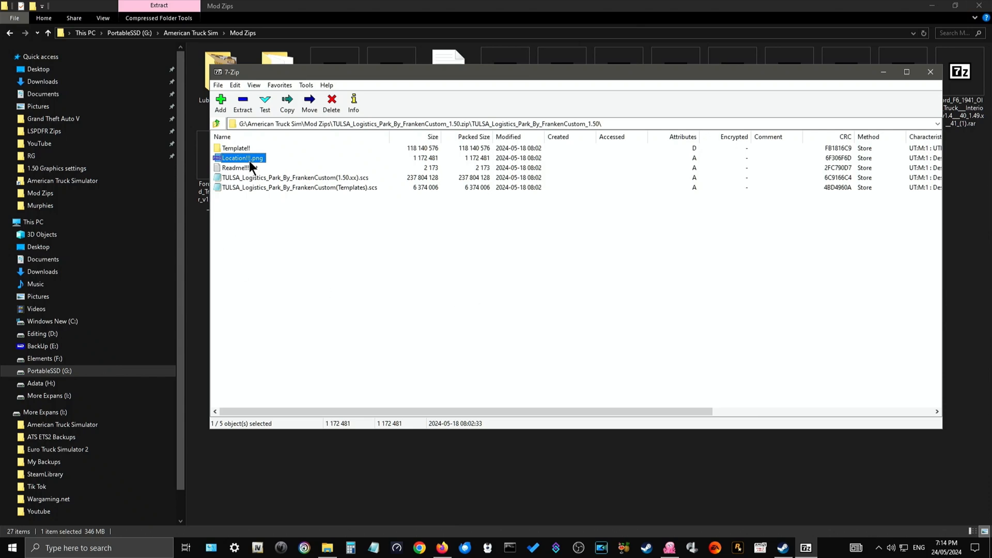
Step: Select both Tulsa .scs files for copying and open the destination folder picker
left_click(298, 178)
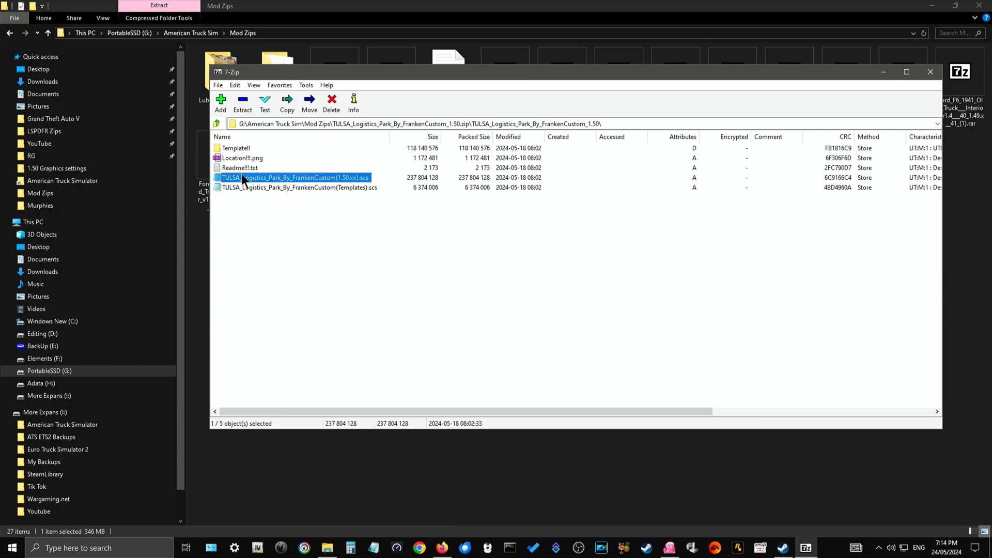
left_click(298, 187)
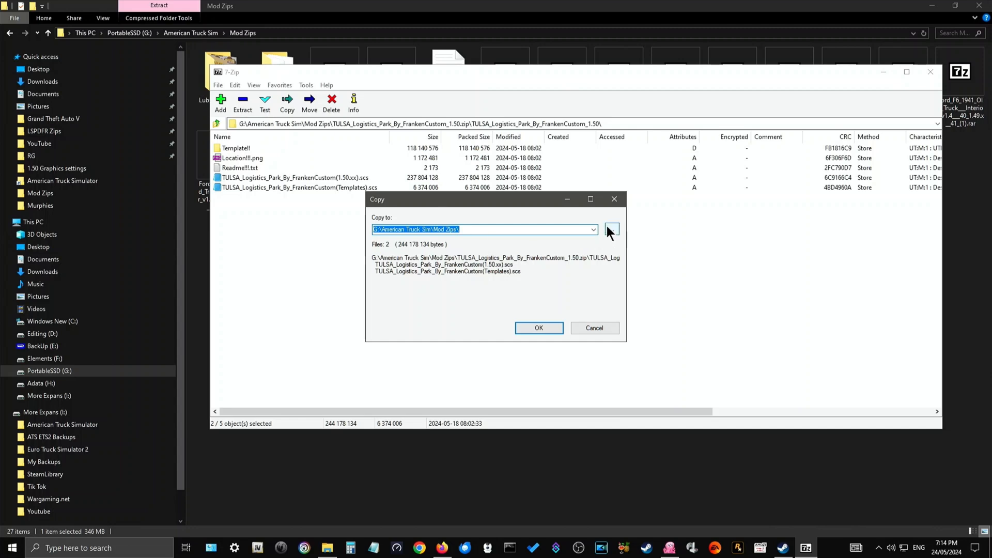
mouse_move(600, 238)
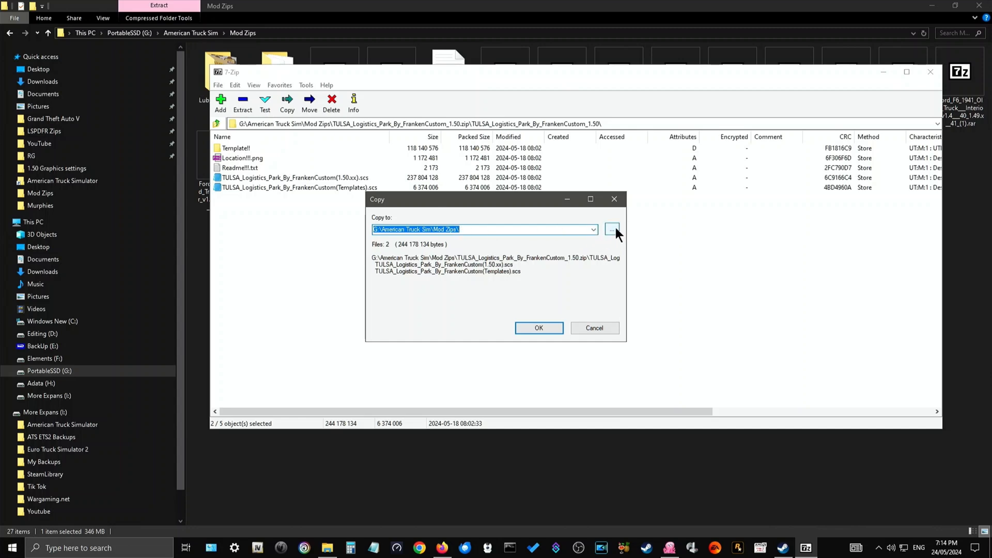
left_click(612, 229)
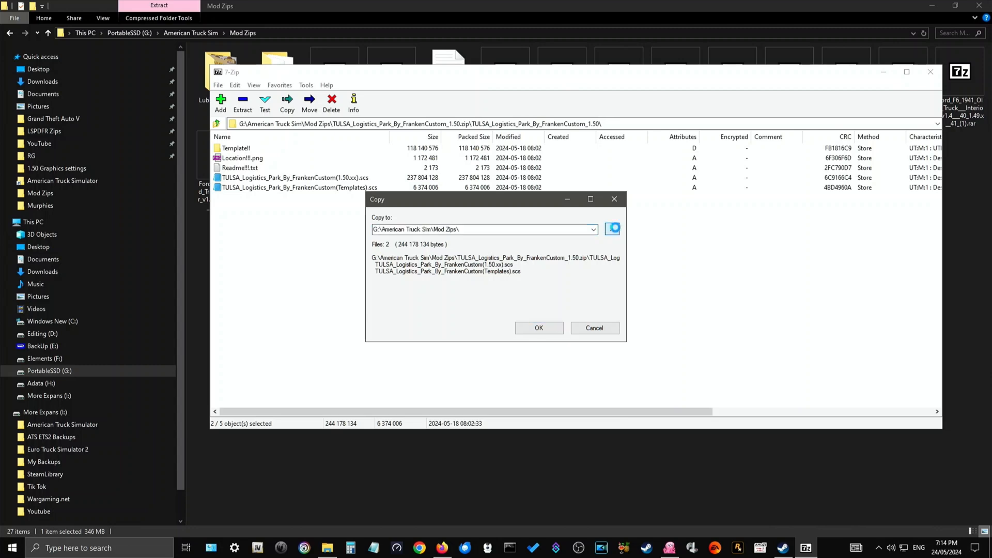
left_click(611, 228)
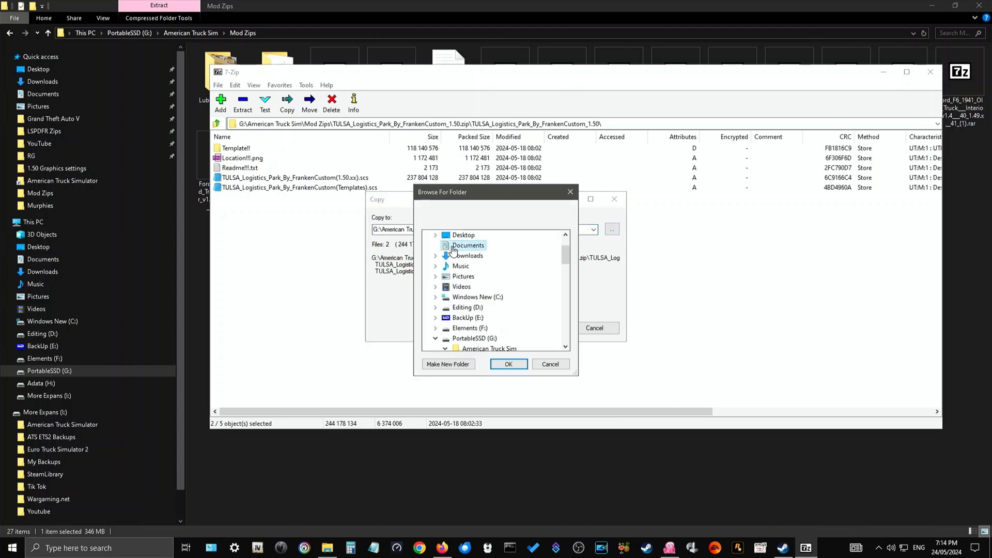
Step: Expand Documents › American Truck Simulator in Browse For Folder and select its mod folder
left_click(490, 347)
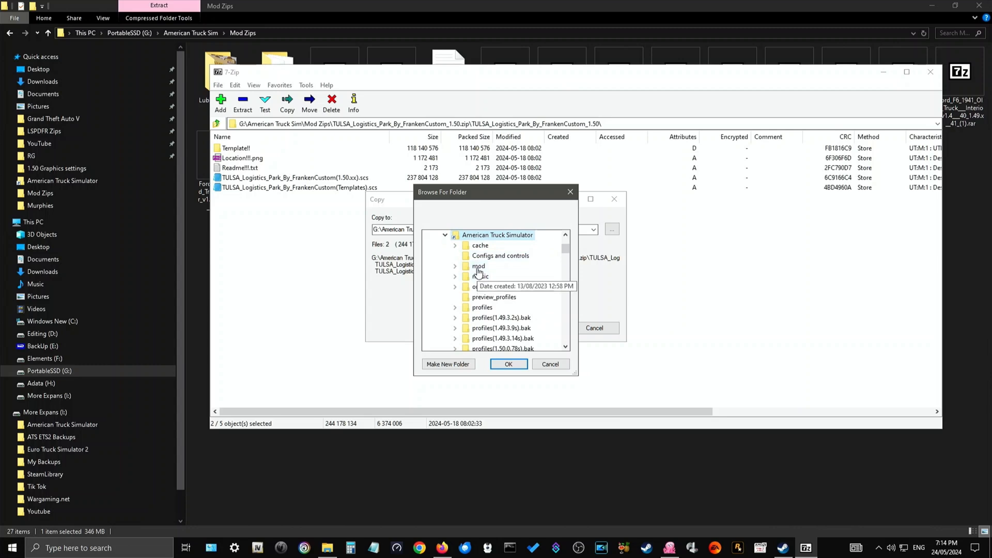
left_click(454, 266)
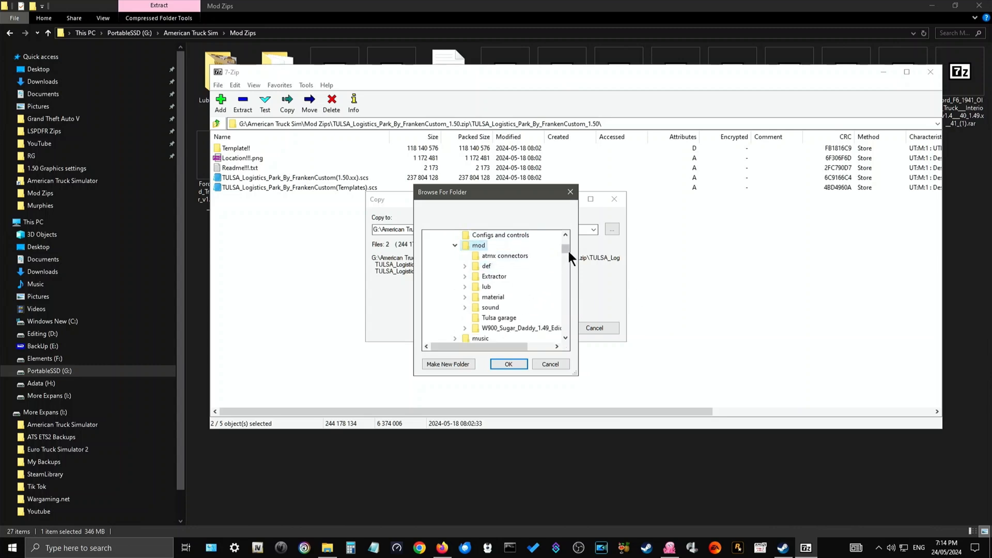
mouse_move(448, 261)
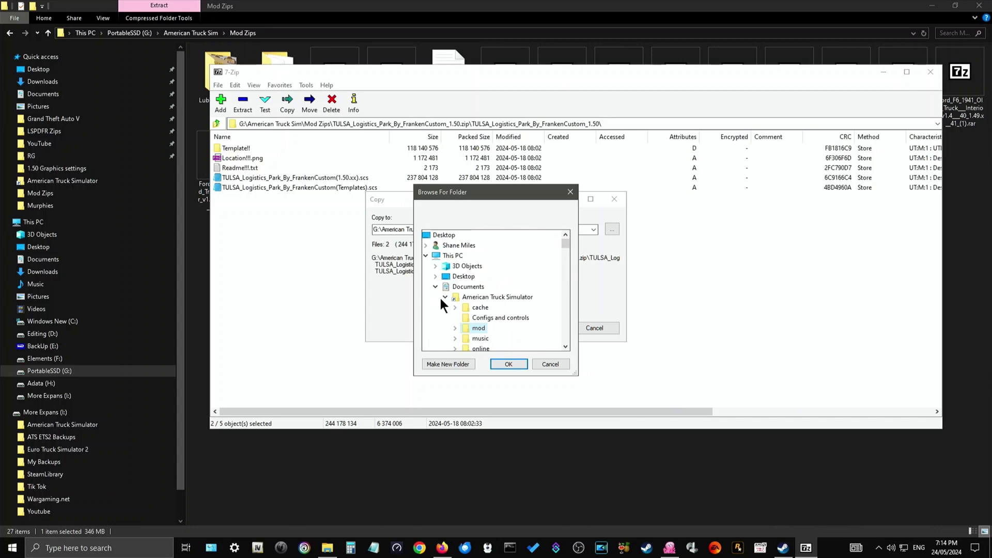
left_click(445, 297)
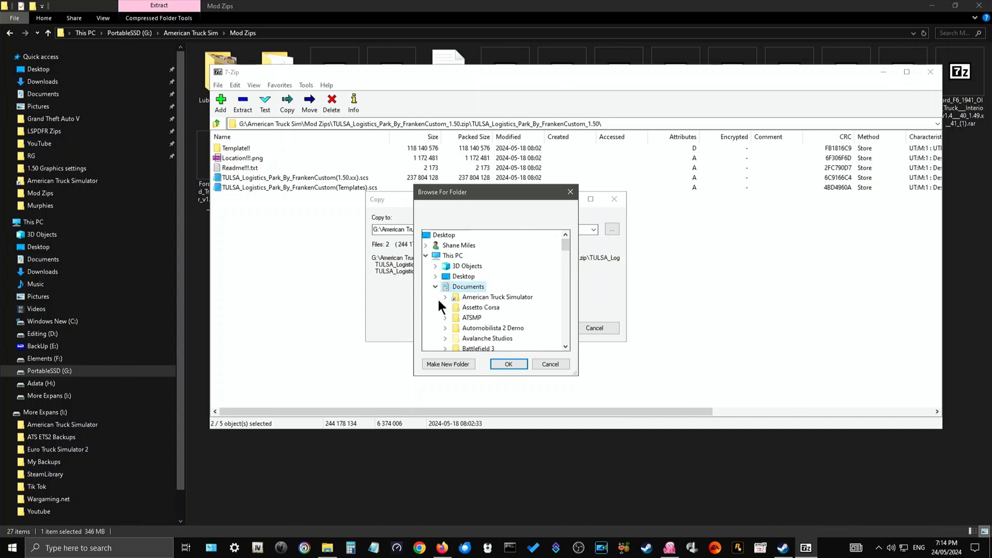
left_click(435, 287)
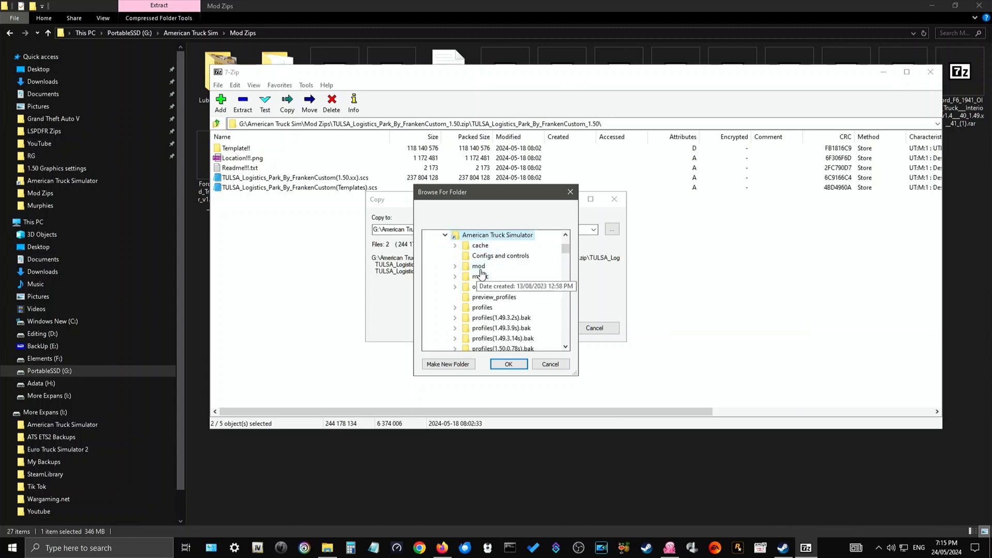
left_click(455, 266)
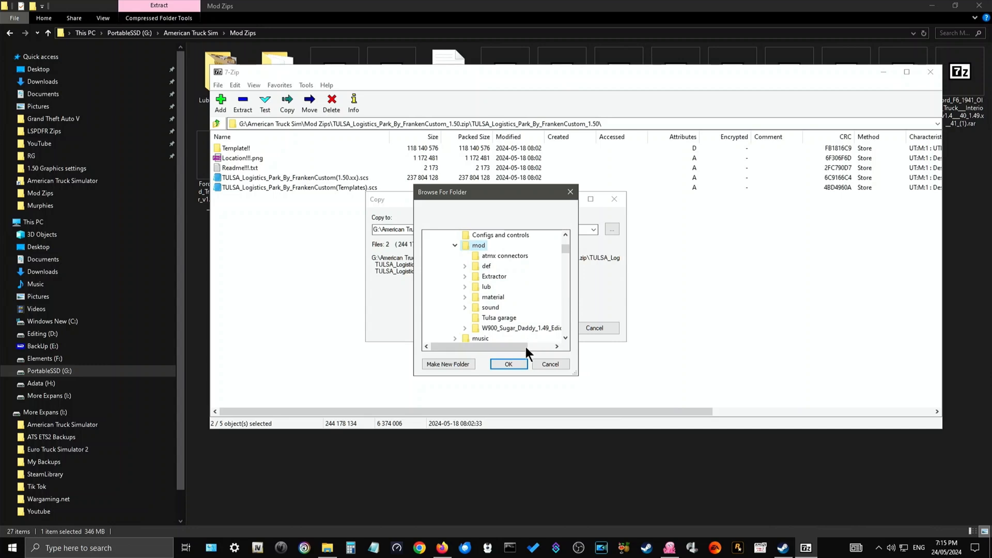
mouse_move(508, 364)
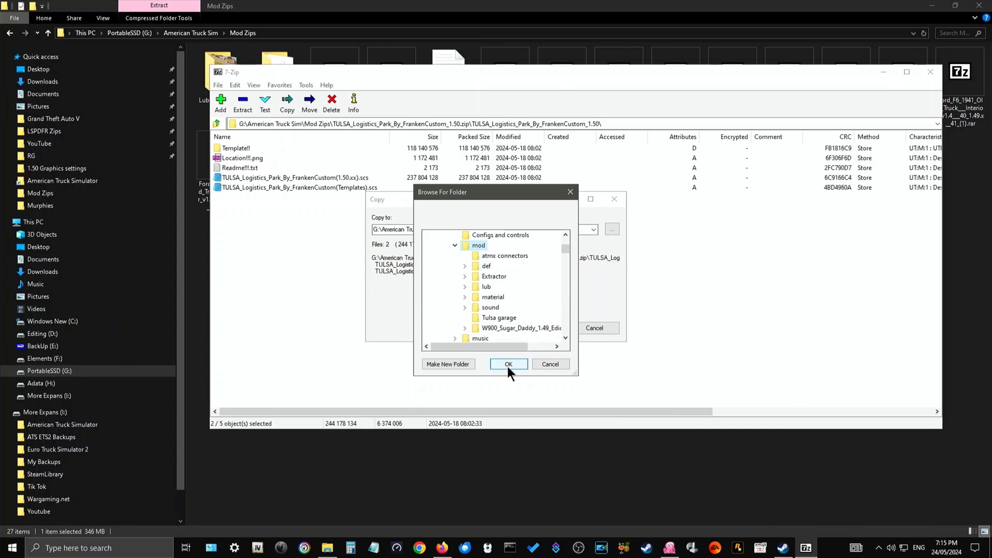
mouse_move(479, 250)
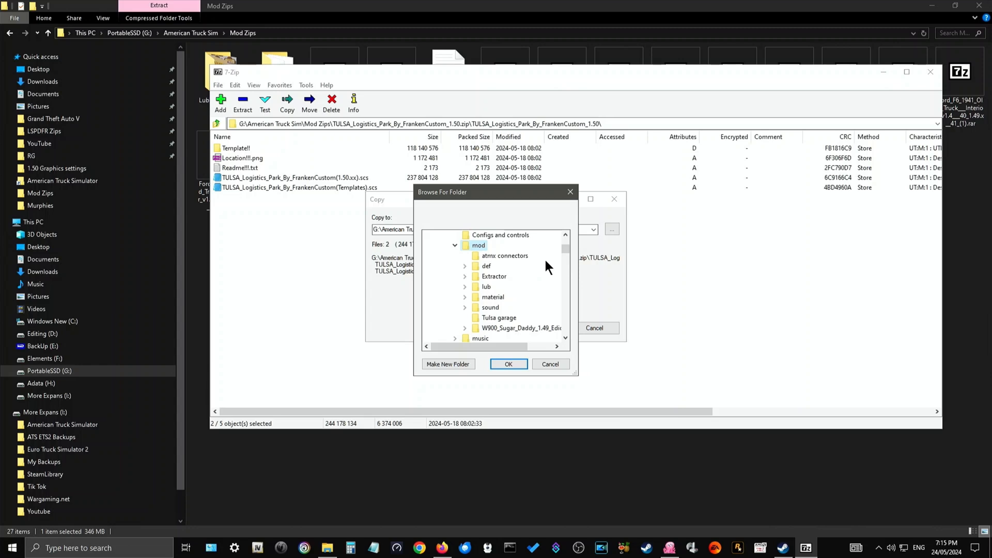
mouse_move(480, 245)
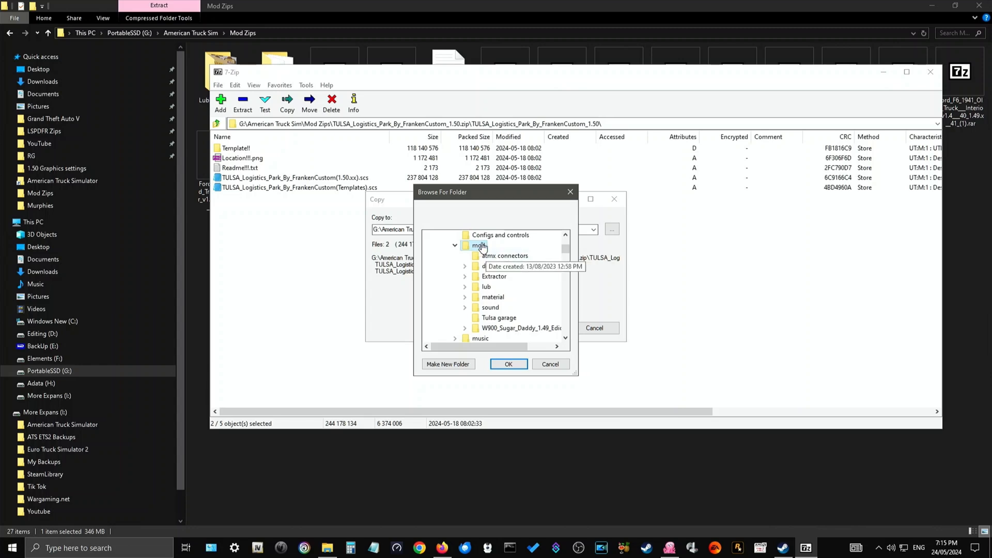
scroll("up", 3)
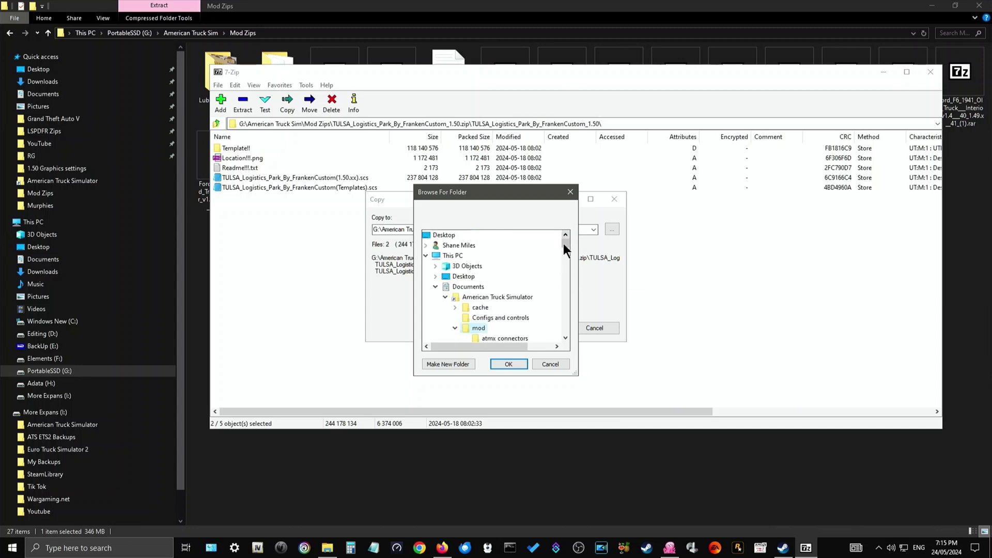
Step: Confirm the mod folder and start copying both Tulsa .scs files there
left_click(508, 363)
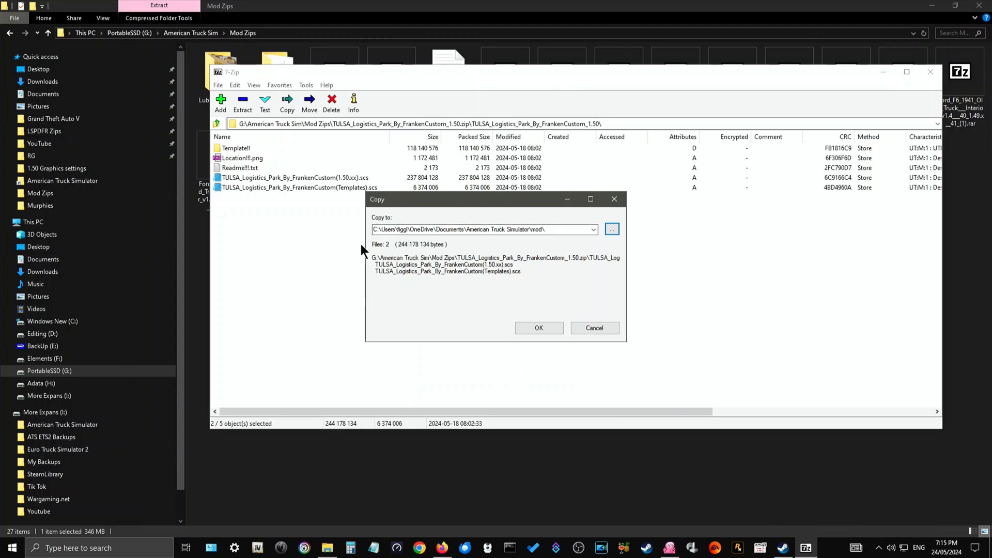
mouse_move(563, 254)
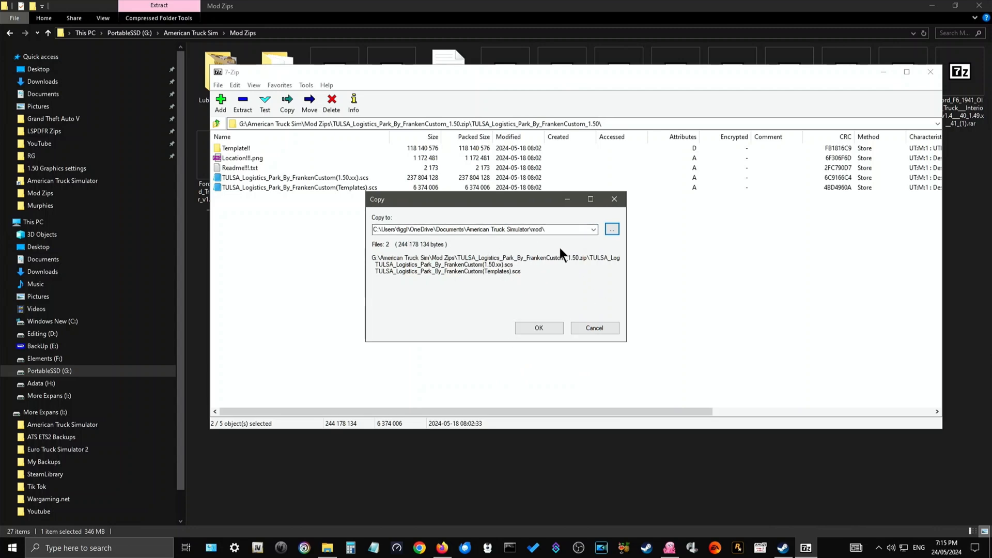
left_click(538, 327)
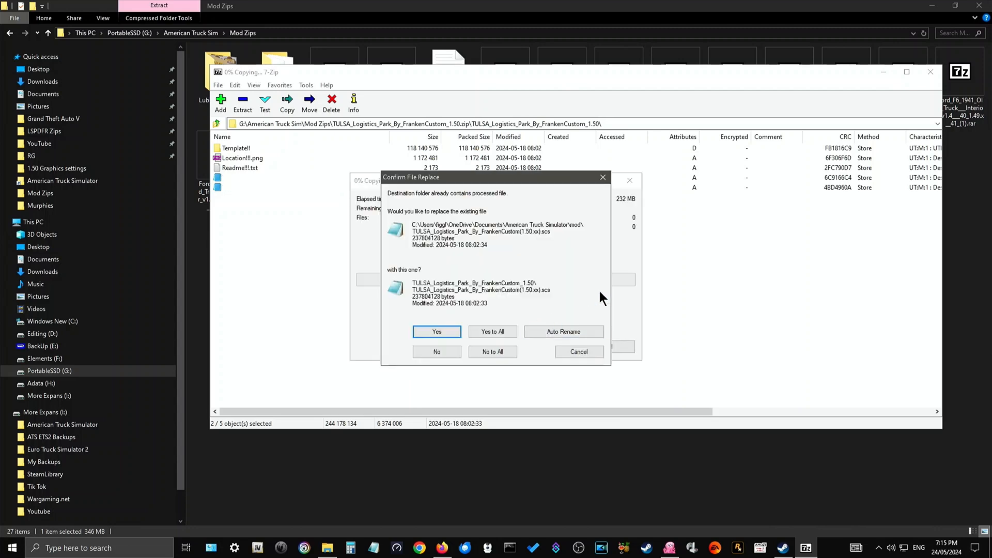
mouse_move(547, 265)
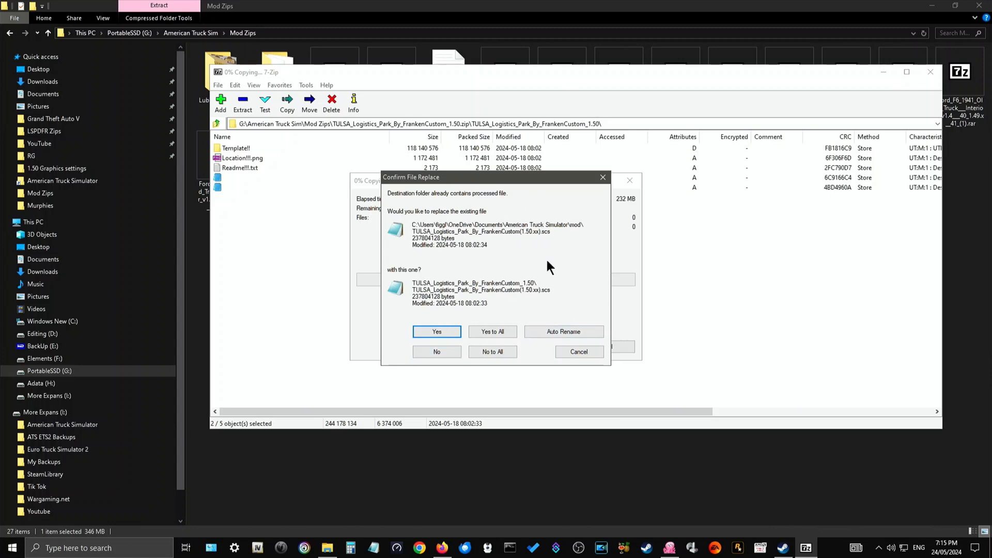
mouse_move(492, 265)
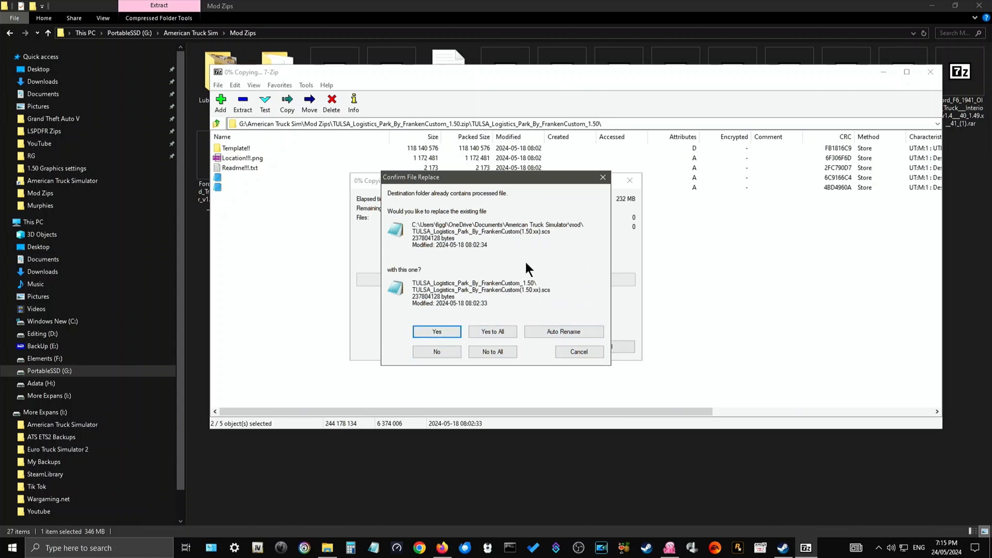
mouse_move(519, 324)
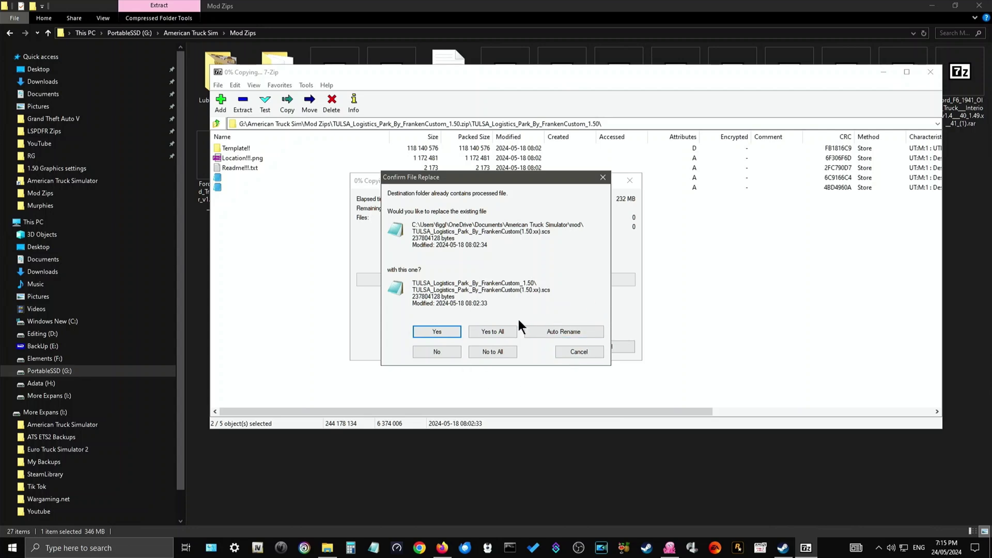
mouse_move(567, 194)
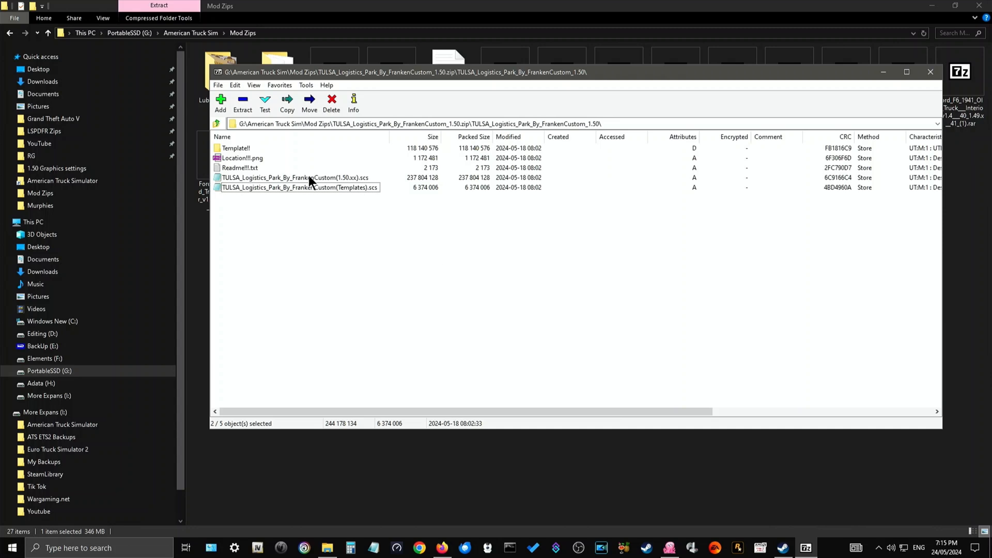
Step: Select both TULSA .scs files in the archive and open the Copy to dialog
left_click(294, 177)
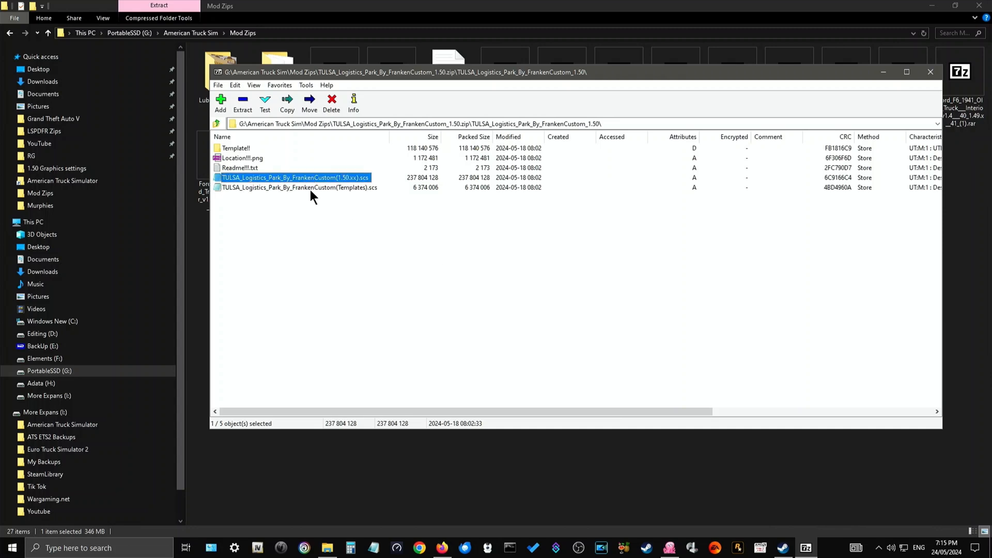
left_click(299, 187)
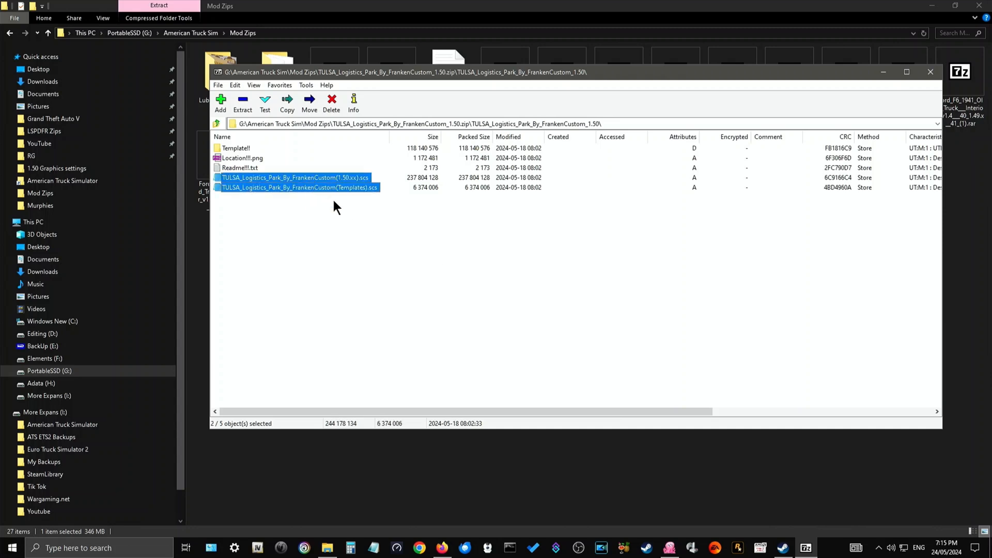
left_click(294, 177)
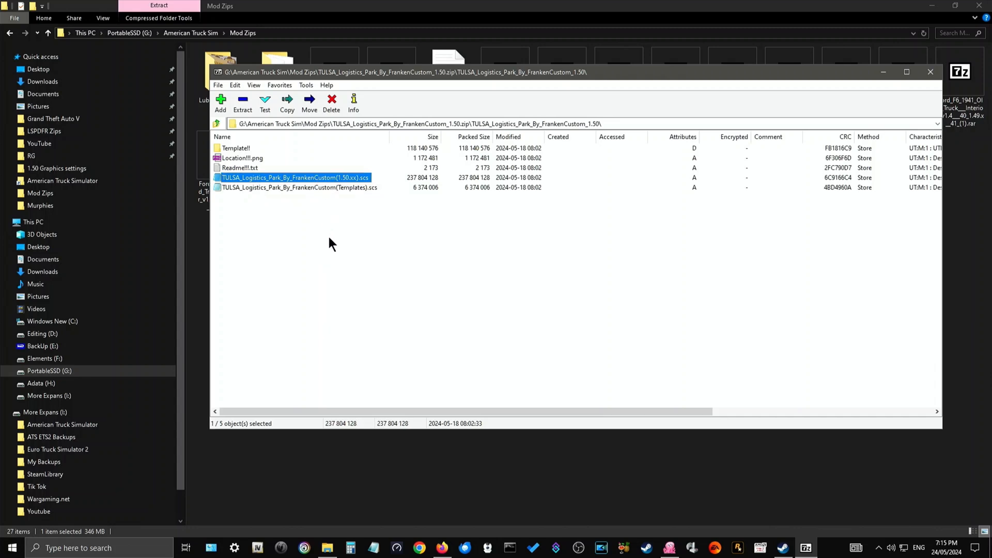
mouse_move(310, 202)
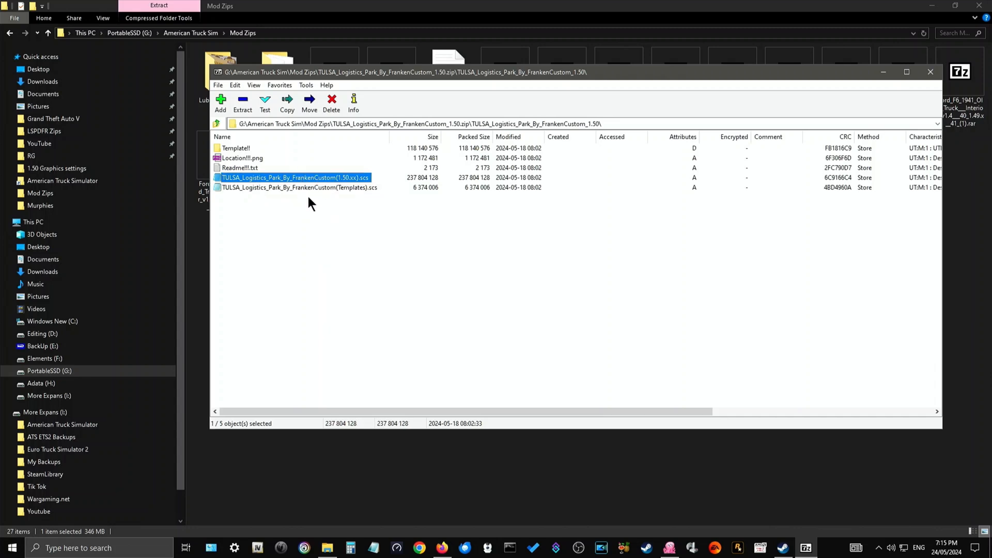
left_click(299, 187)
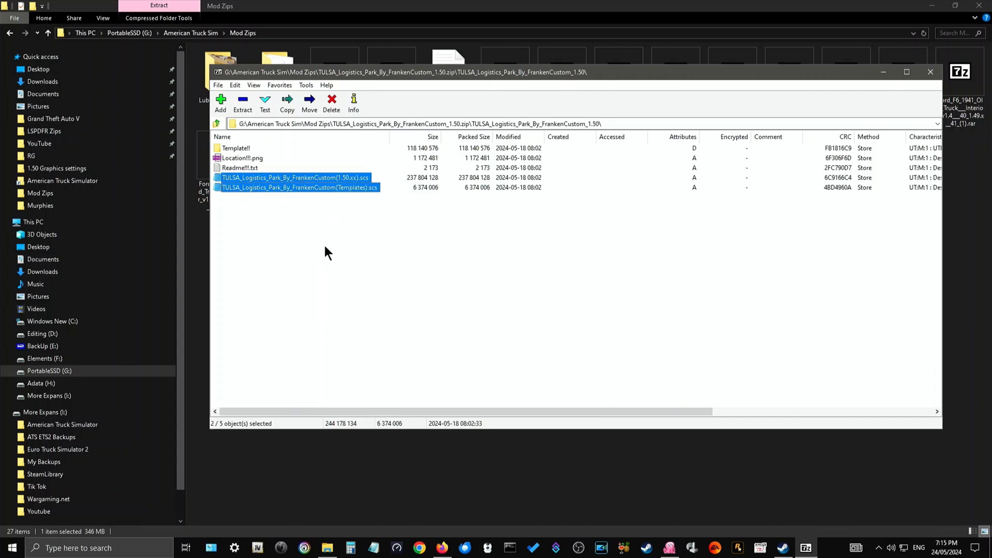
mouse_move(328, 208)
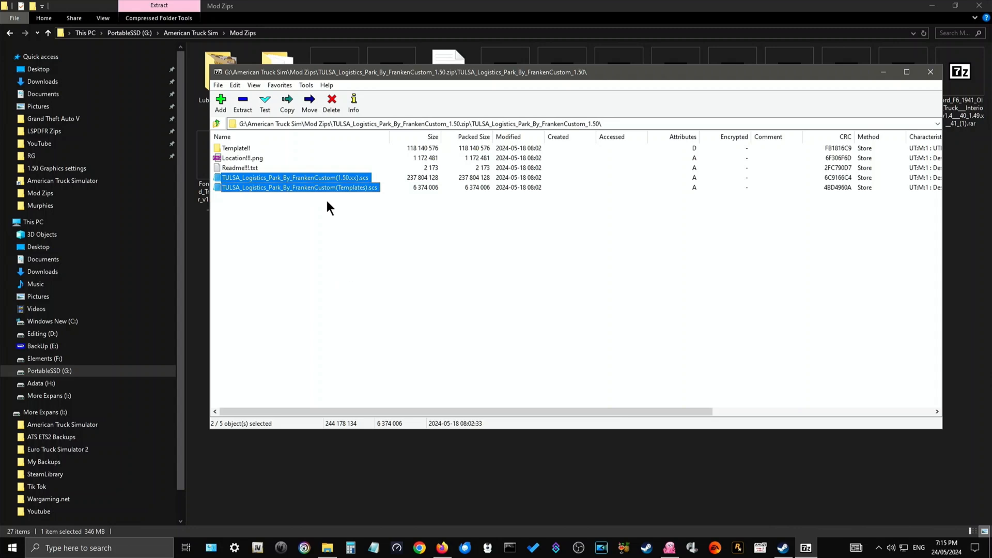
left_click(286, 102)
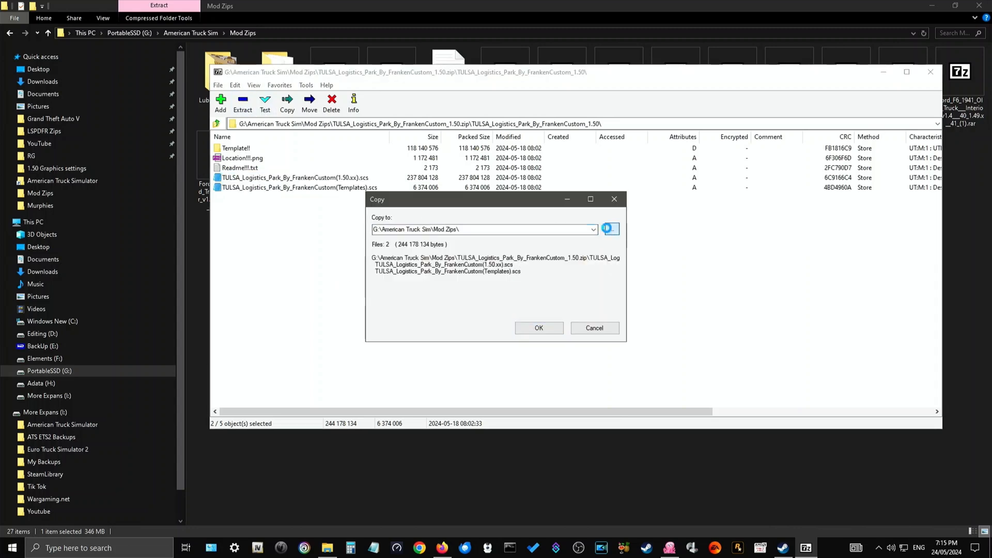
Step: Browse to Documents › American Truck Simulator › mod and confirm it as destination
left_click(609, 229)
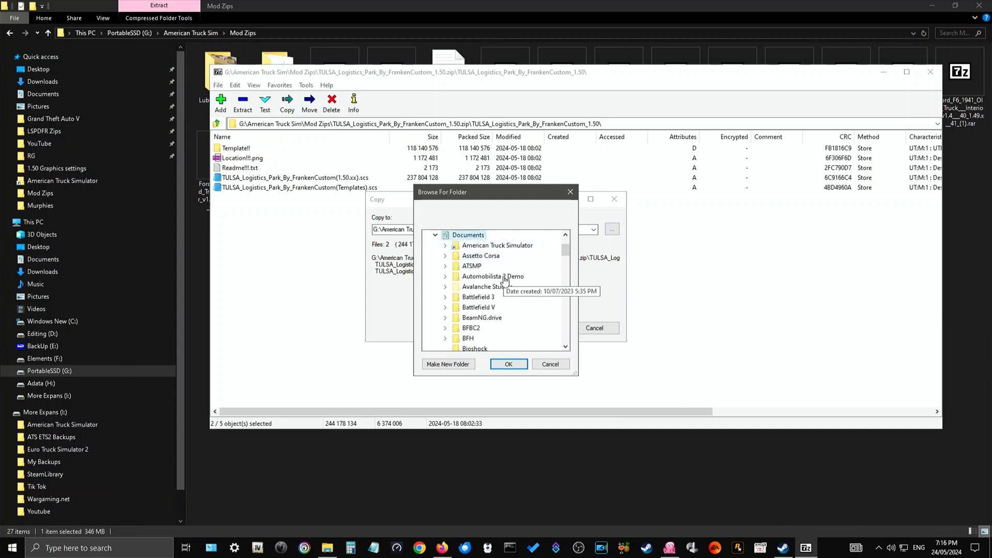
left_click(497, 246)
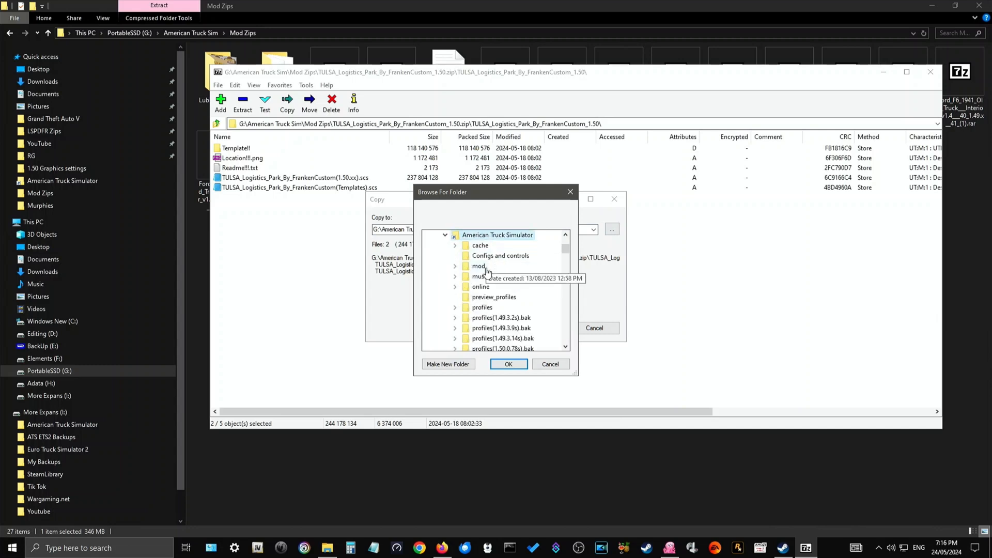
left_click(455, 266)
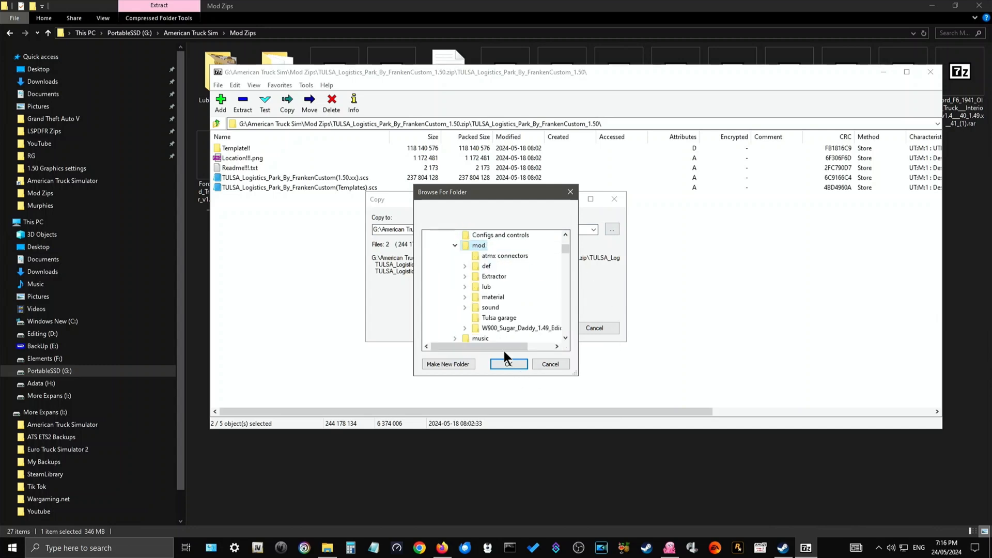
left_click(508, 364)
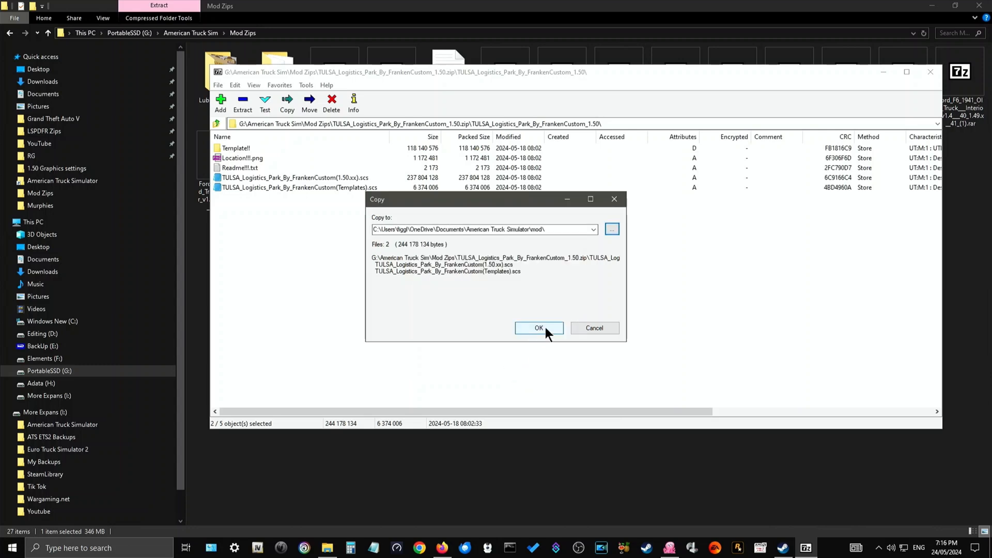
mouse_move(545, 335)
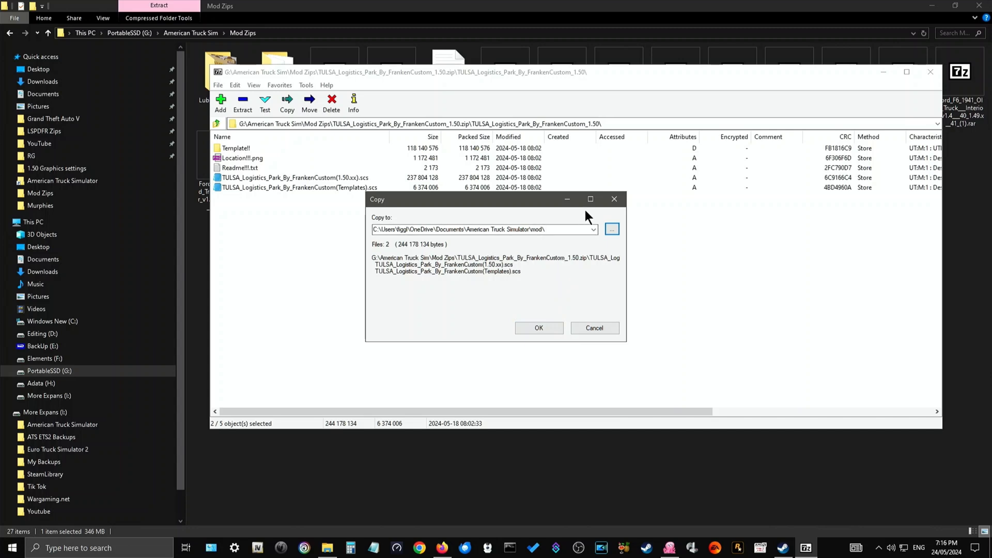
mouse_move(613, 199)
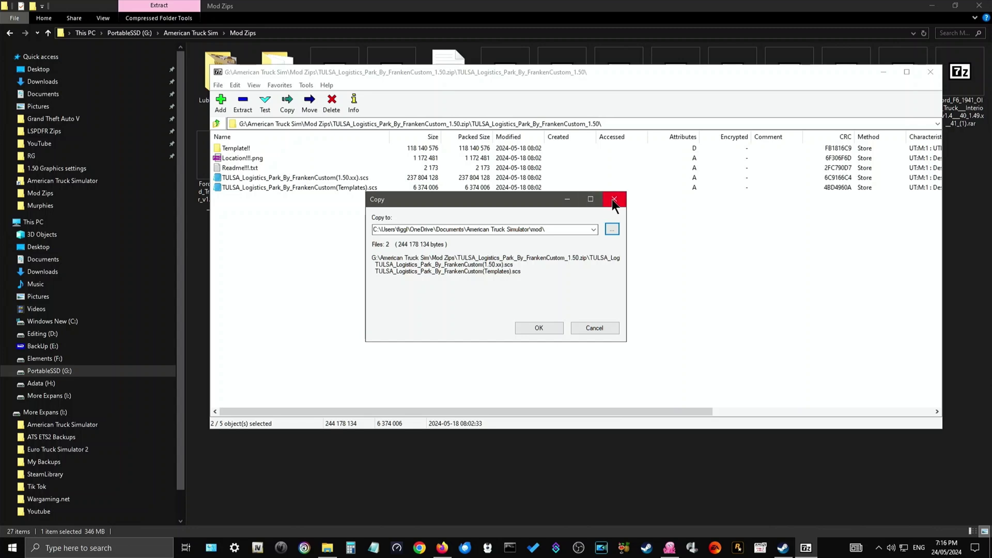
mouse_move(619, 204)
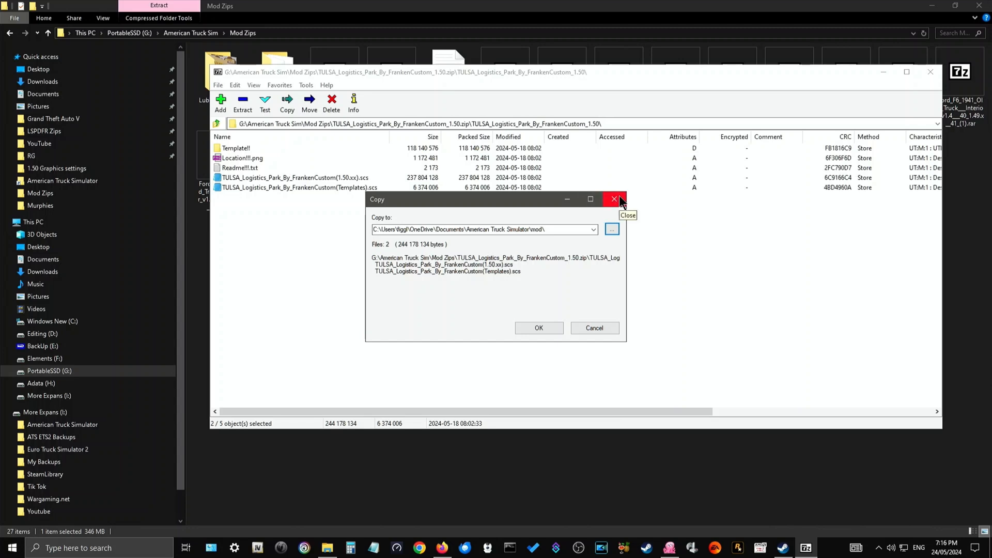
Step: Dismiss the Copy dialog and close the Tulsa Logistics Park archive in 7-Zip
left_click(614, 199)
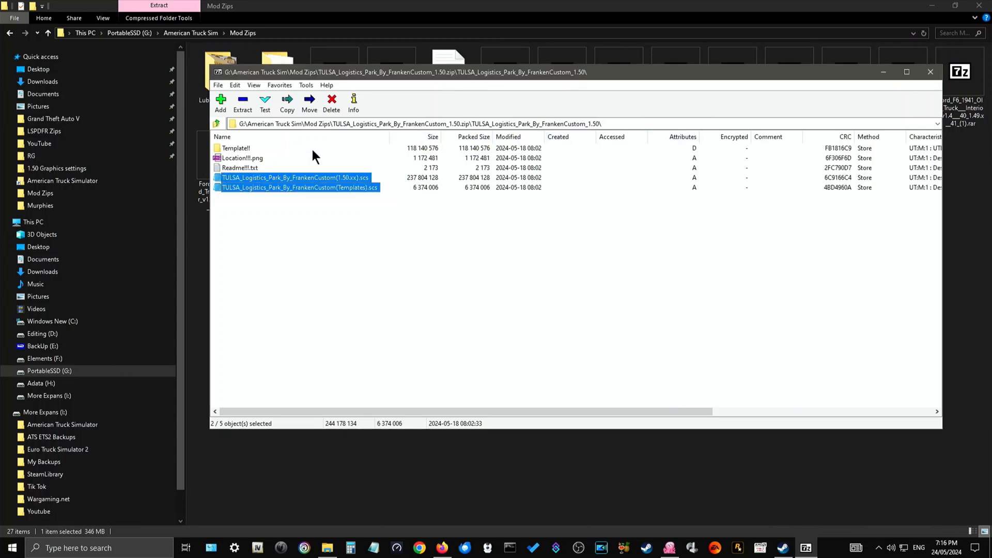
mouse_move(429, 156)
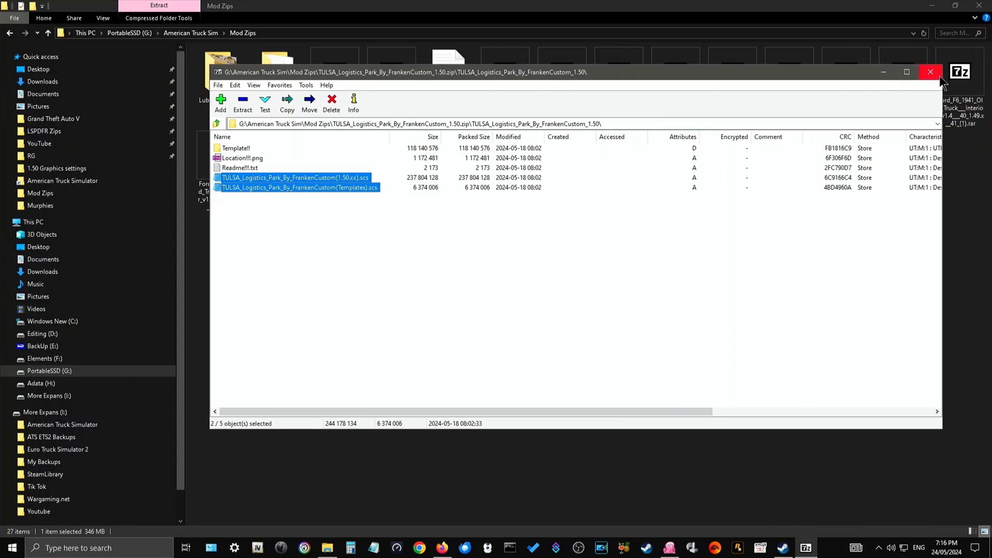
left_click(931, 71)
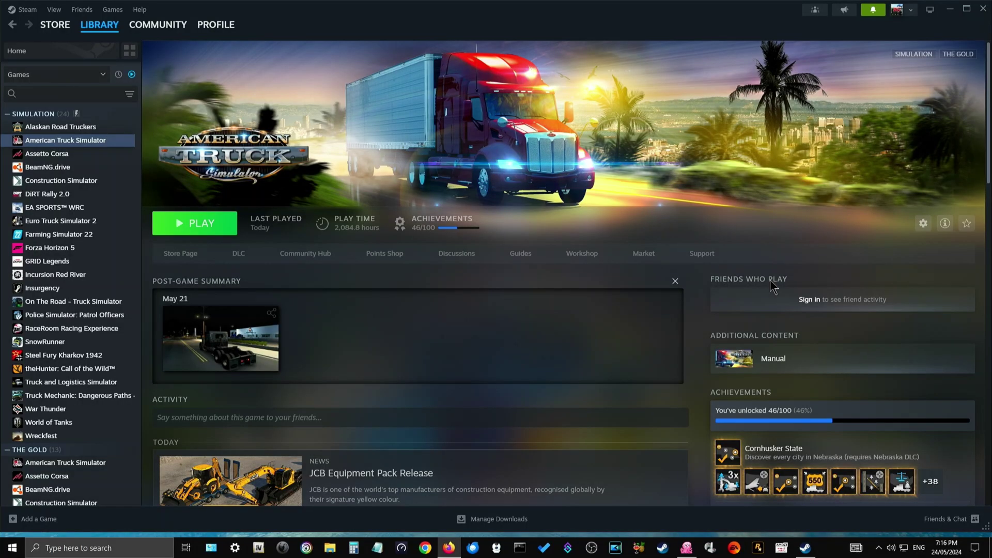
mouse_move(576, 206)
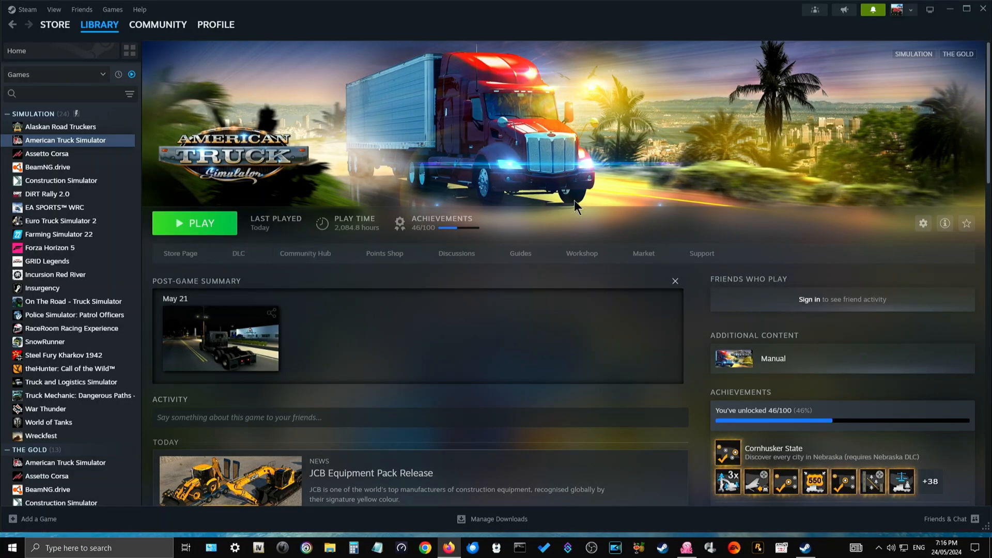
mouse_move(432, 214)
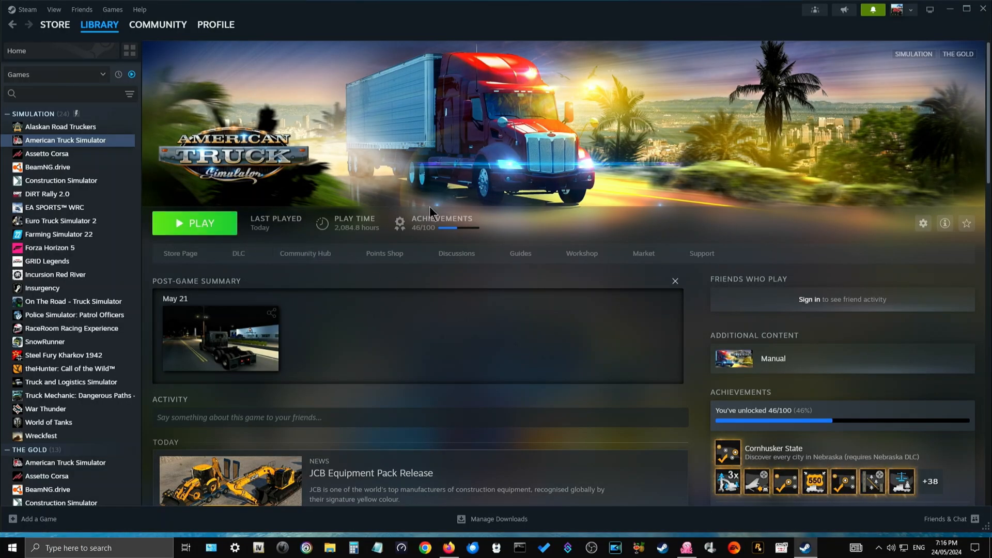
Step: Launch American Truck Simulator with PLAY from its Steam Library page
left_click(194, 222)
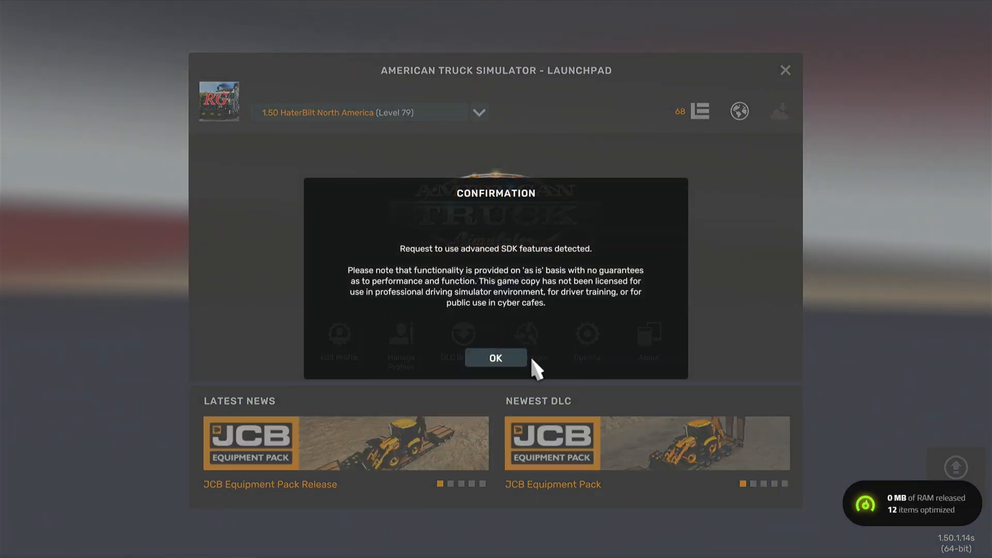
Step: Acknowledge the advanced SDK notice and open the launchpad's Mod Manager
left_click(495, 357)
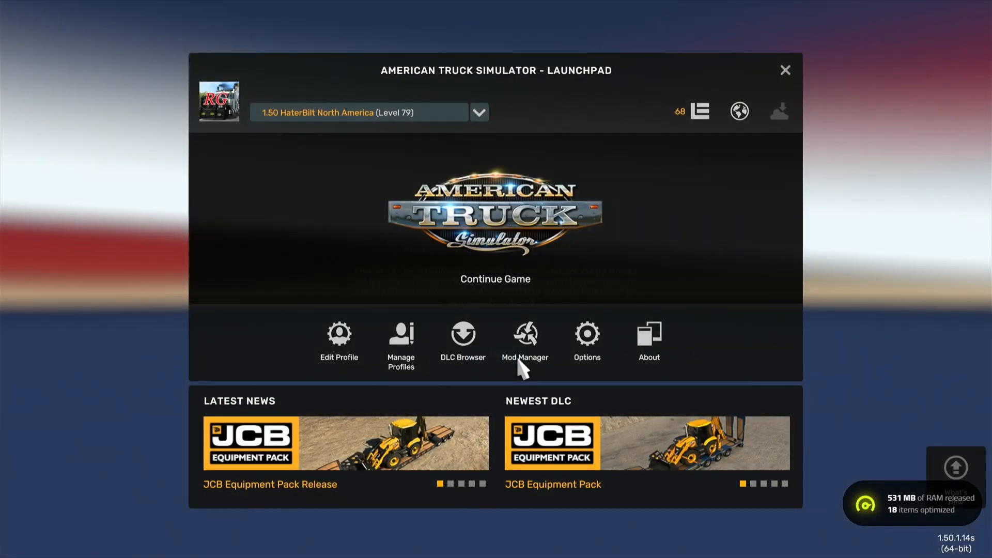
mouse_move(567, 298)
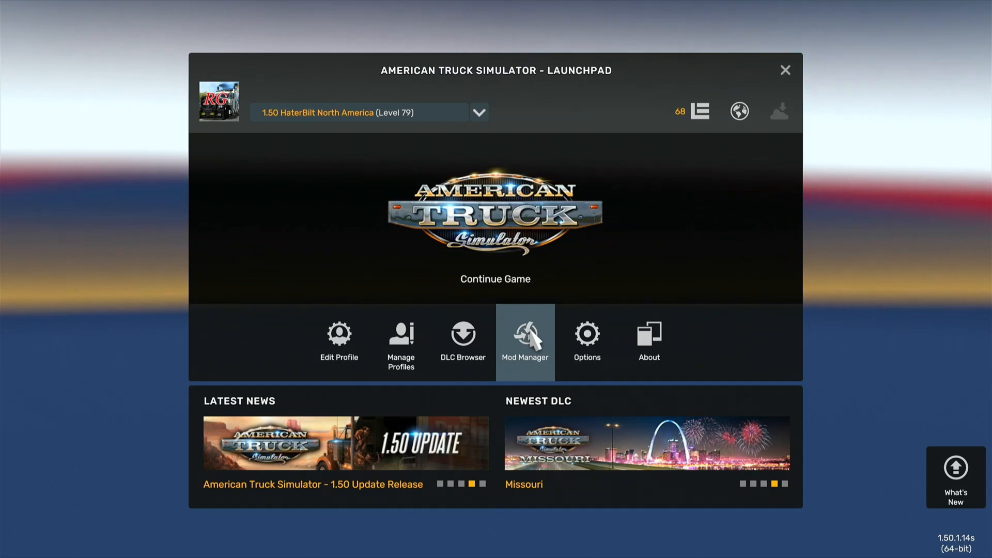
left_click(525, 341)
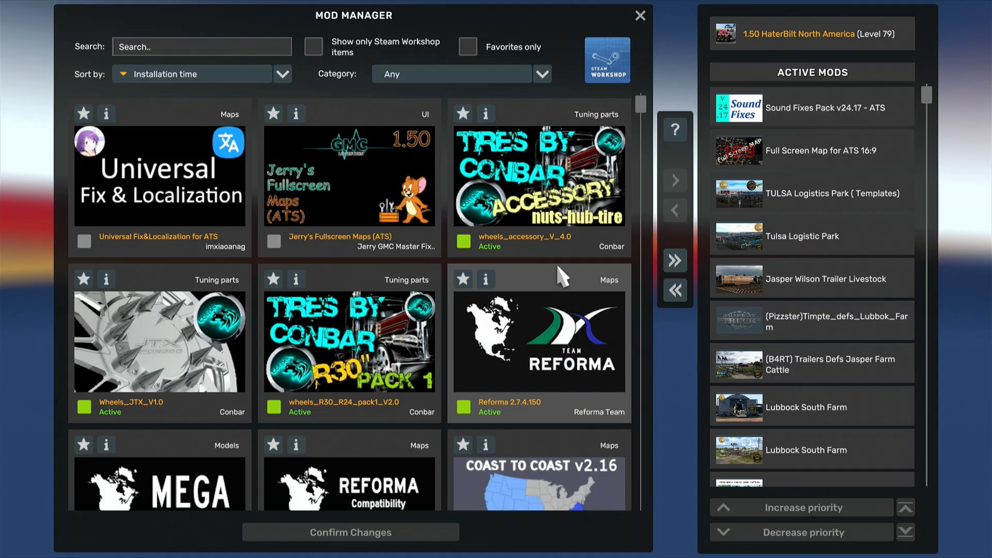
mouse_move(644, 104)
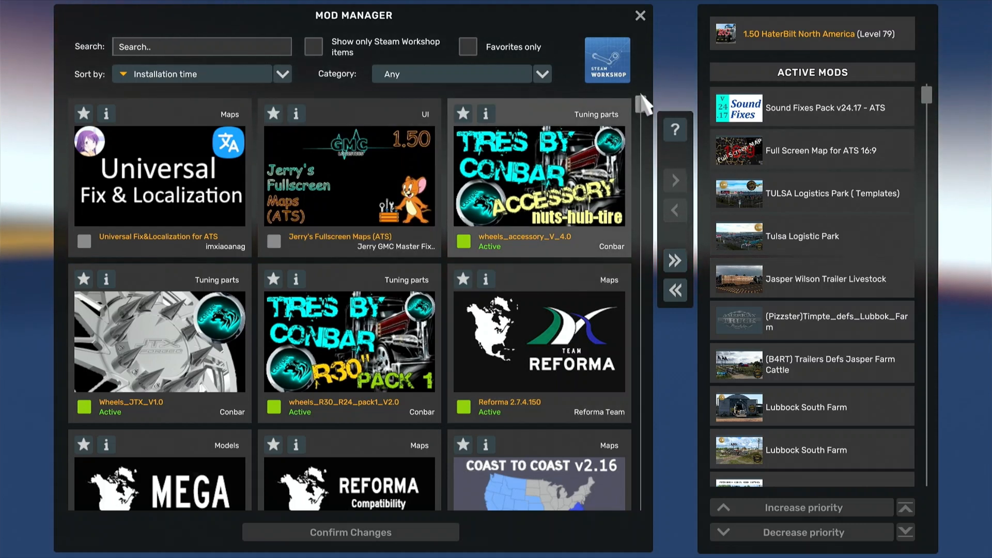
mouse_move(172, 171)
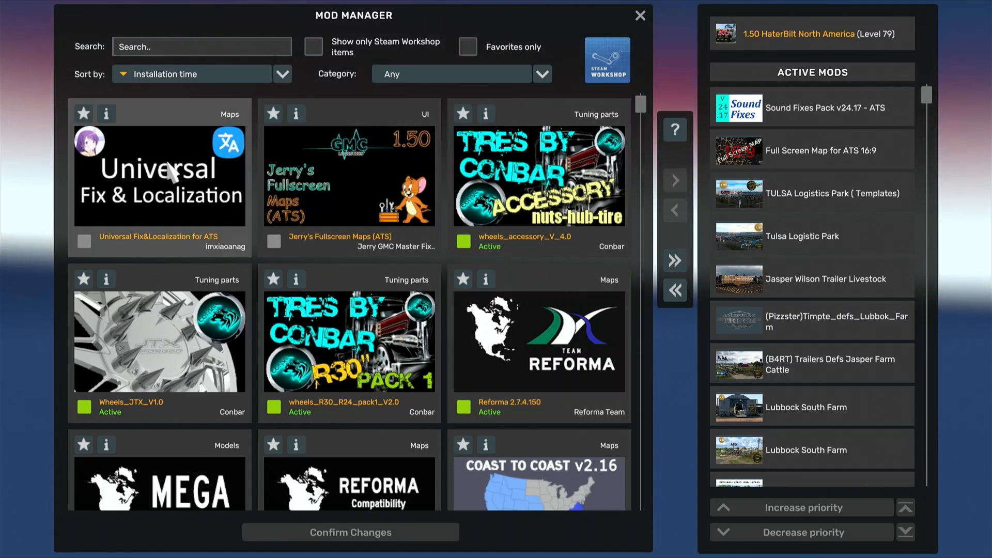
mouse_move(243, 136)
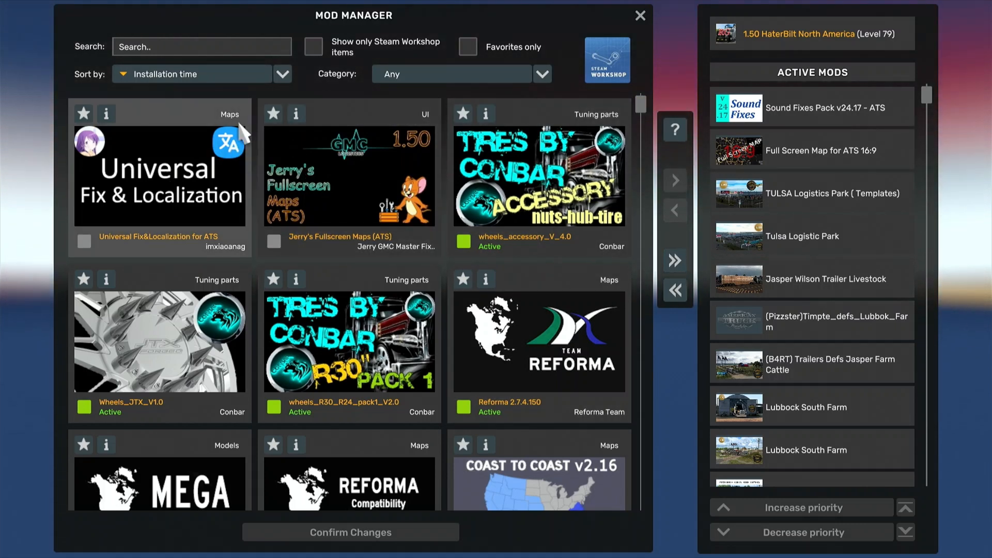
mouse_move(269, 177)
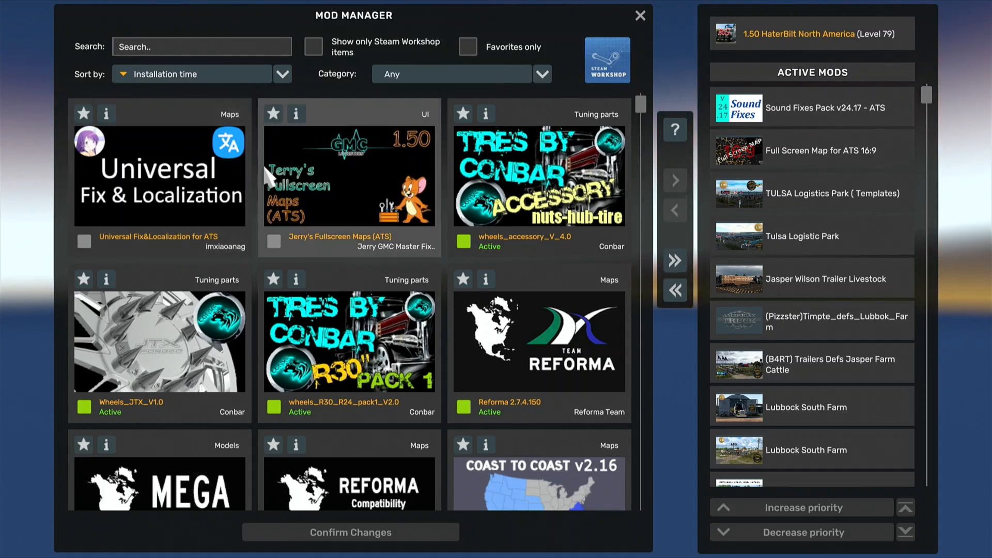
mouse_move(330, 166)
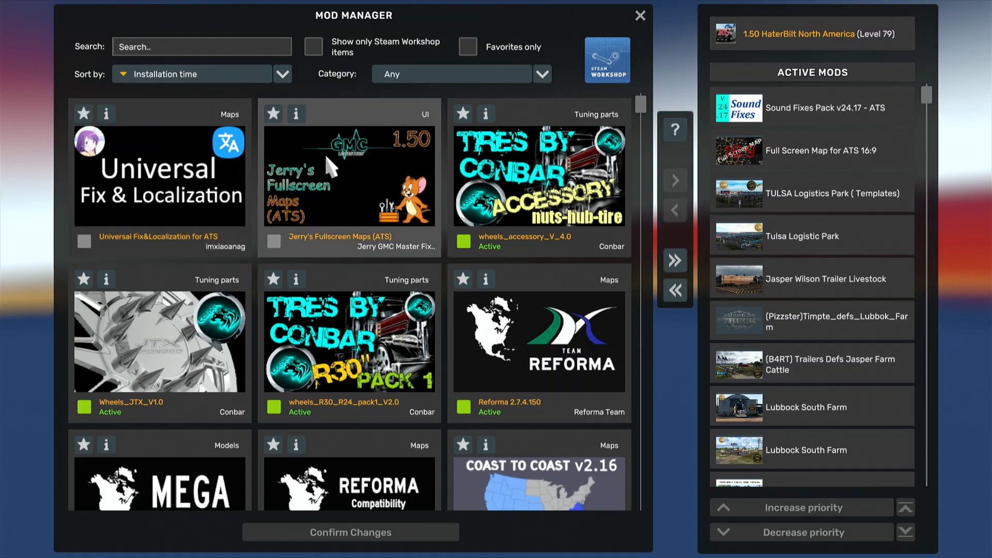
Step: Filter the Mod Manager list by searching for 'tulsa'
left_click(197, 46)
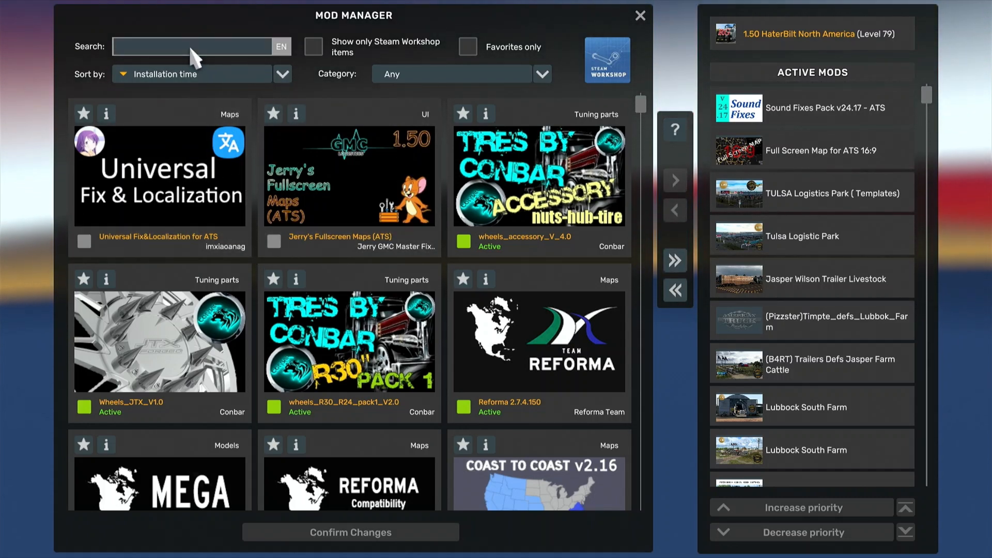
type("t")
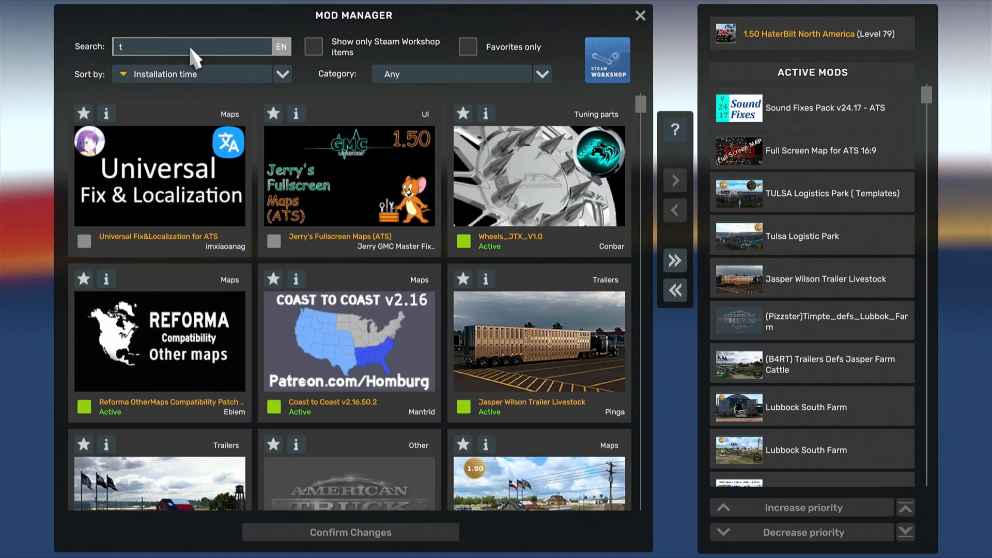
type("ulsa")
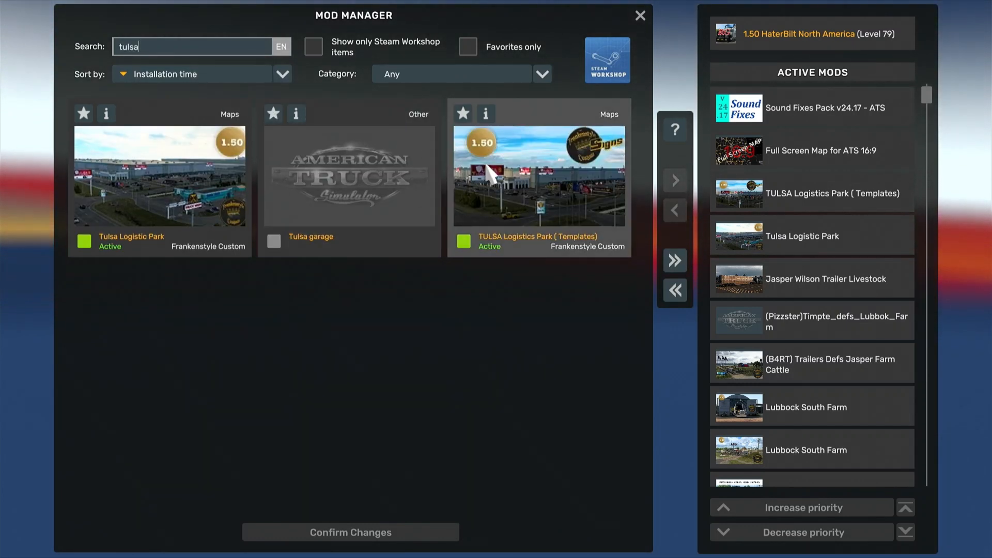
left_click(463, 242)
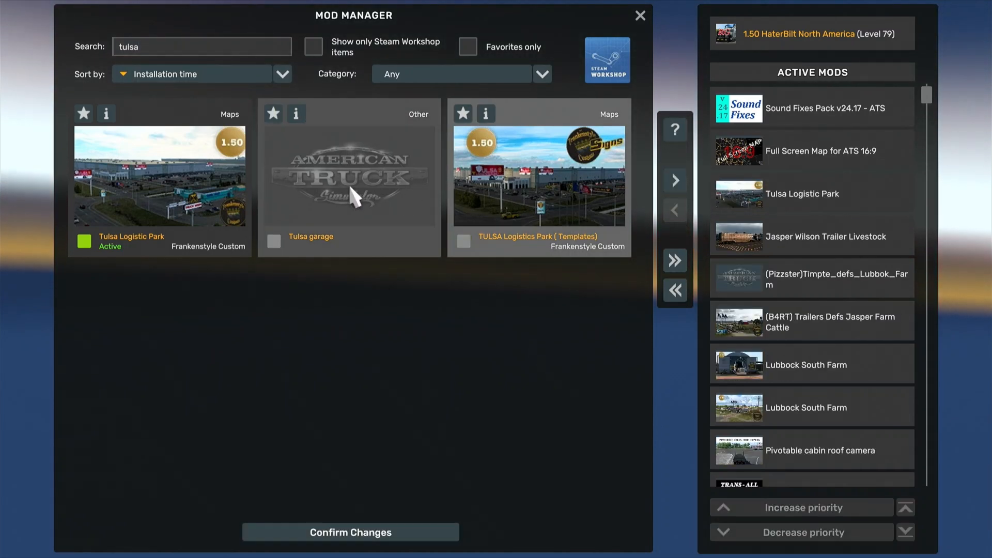
left_click(274, 242)
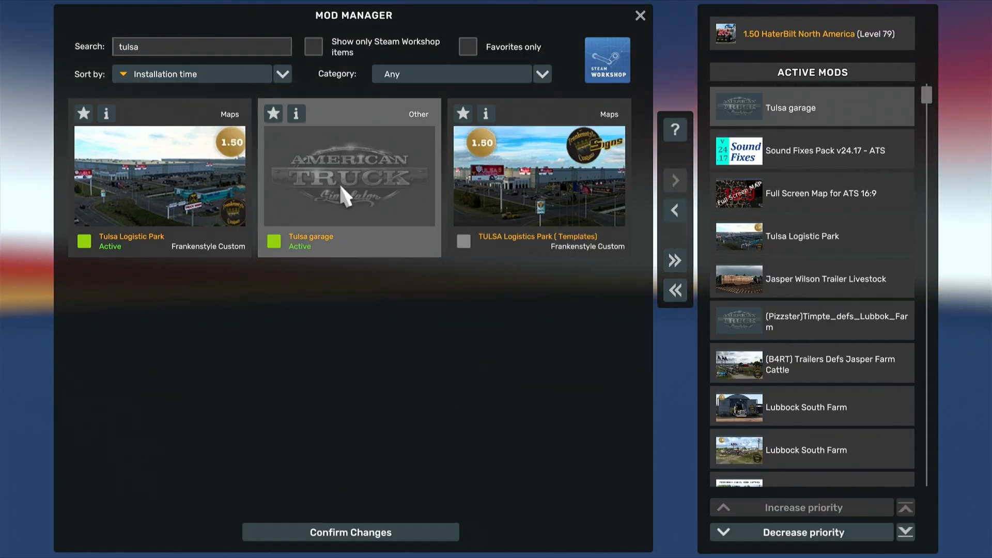
left_click(83, 240)
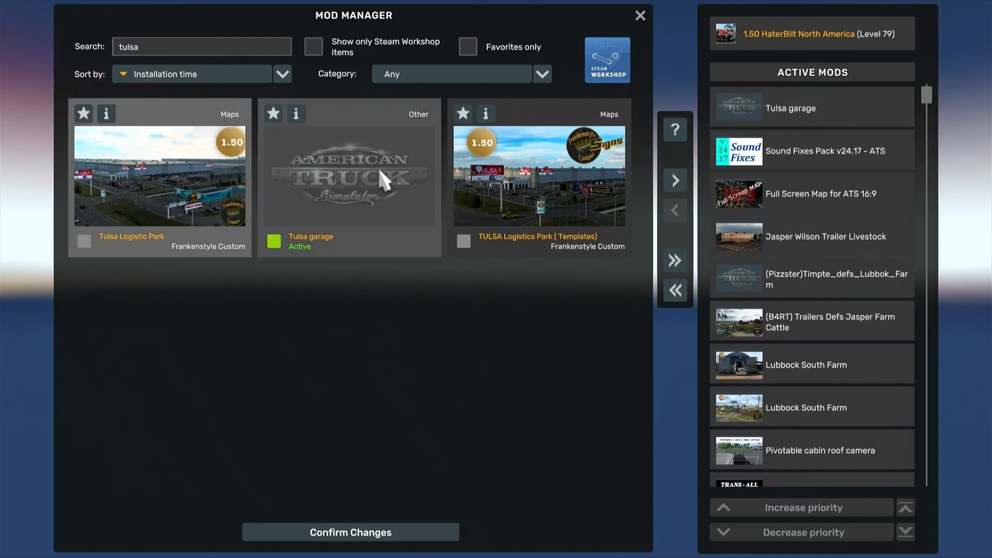
mouse_move(196, 190)
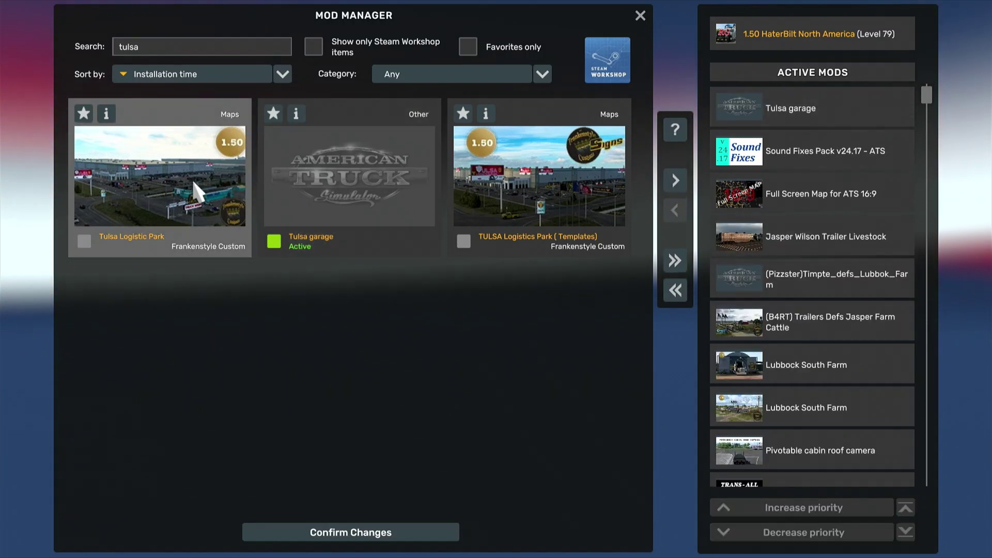
mouse_move(499, 248)
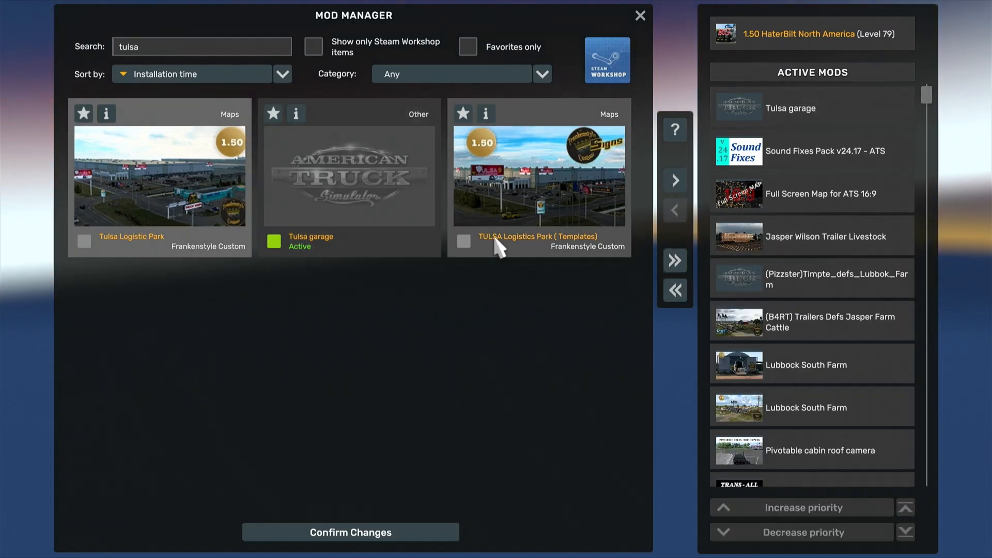
mouse_move(449, 397)
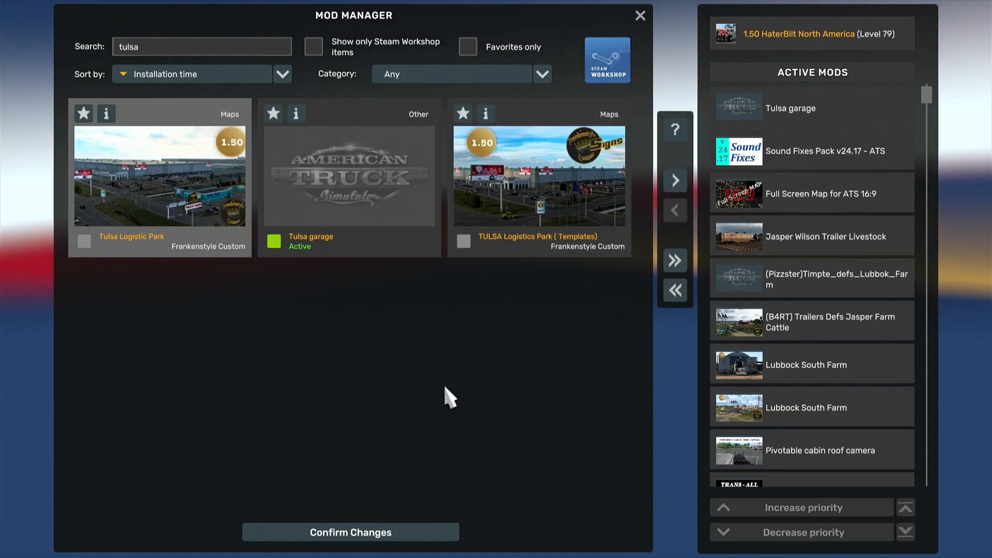
mouse_move(664, 247)
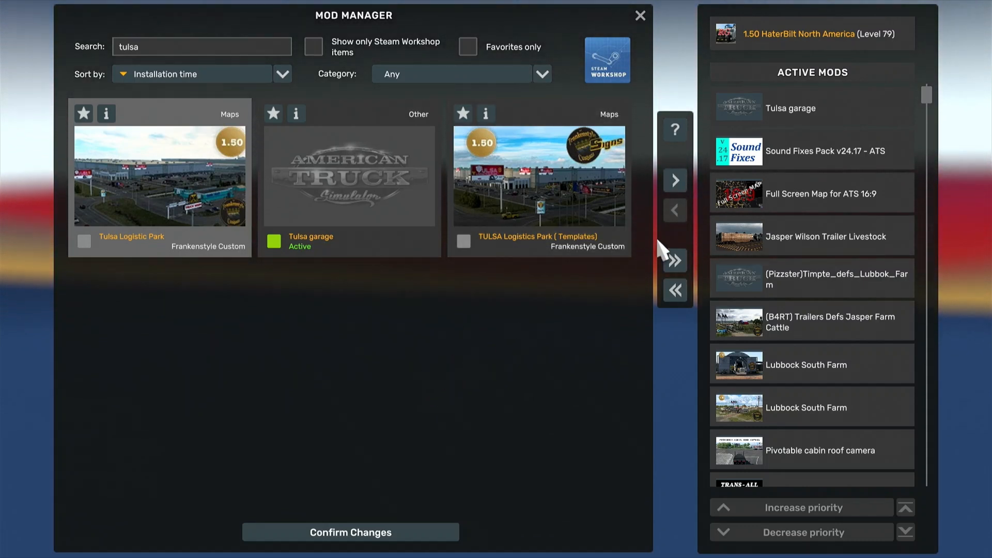
mouse_move(837, 125)
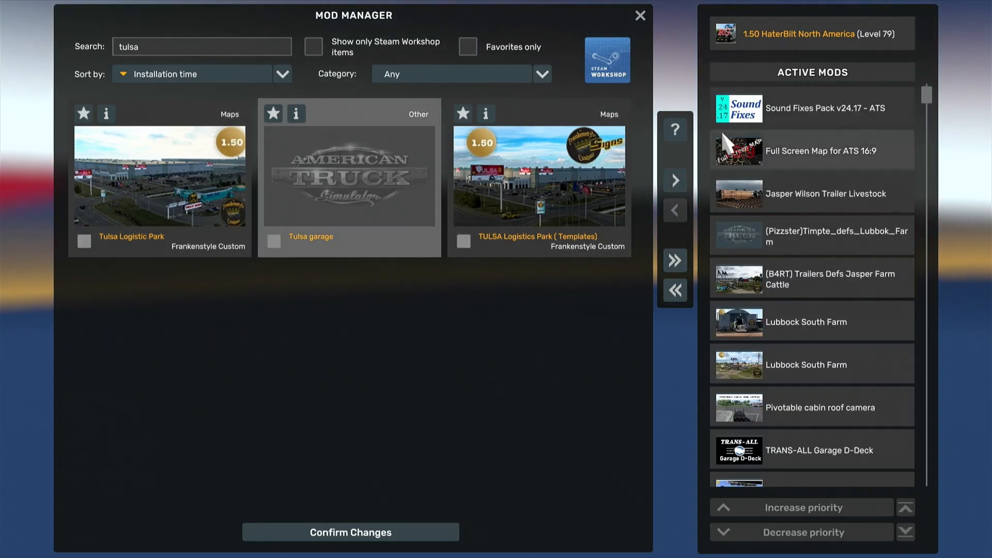
mouse_move(319, 231)
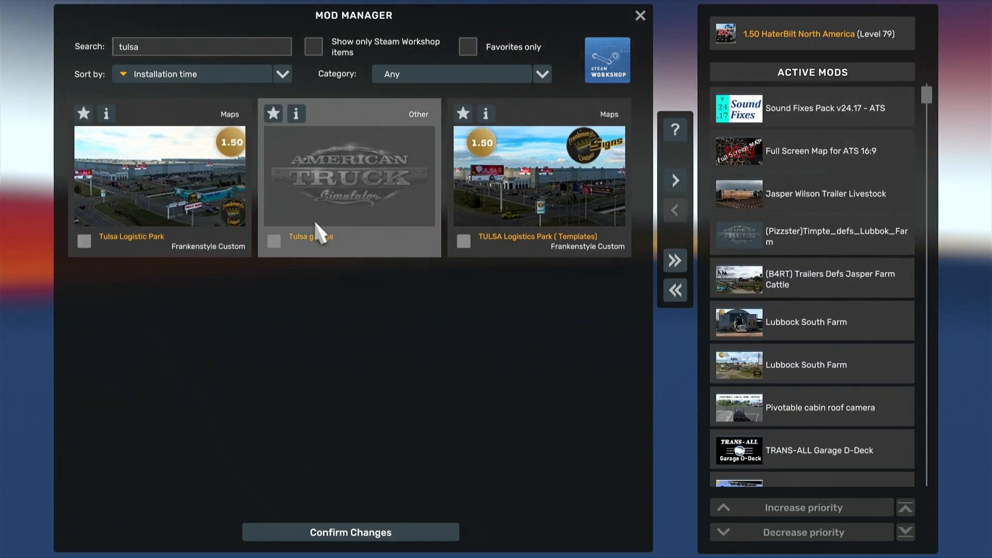
mouse_move(369, 208)
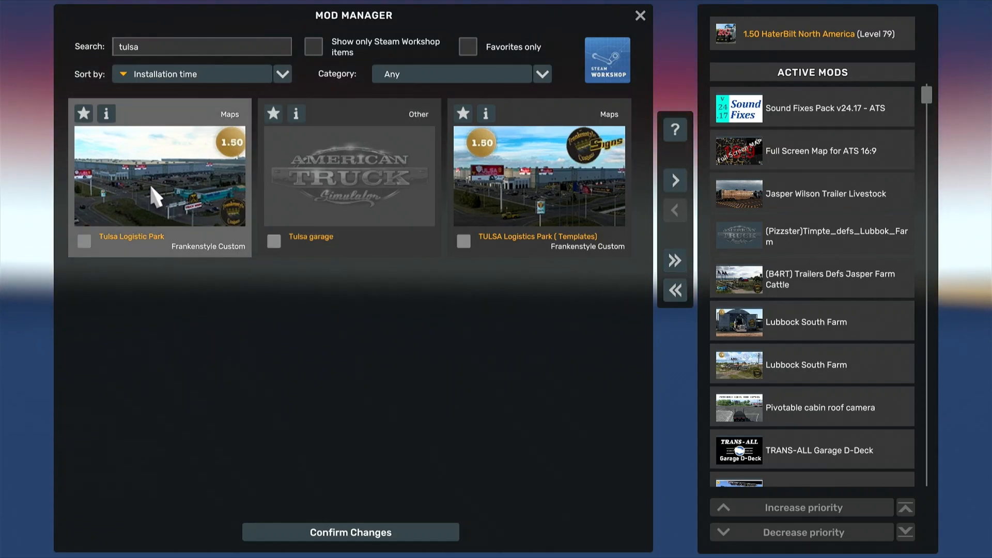
mouse_move(623, 165)
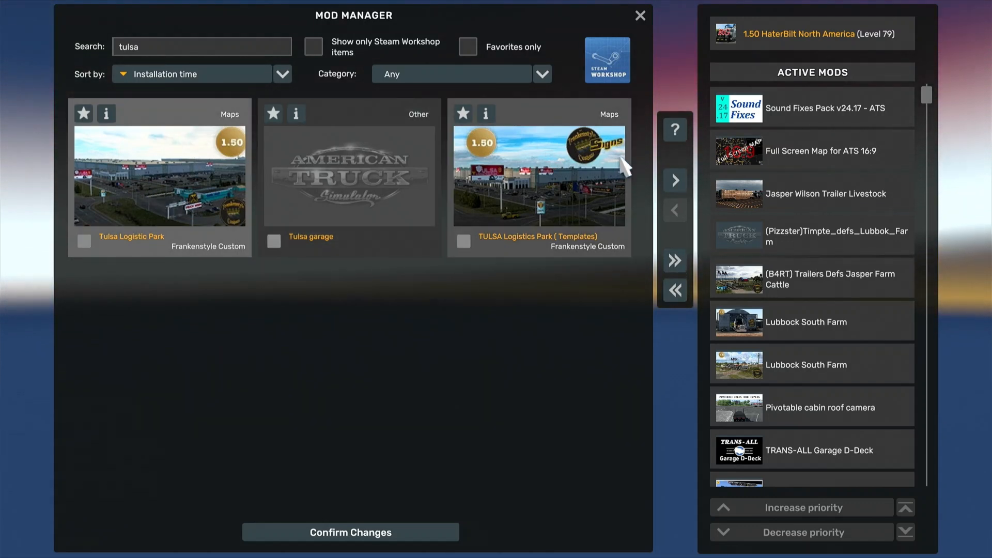
Step: Move Tulsa Logistic Park and TULSA Logistics Park (Templates) into Active Mods
left_click(82, 242)
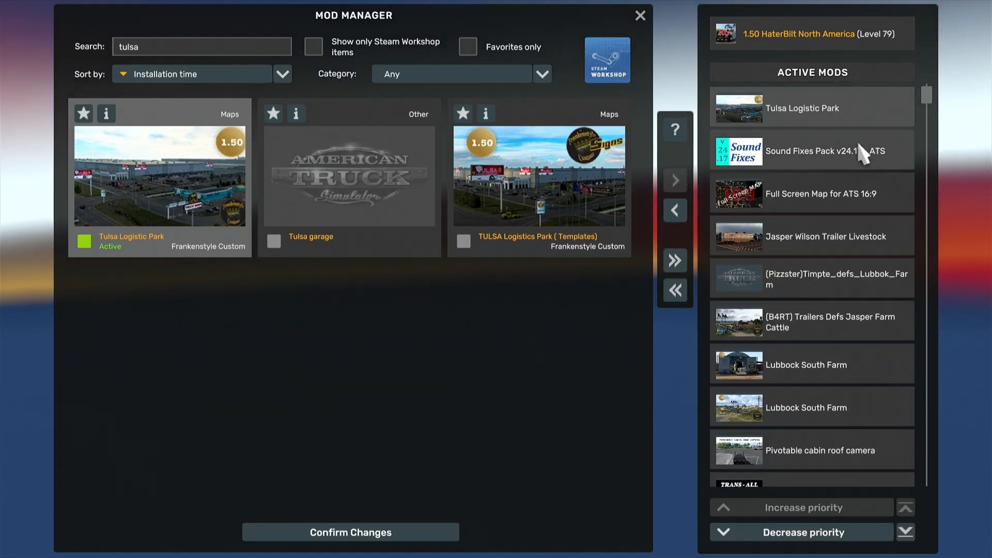
mouse_move(676, 203)
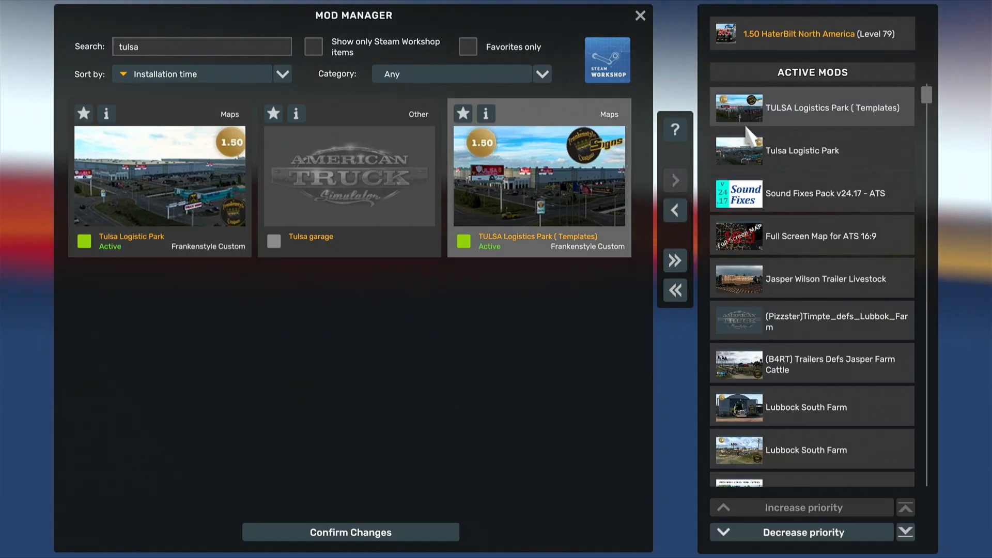
mouse_move(879, 126)
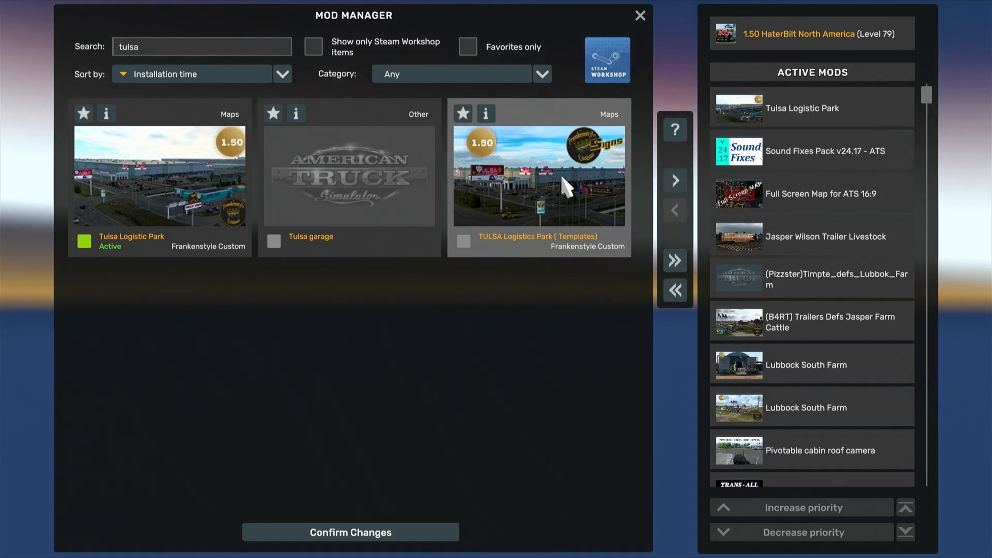
left_click(83, 245)
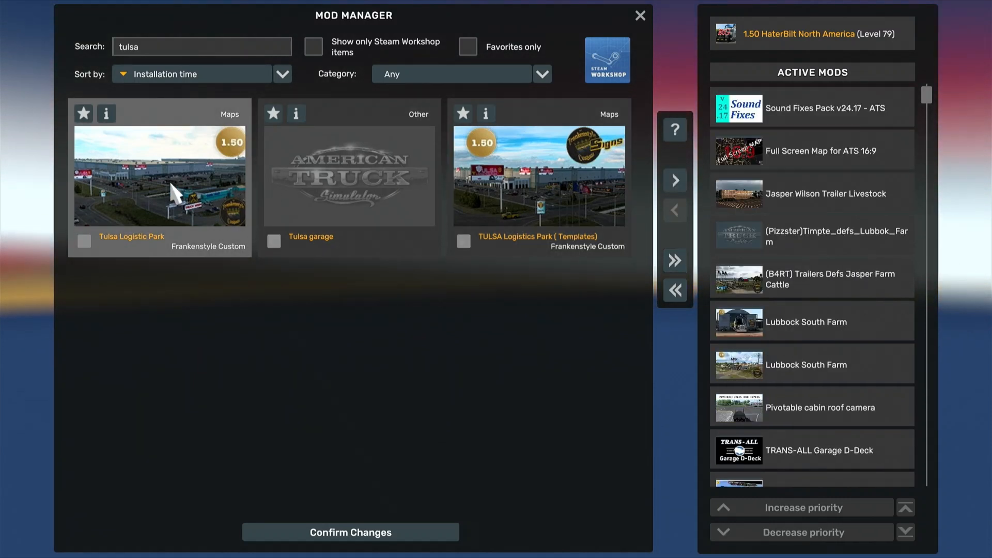
mouse_move(161, 186)
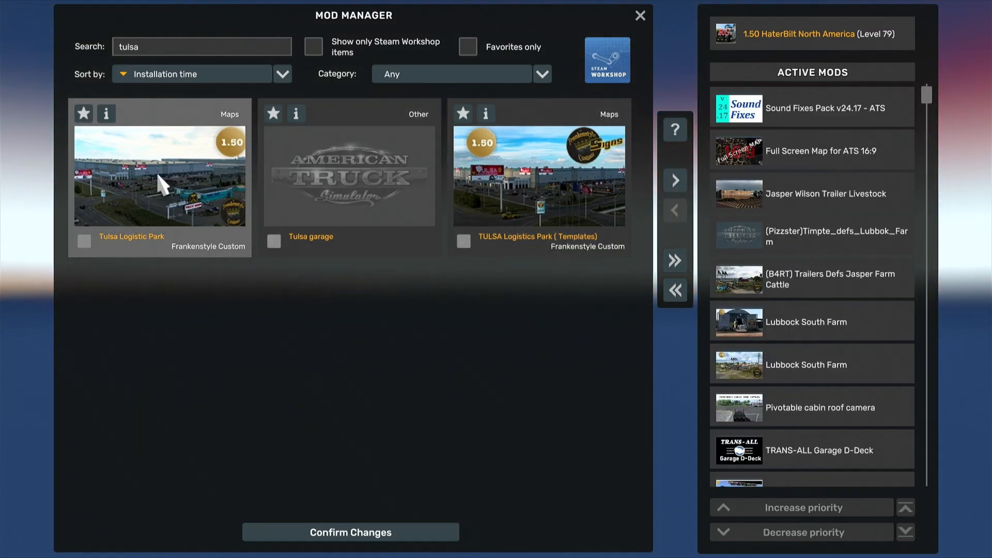
mouse_move(676, 181)
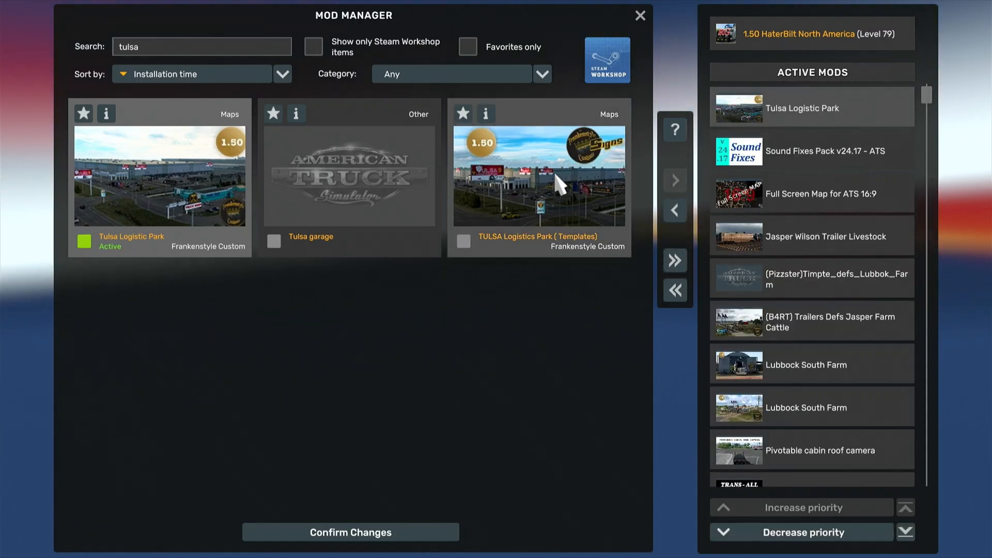
left_click(464, 242)
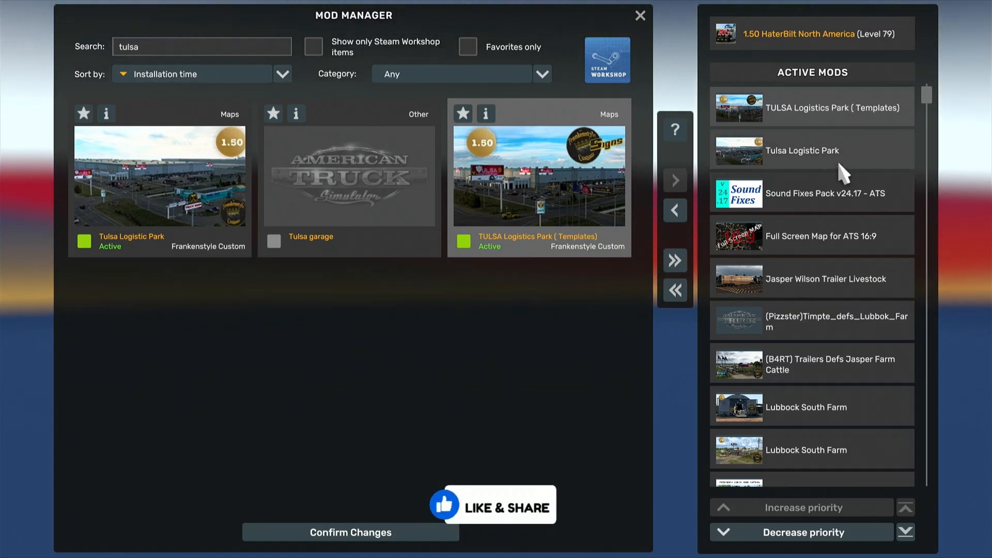
mouse_move(845, 164)
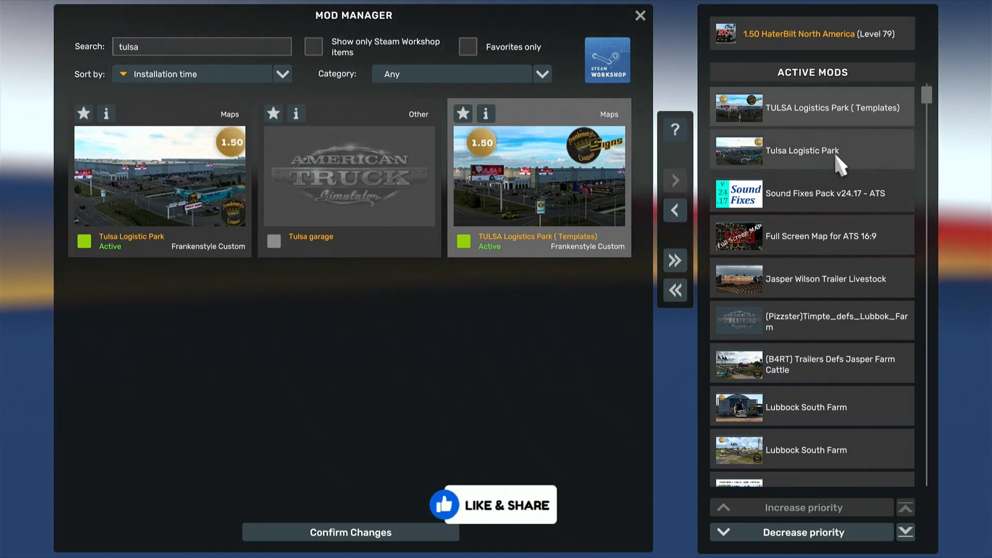
mouse_move(839, 158)
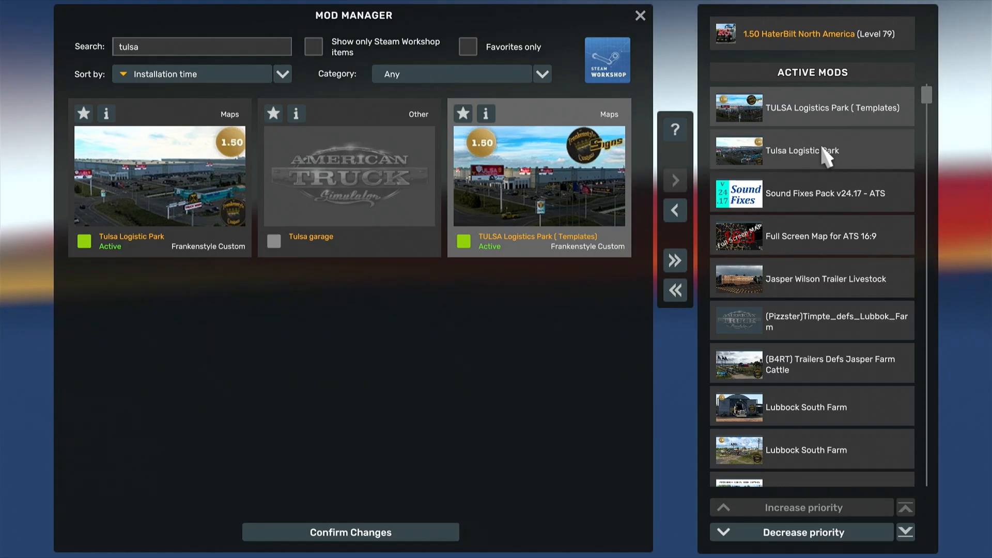
Step: Lower Tulsa Logistic Park and its Templates below Full Screen Map for ATS 16:9
left_click(812, 150)
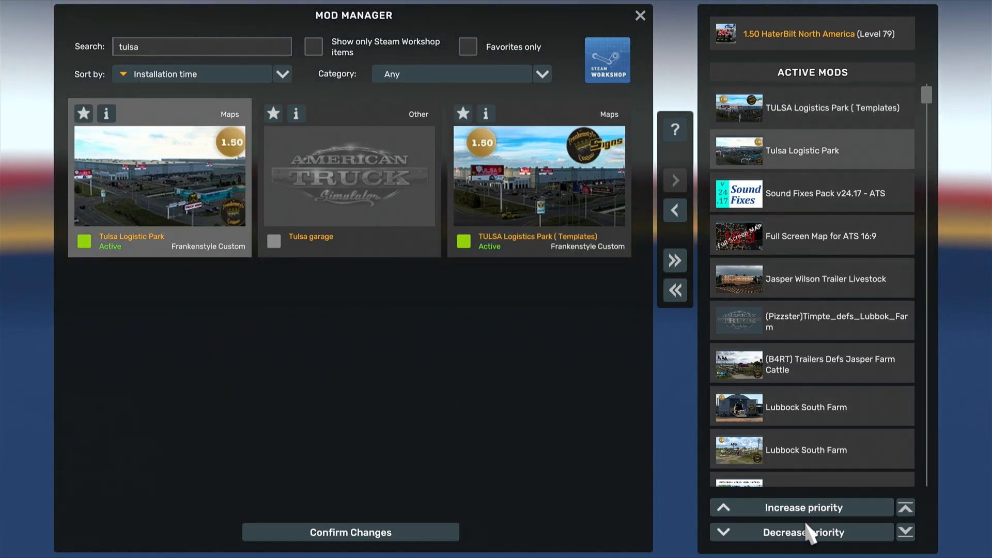
left_click(802, 532)
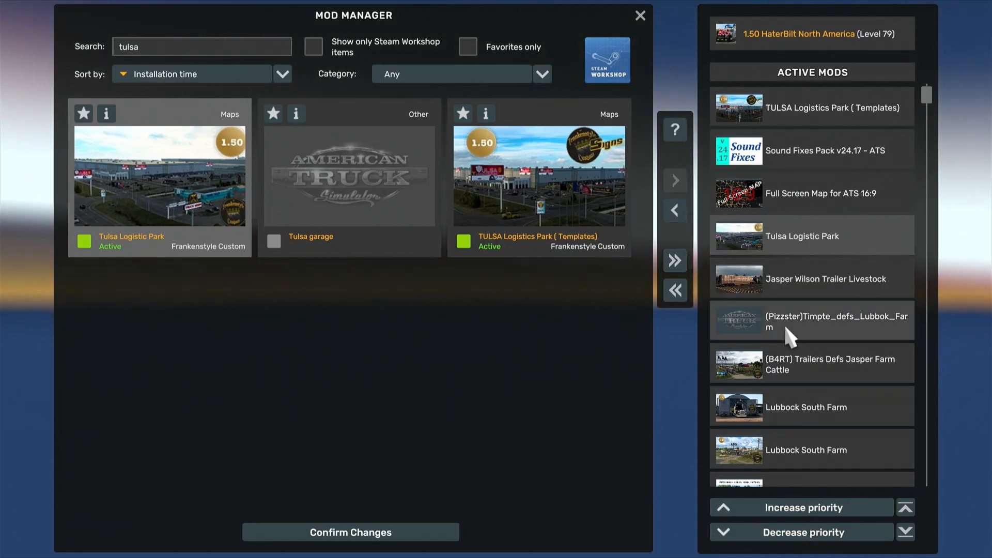
mouse_move(778, 161)
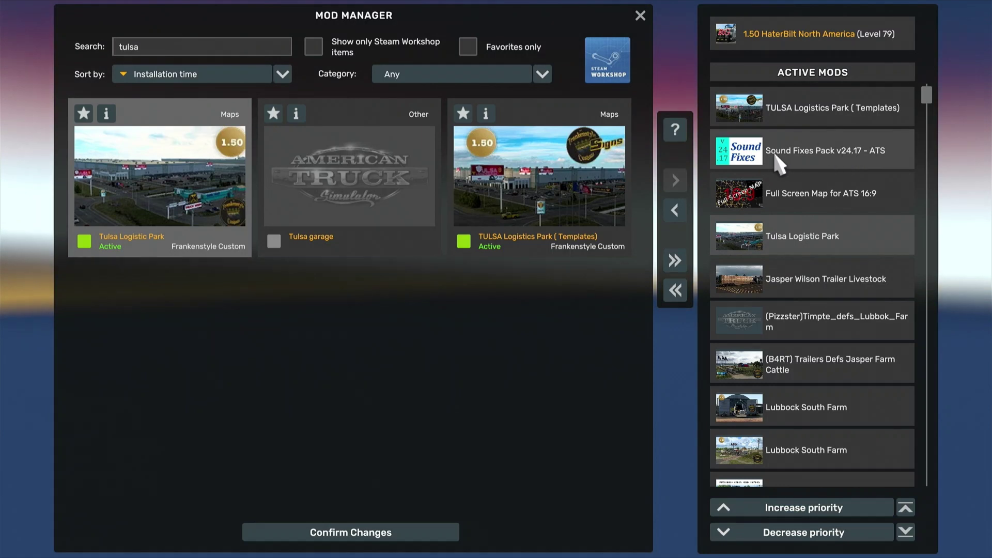
mouse_move(810, 108)
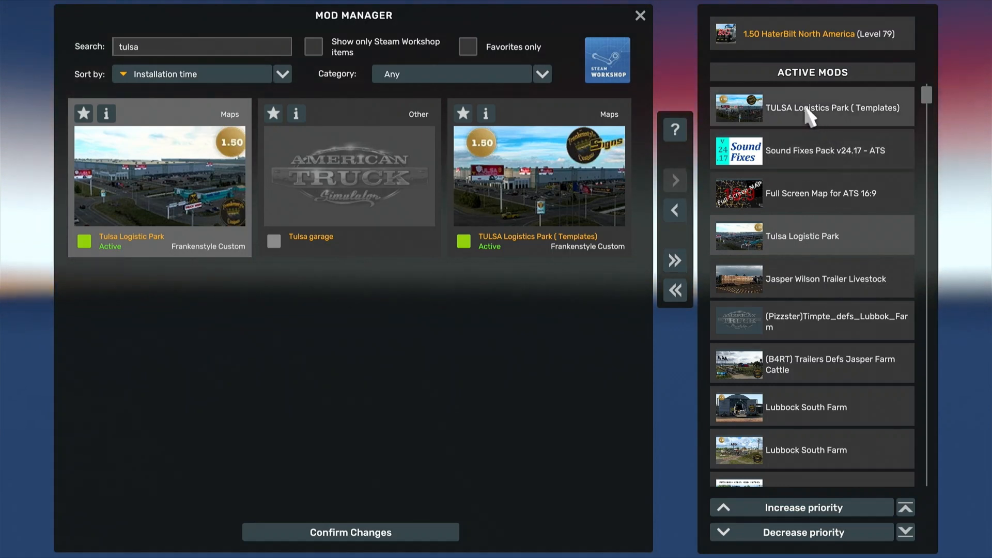
mouse_move(836, 536)
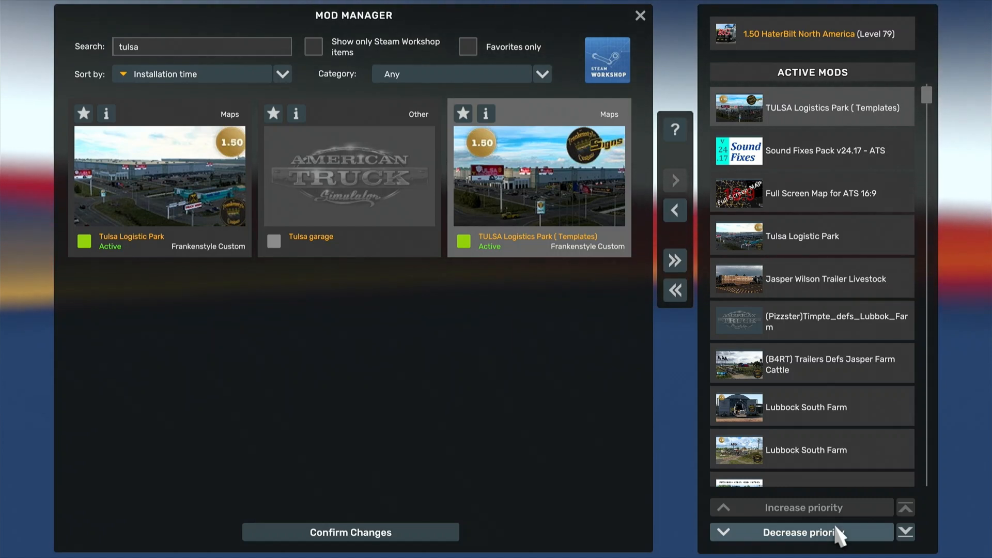
left_click(802, 507)
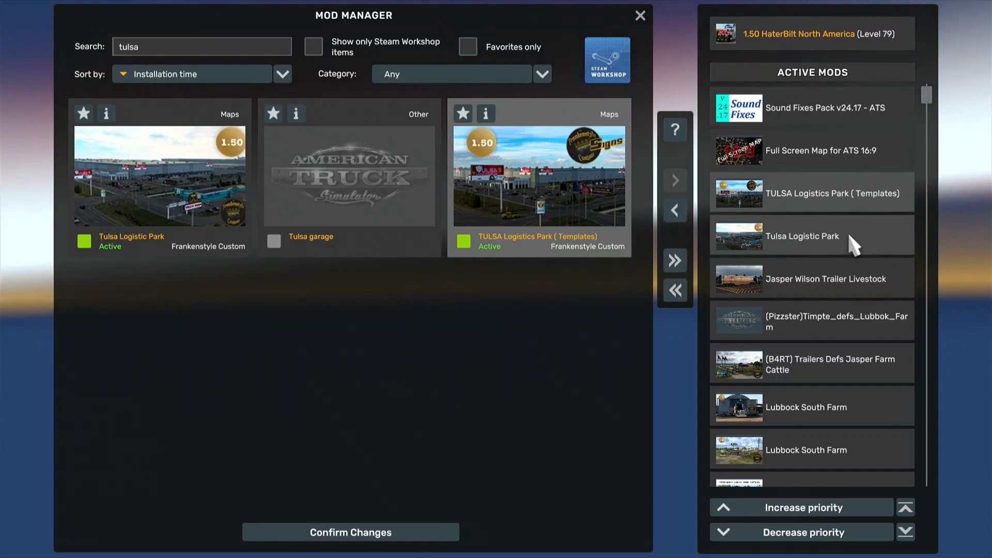
mouse_move(858, 225)
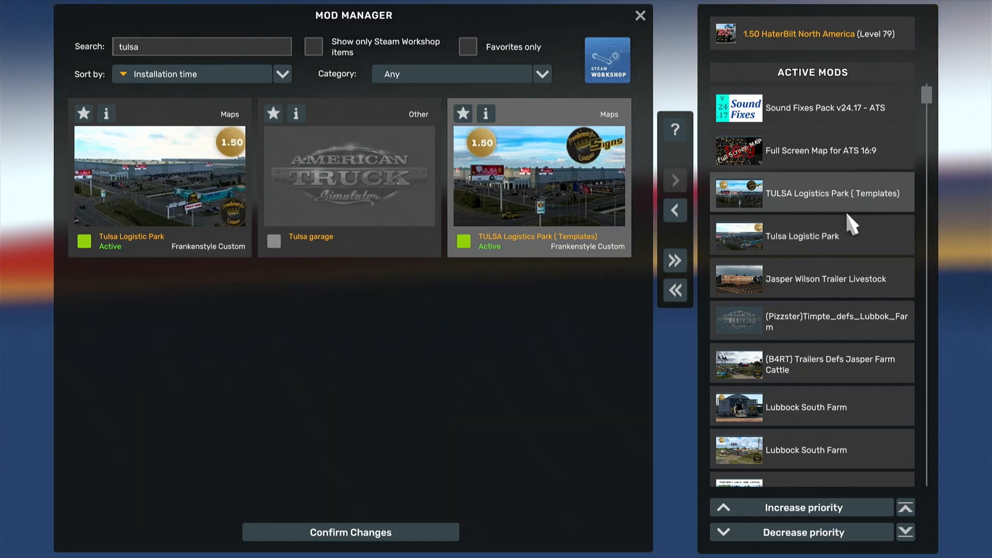
mouse_move(823, 150)
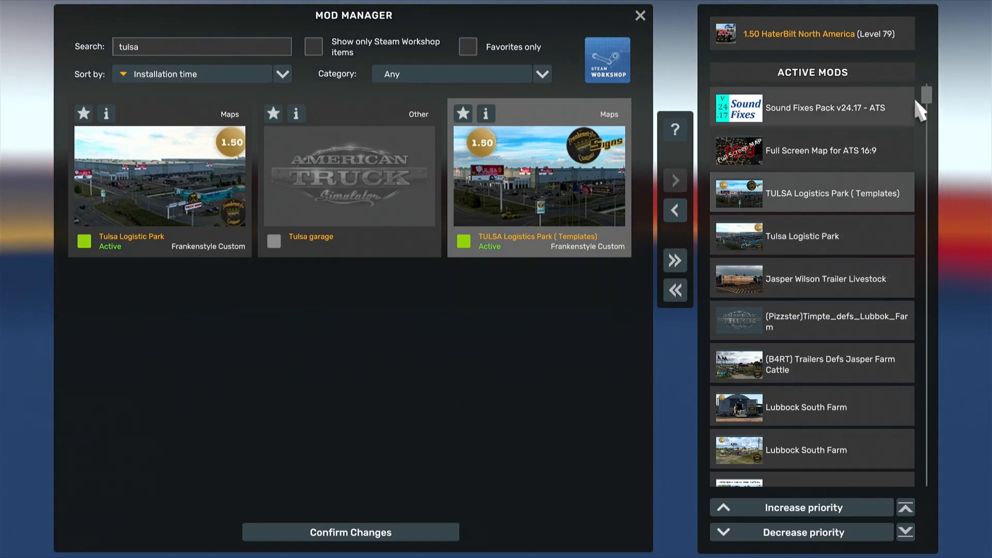
scroll("down", 3)
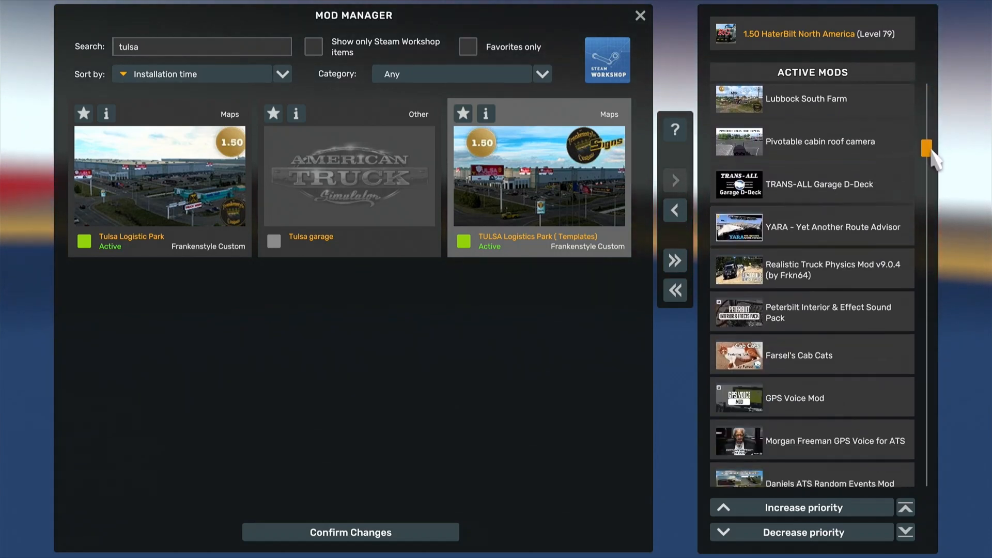
scroll("down", 3)
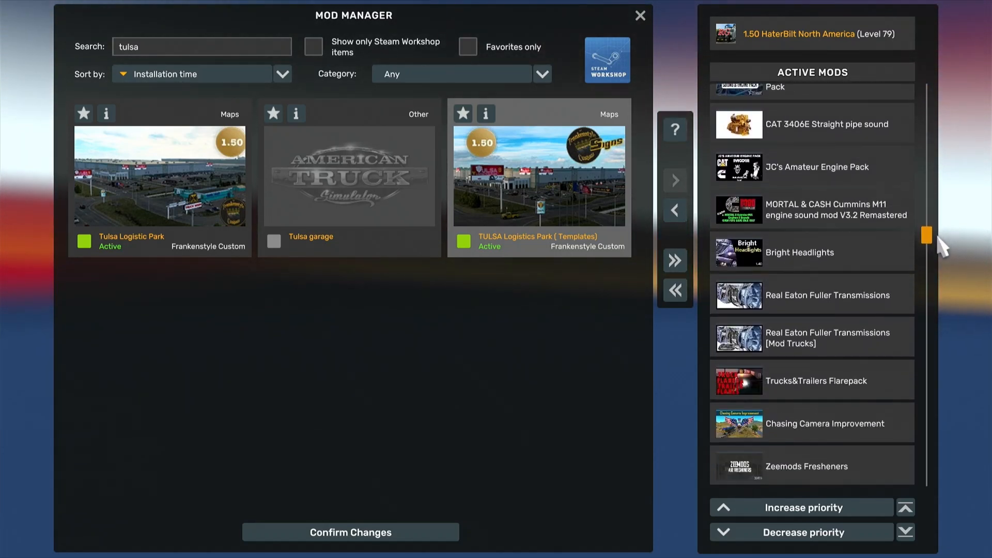
scroll("down", 3)
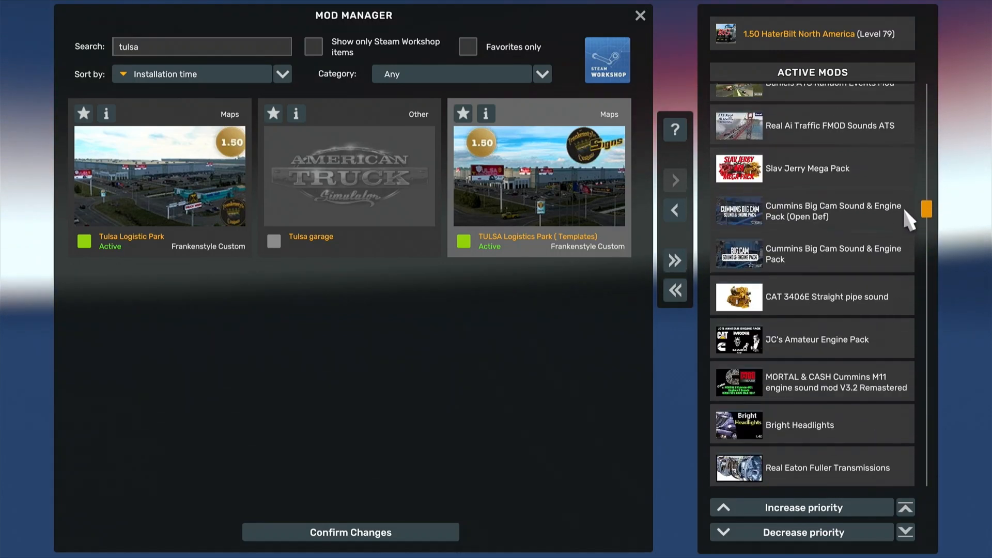
scroll("up", 3)
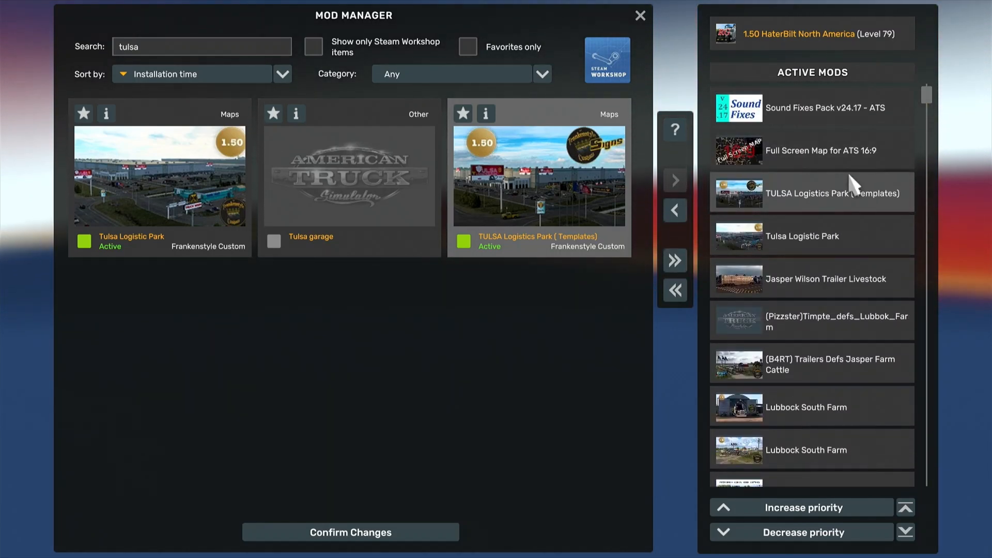
mouse_move(853, 217)
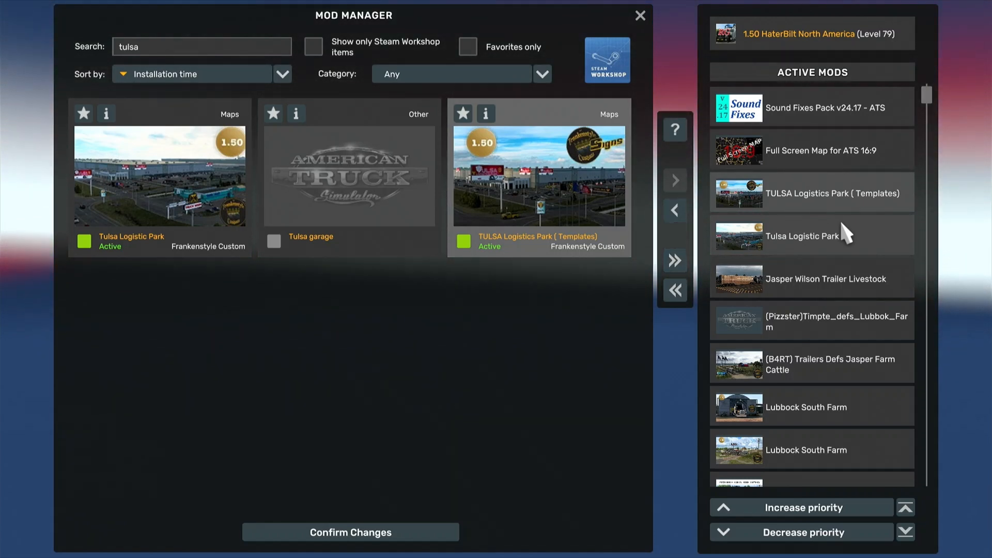
mouse_move(918, 136)
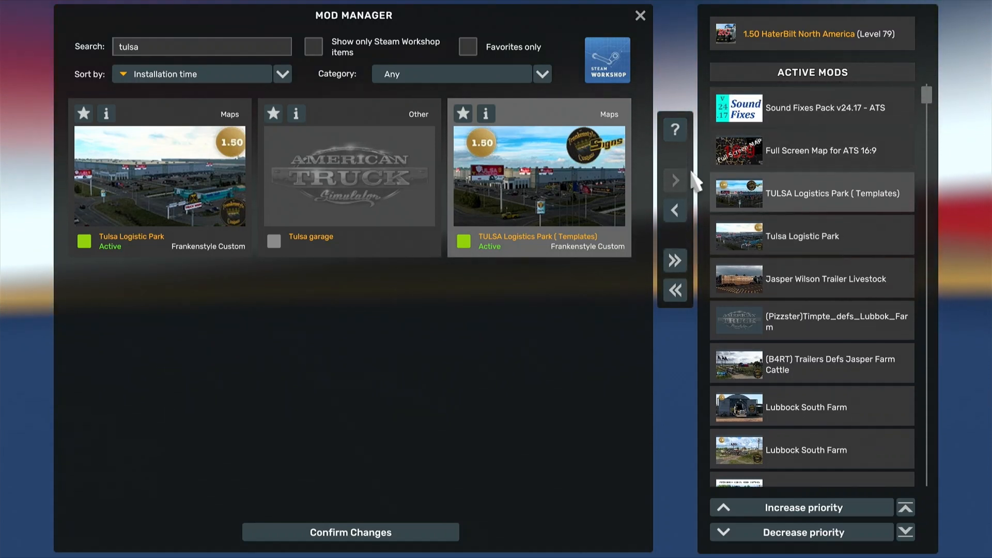
mouse_move(788, 177)
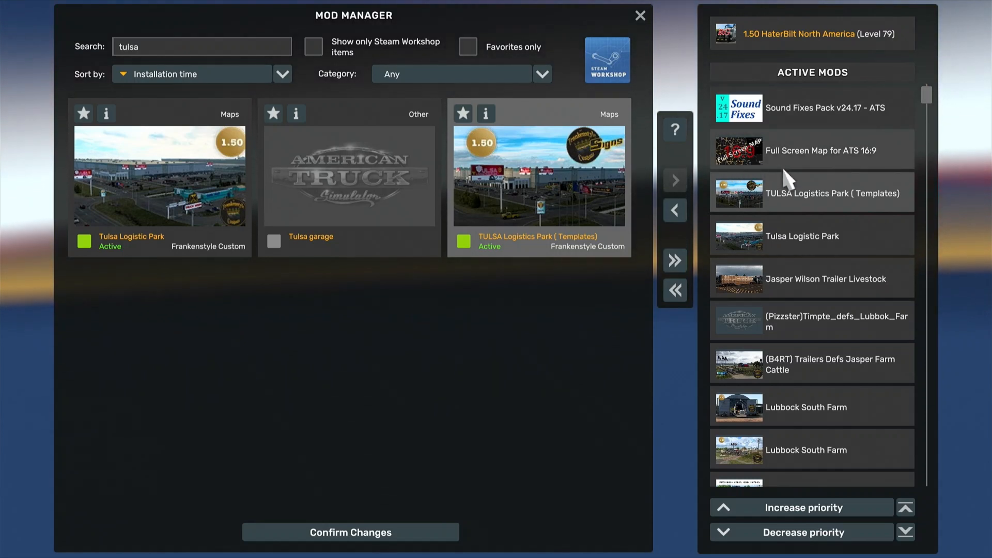
mouse_move(821, 195)
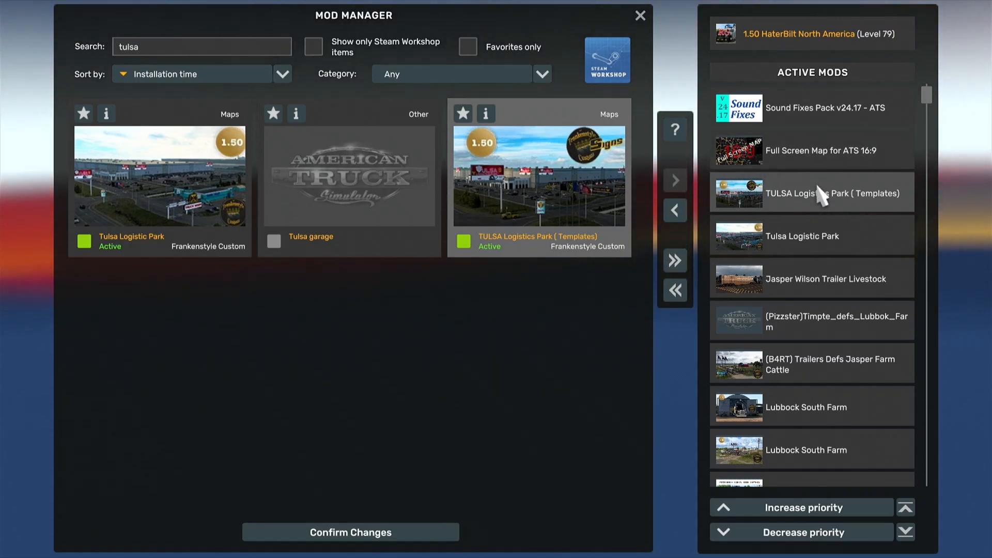
mouse_move(607, 183)
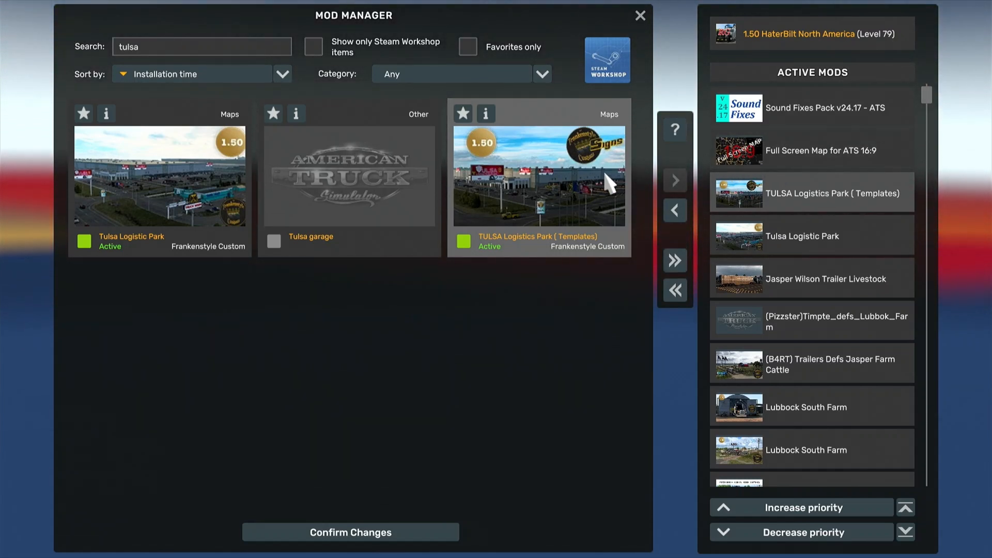
mouse_move(879, 142)
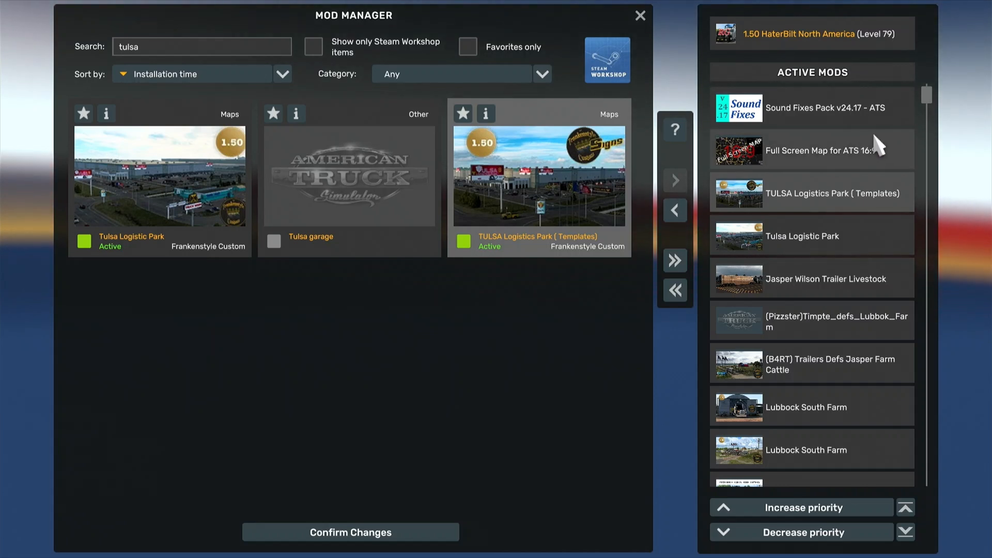
mouse_move(532, 184)
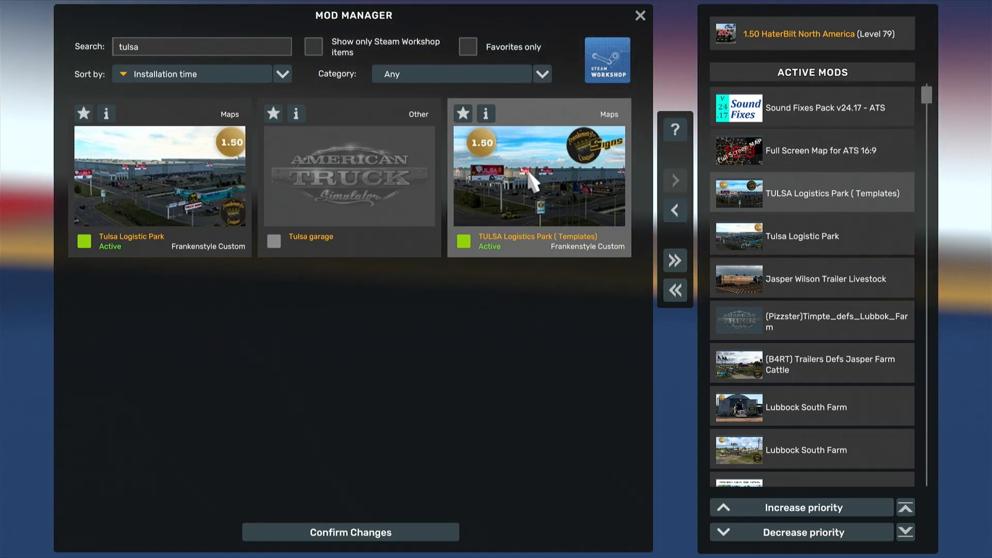
mouse_move(817, 206)
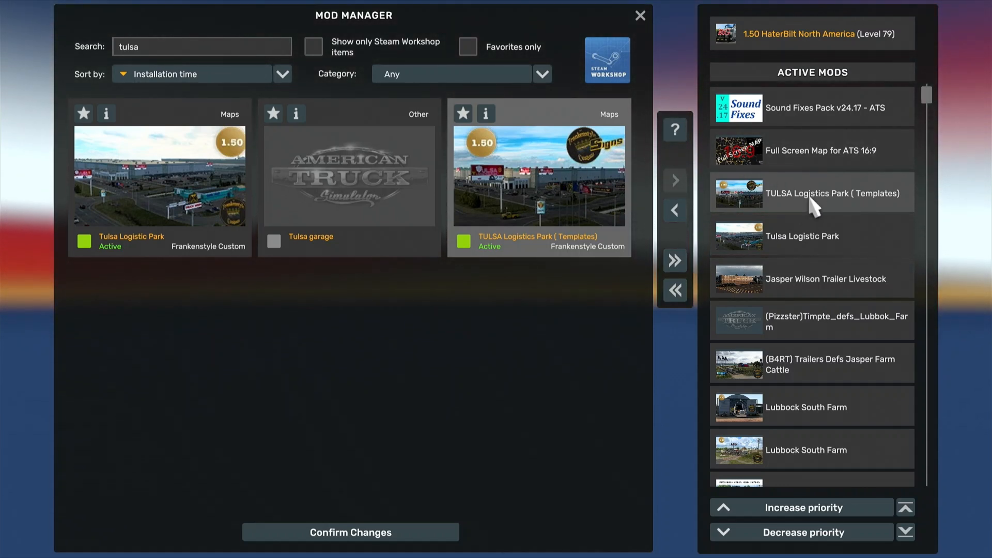
mouse_move(804, 237)
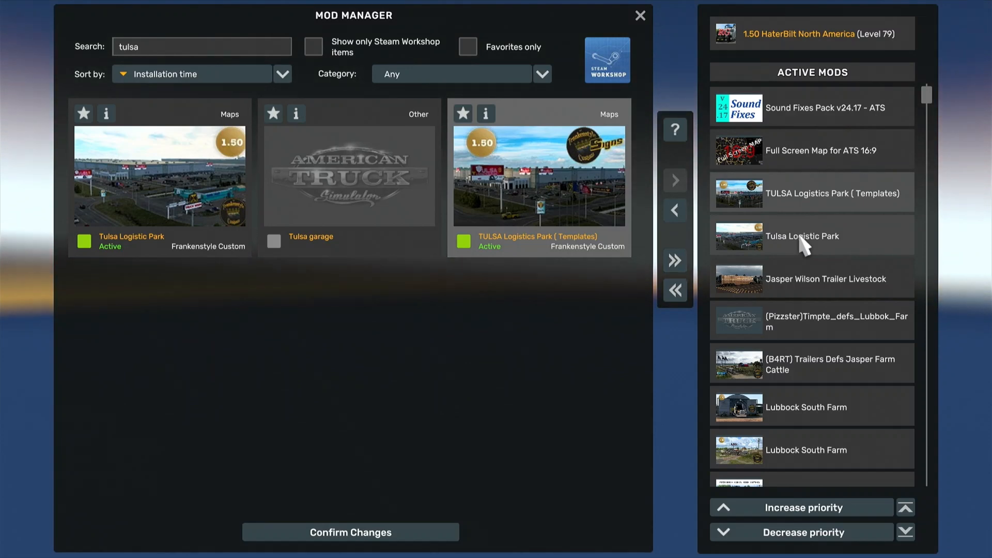
mouse_move(888, 138)
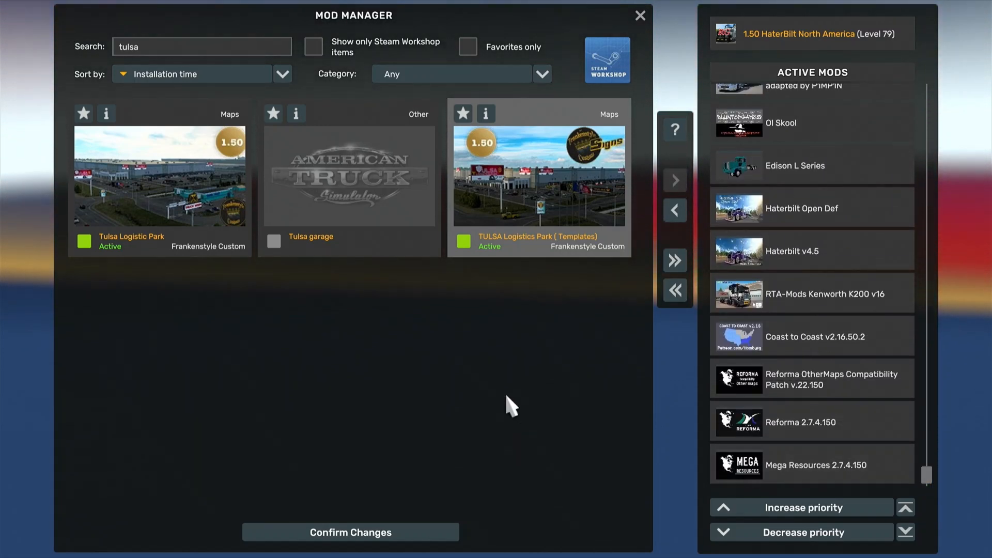
mouse_move(554, 269)
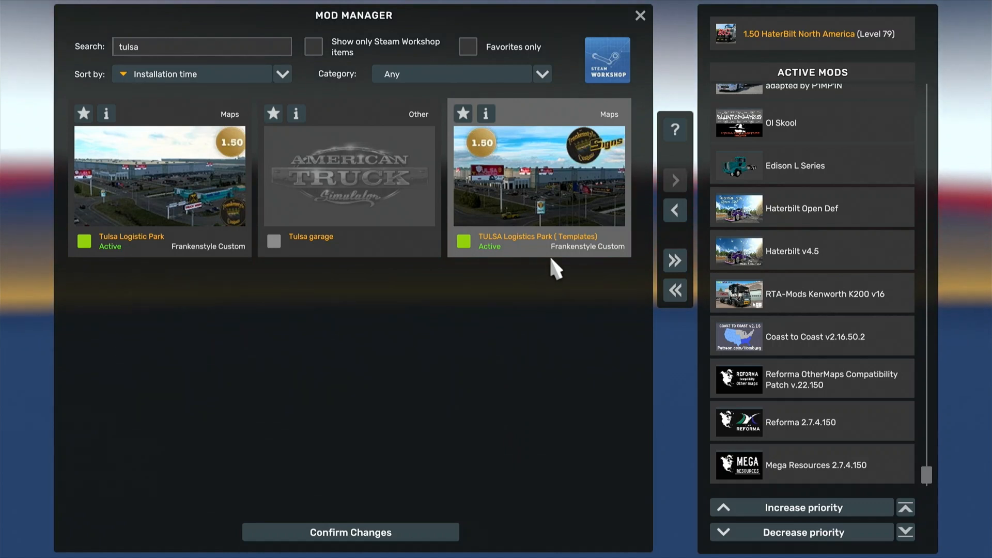
mouse_move(583, 174)
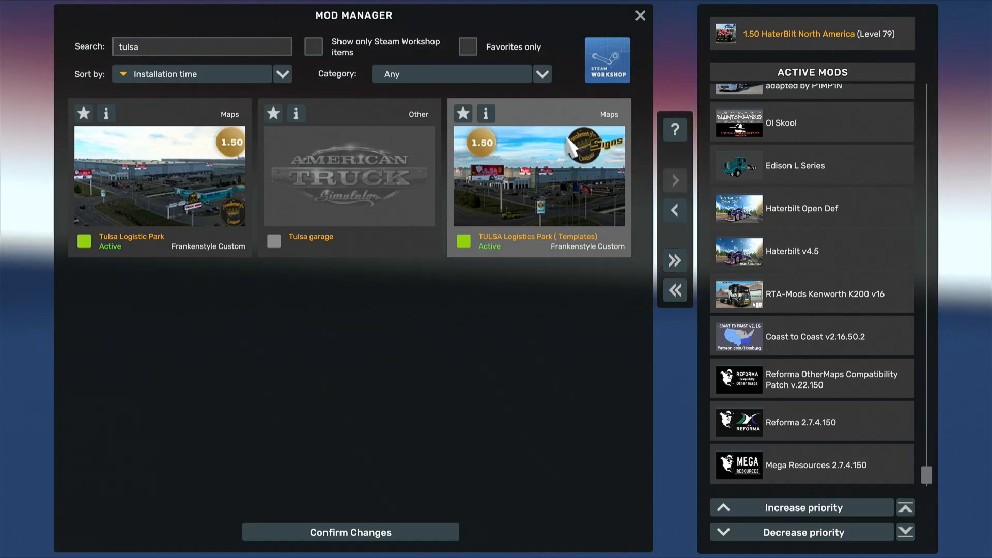
mouse_move(579, 172)
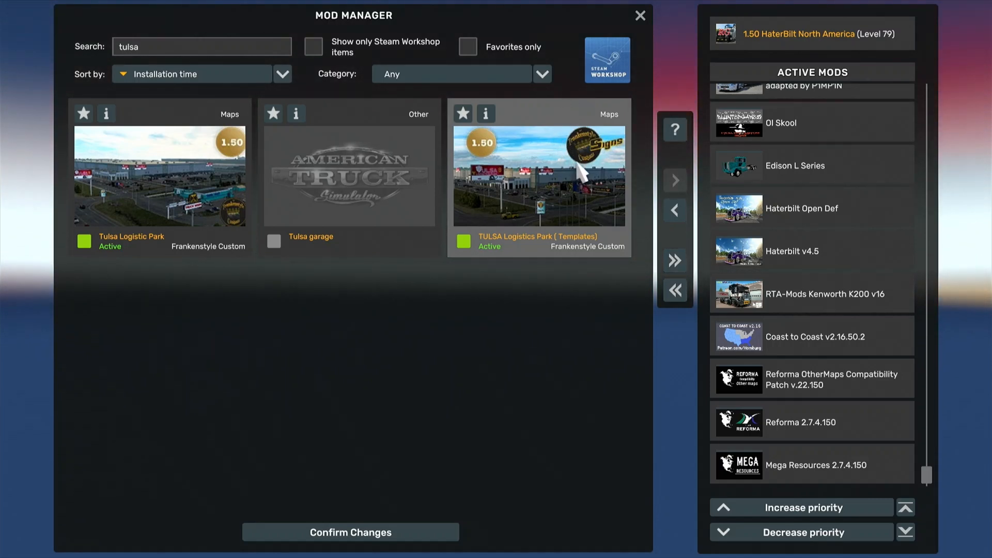
mouse_move(535, 202)
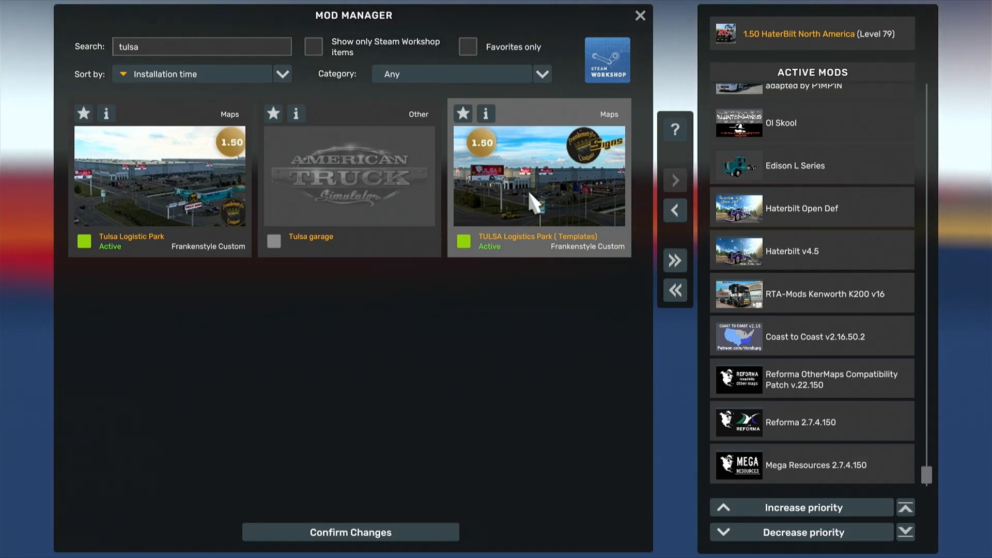
mouse_move(446, 184)
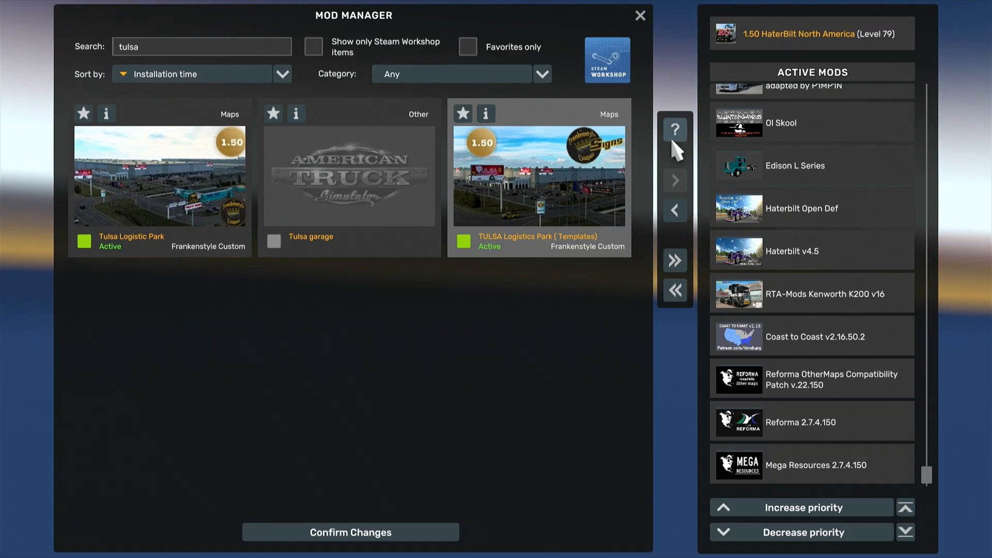
Step: Check the reordered Active Mods list and confirm the changes to return to the launchpad
scroll("up", 3)
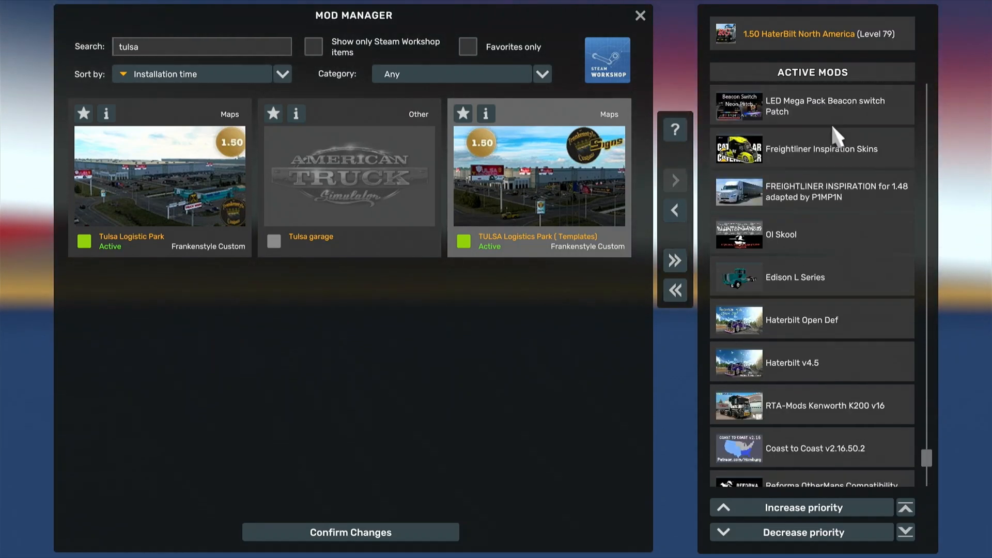
scroll("up", 3)
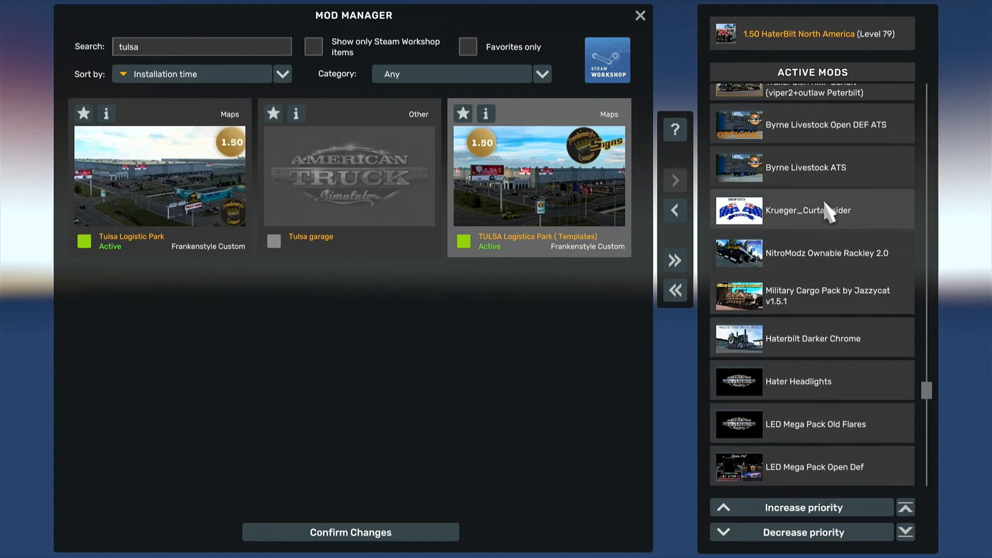
scroll("down", 3)
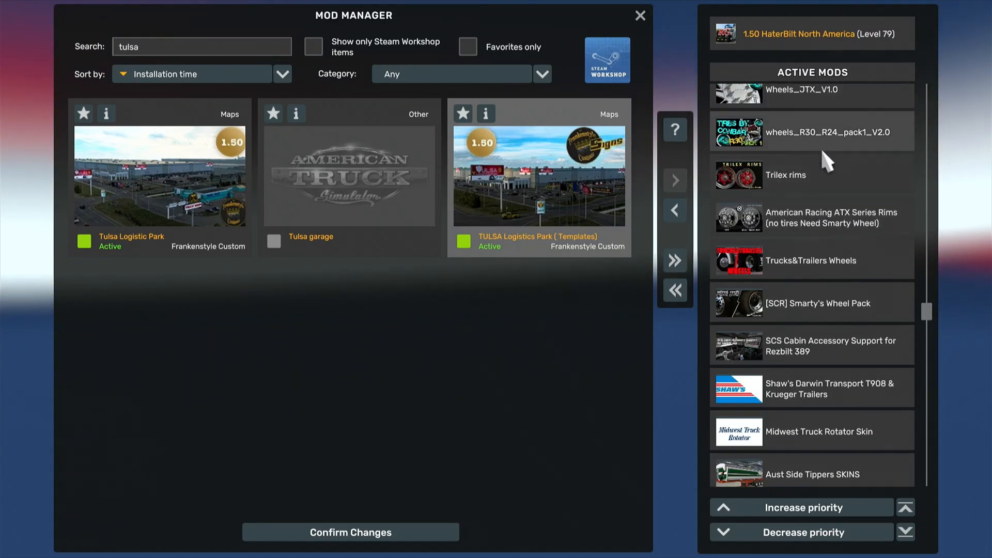
scroll("down", 3)
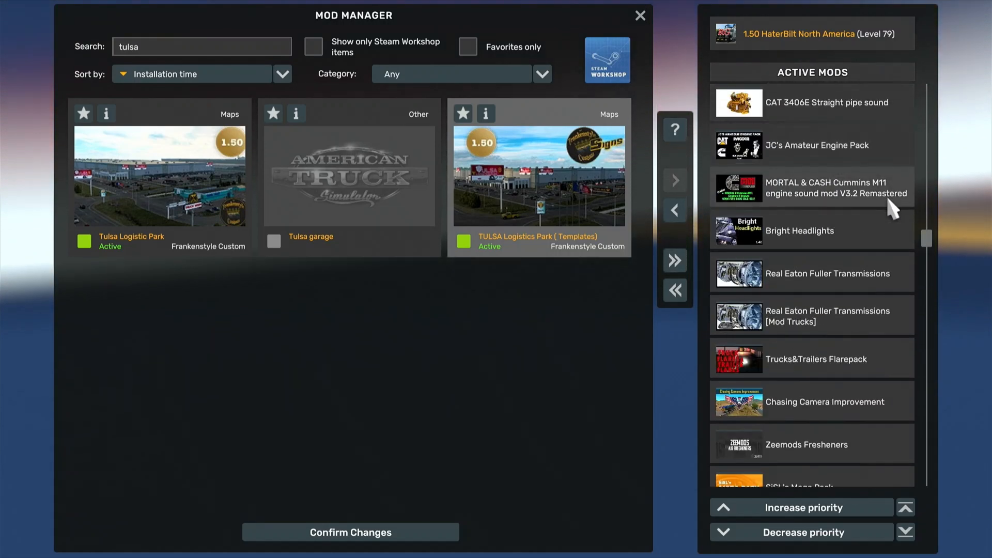
scroll("down", 3)
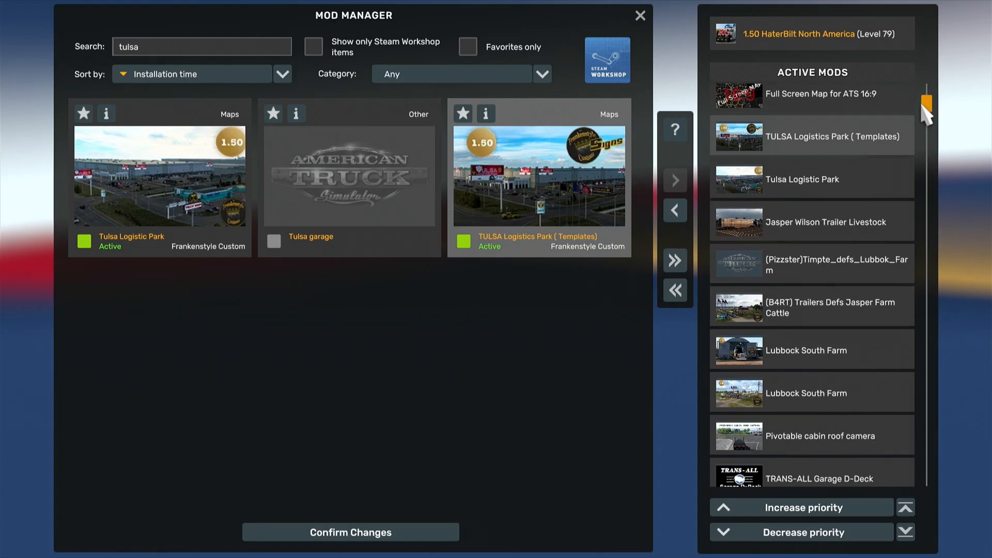
scroll("up", 3)
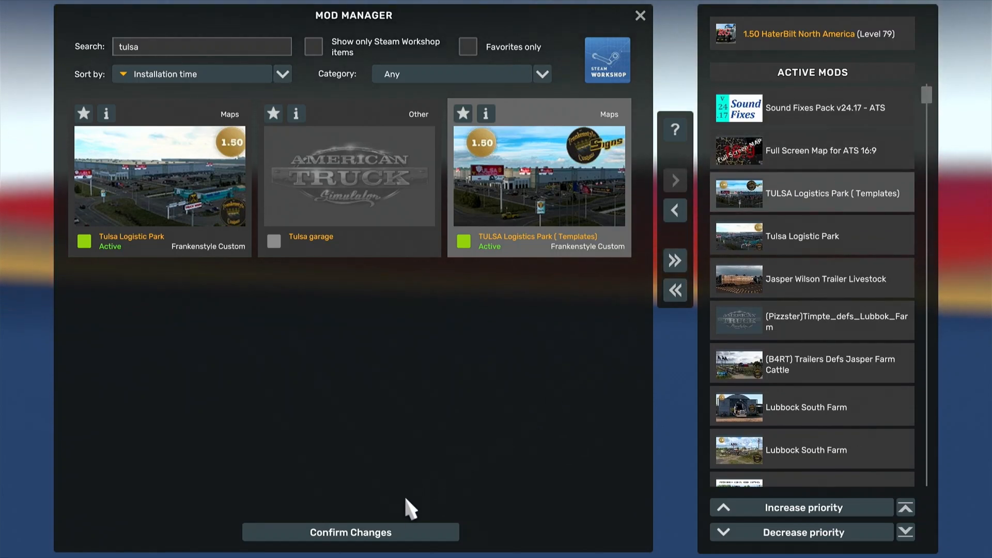
left_click(350, 532)
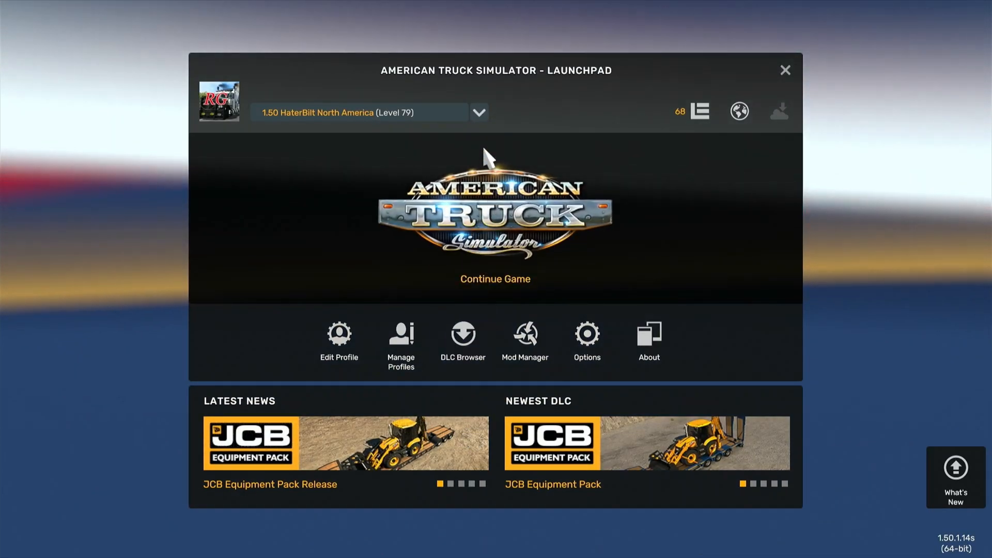
Step: Select the HaterBilt North America Level 77 profile and open its 109-mod list
left_click(478, 112)
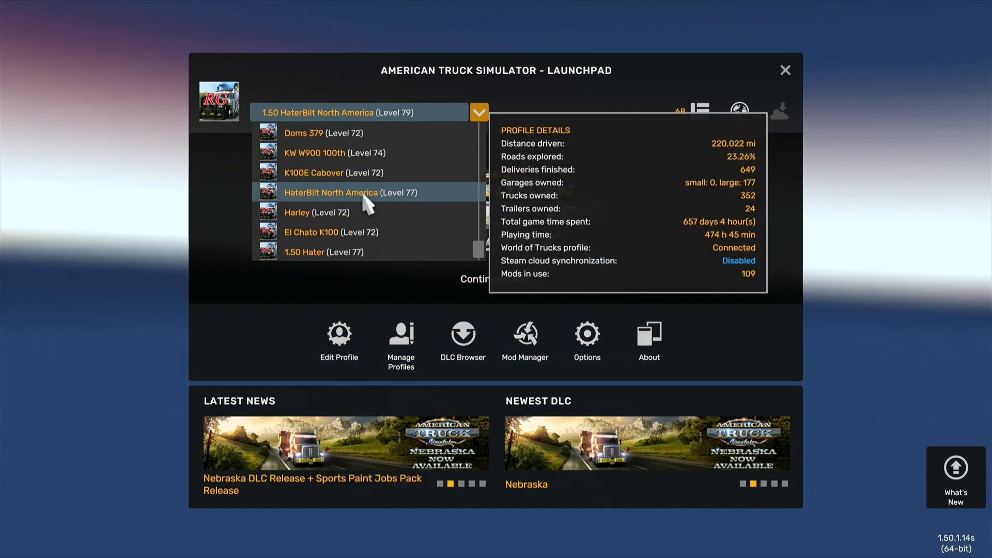
left_click(331, 192)
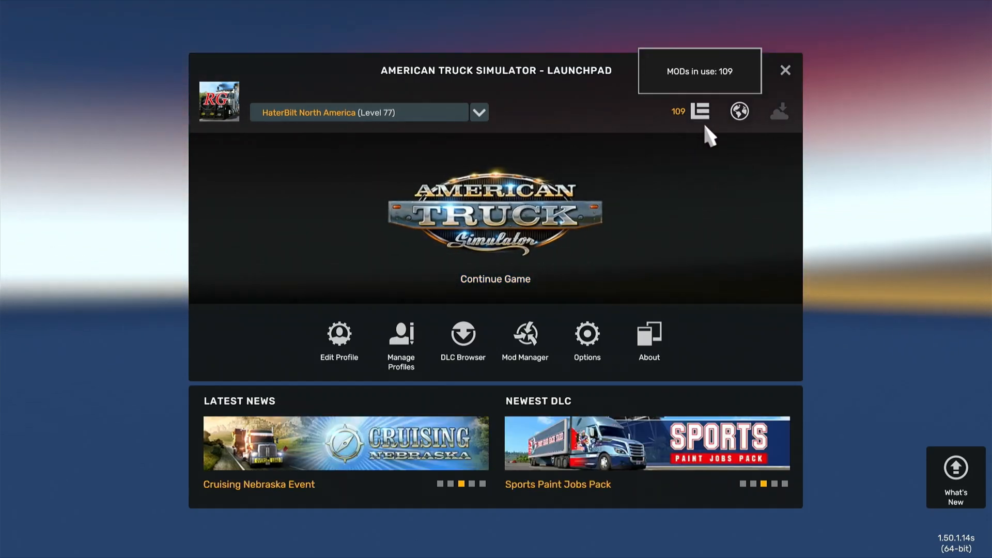
mouse_move(500, 127)
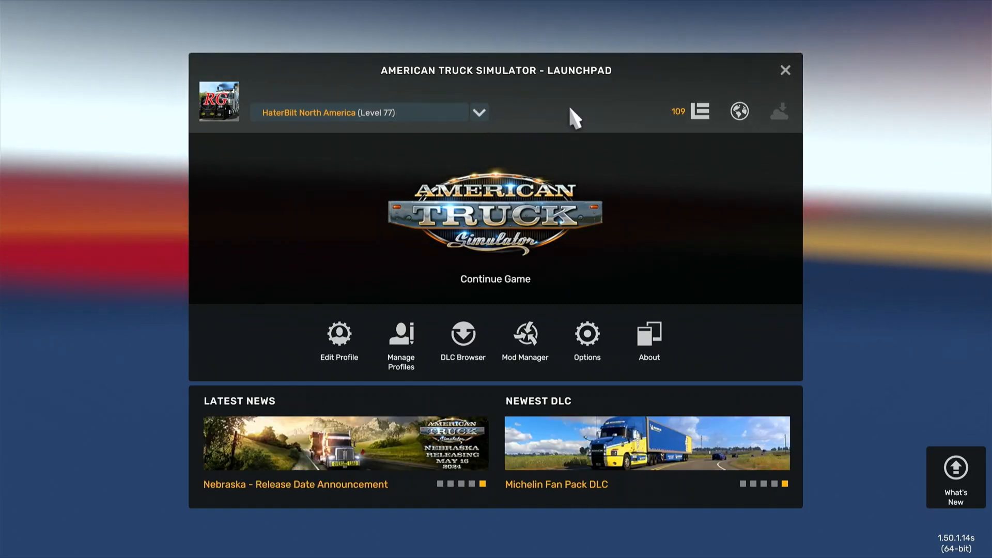
mouse_move(700, 110)
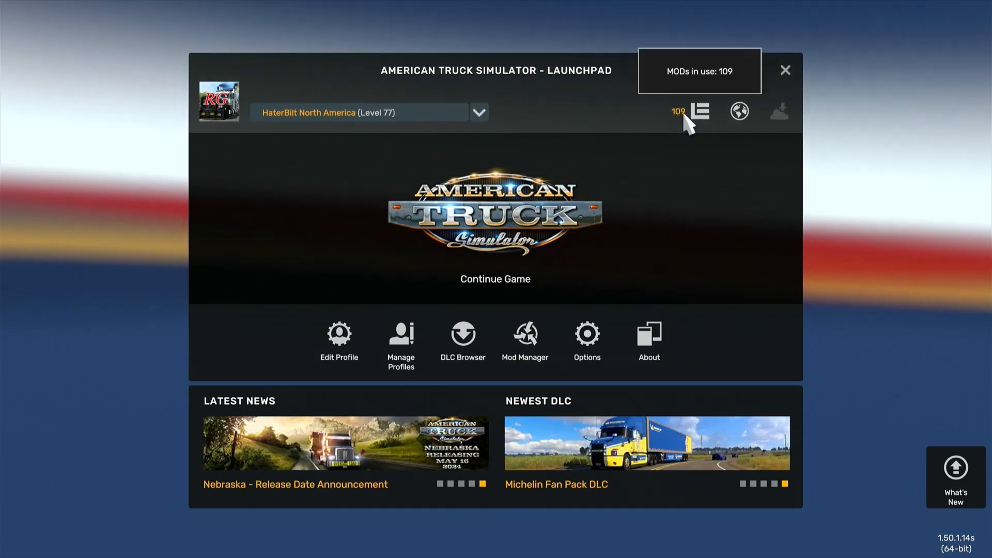
left_click(524, 333)
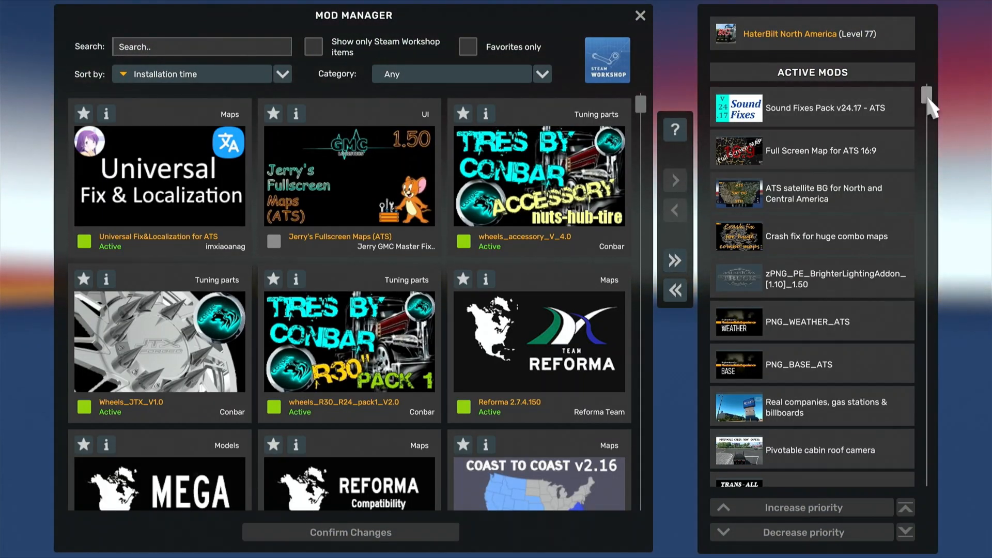
Step: Review the Level 77 profile's active mods, then close the Mod Manager with X
scroll("down", 3)
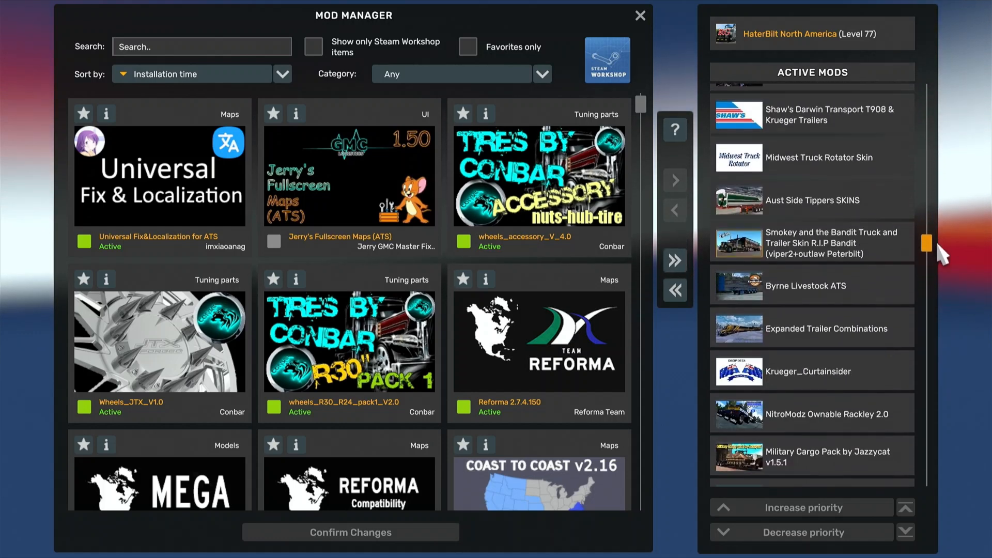
scroll("down", 3)
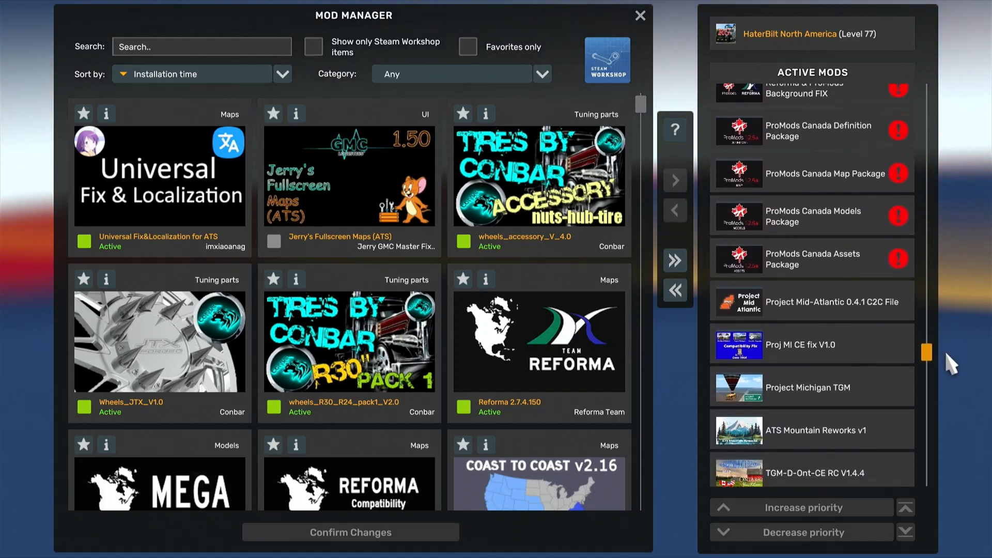
scroll("down", 3)
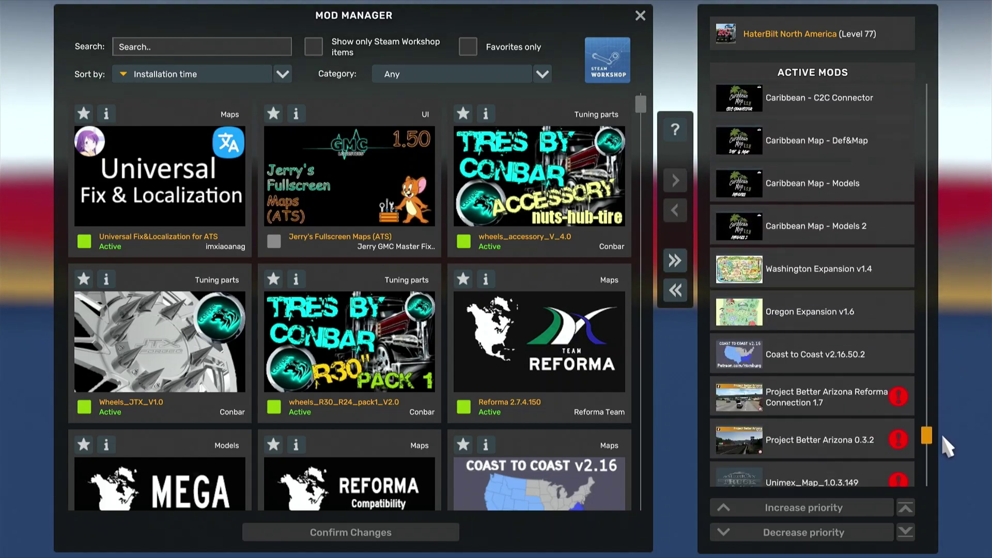
scroll("down", 3)
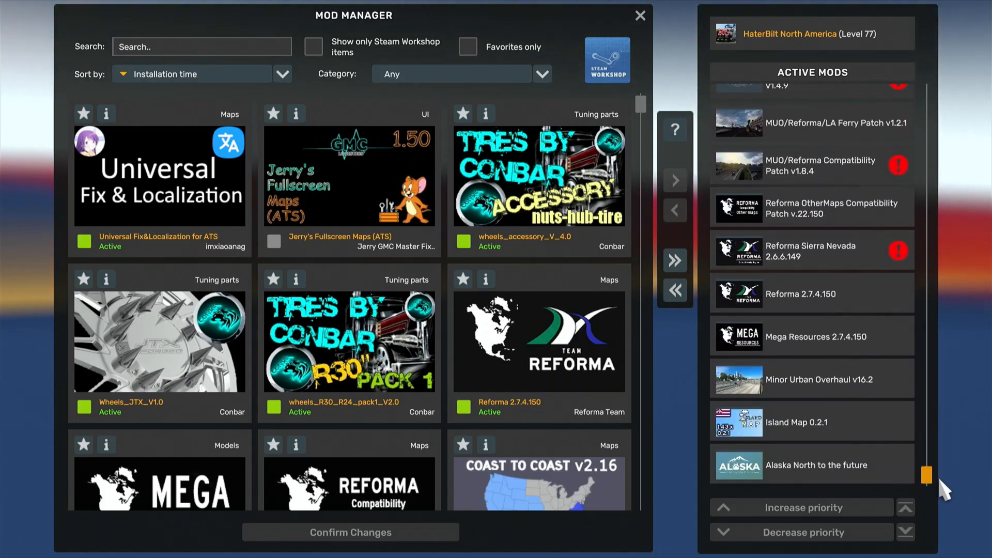
scroll("up", 3)
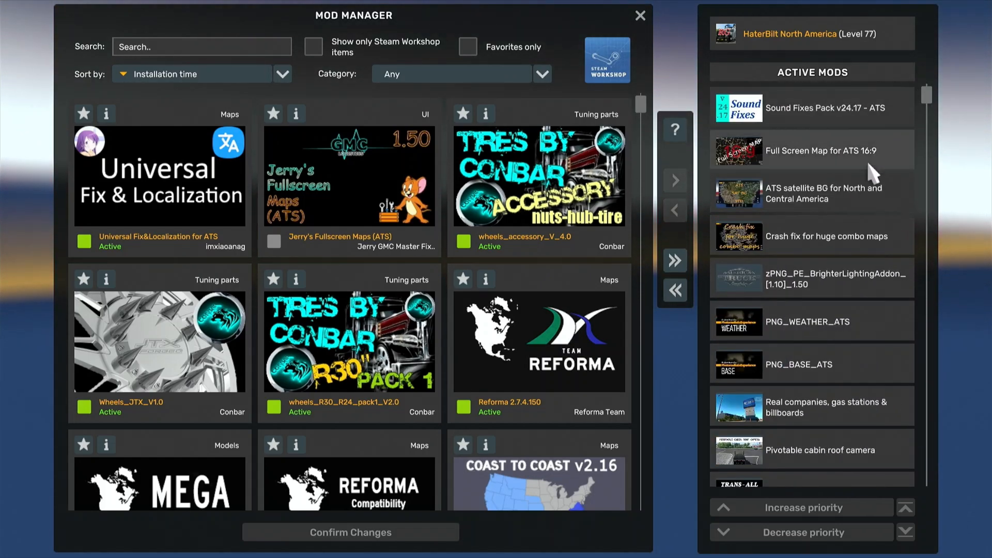
mouse_move(785, 118)
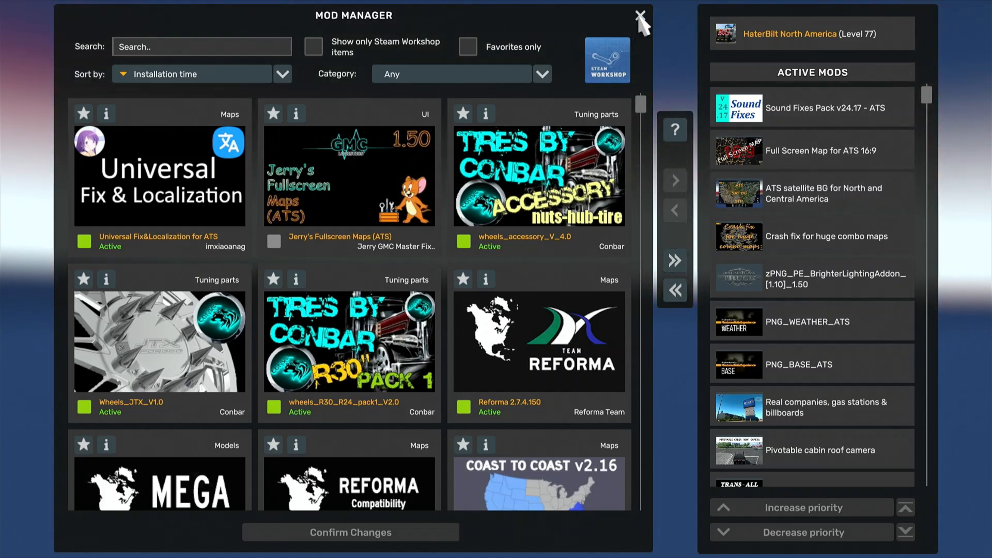
left_click(640, 16)
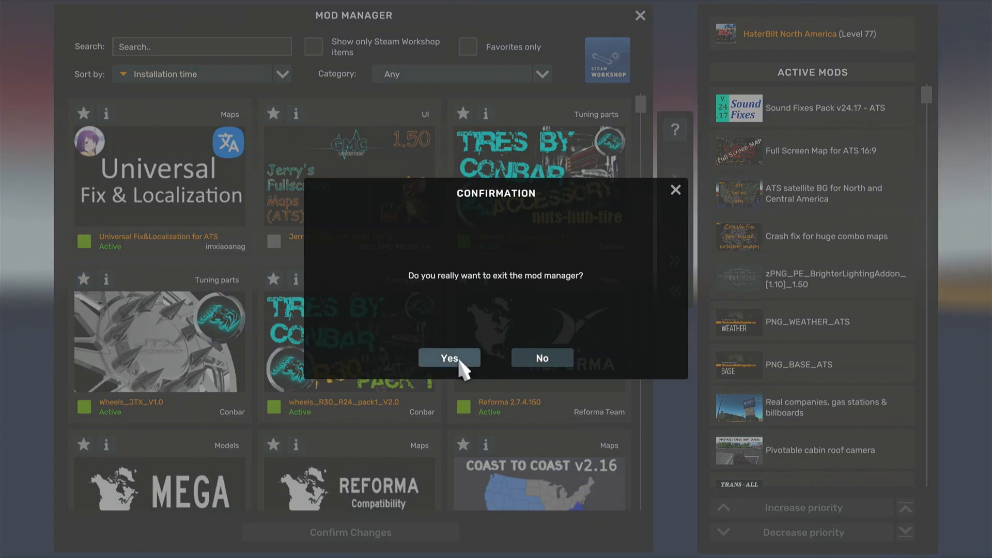
Step: Confirm leaving the Mod Manager with Yes
left_click(449, 358)
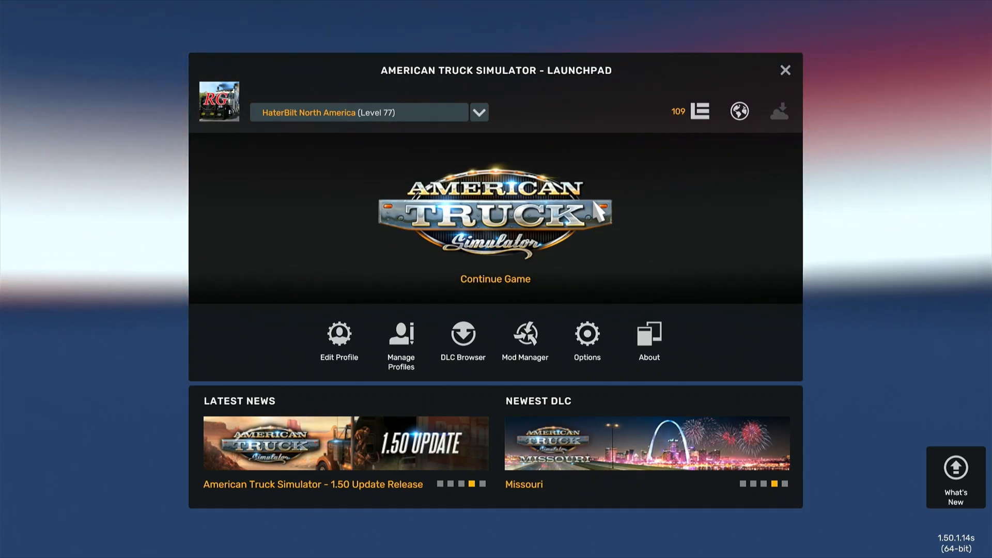
mouse_move(699, 111)
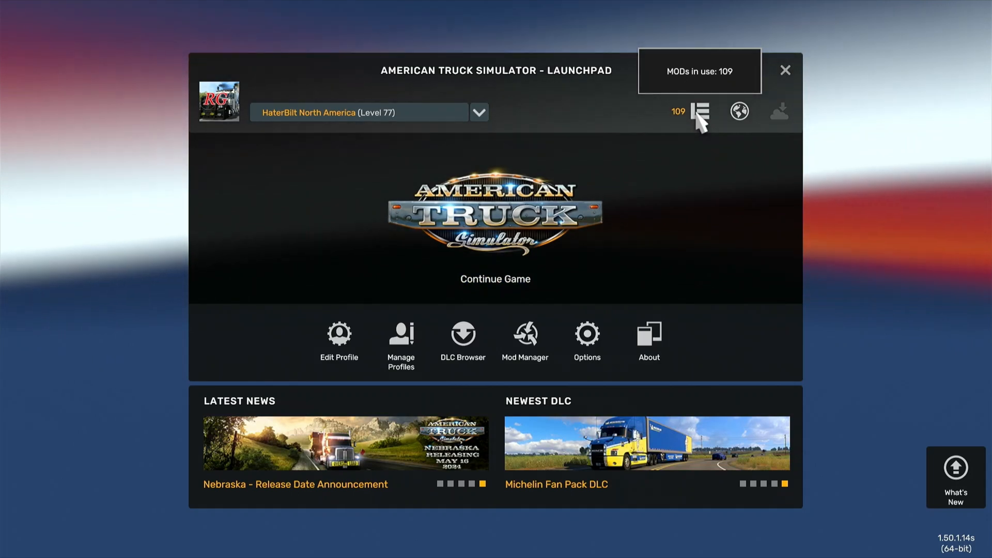
mouse_move(626, 167)
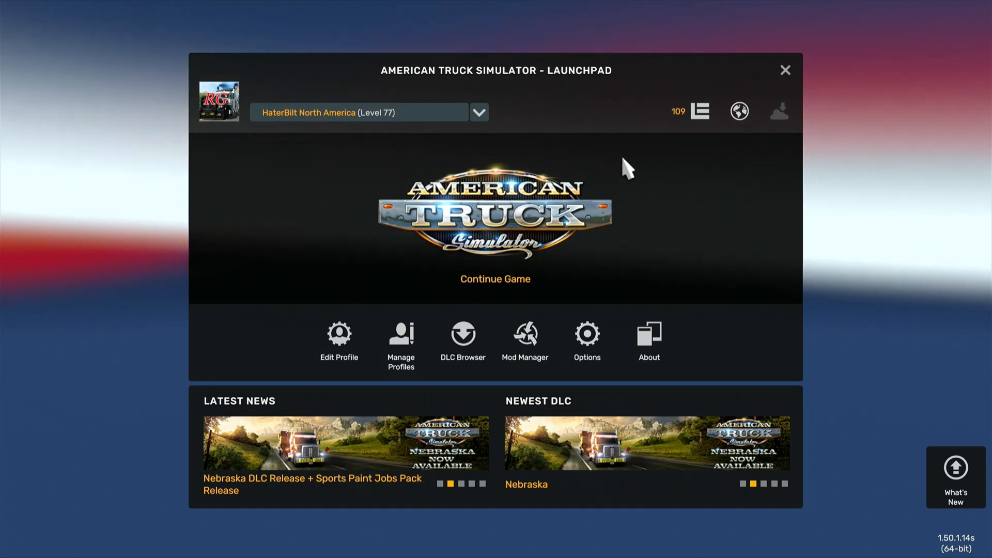
mouse_move(661, 175)
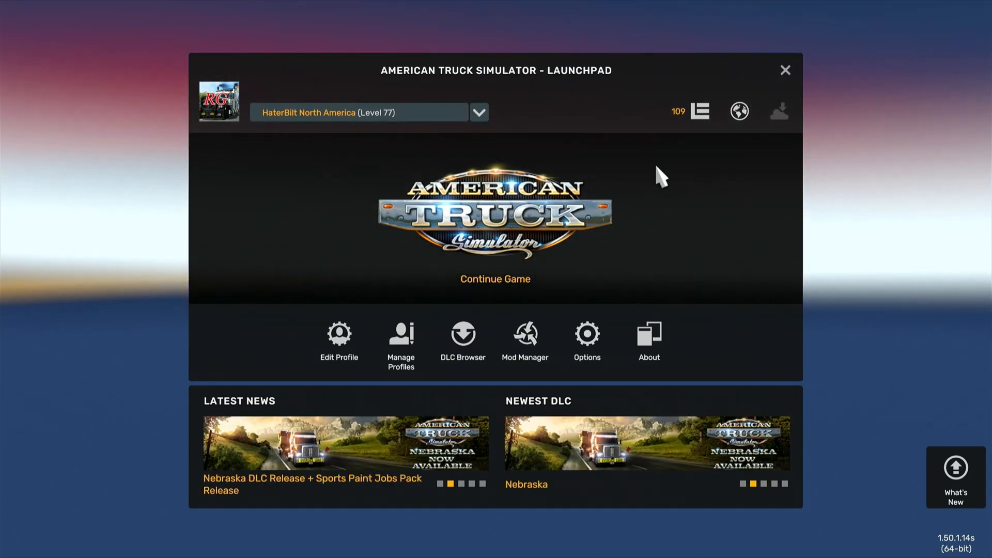